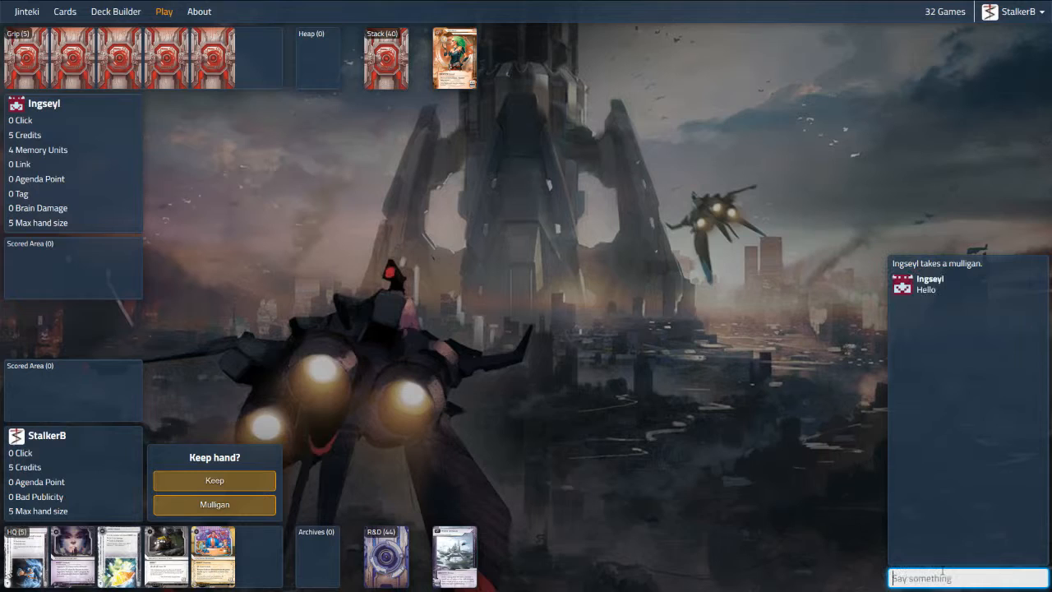
- Send 'Hey again' in chat and begin a follow-up about making them run out of cards
{"action": "type", "text": "Hey again"}
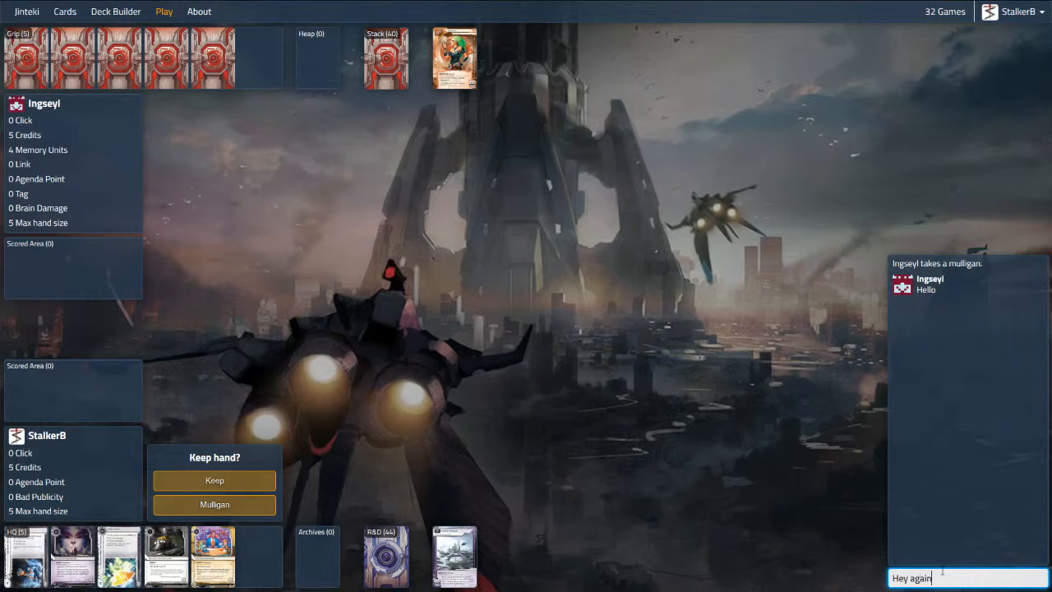
{"action": "key", "text": "Enter"}
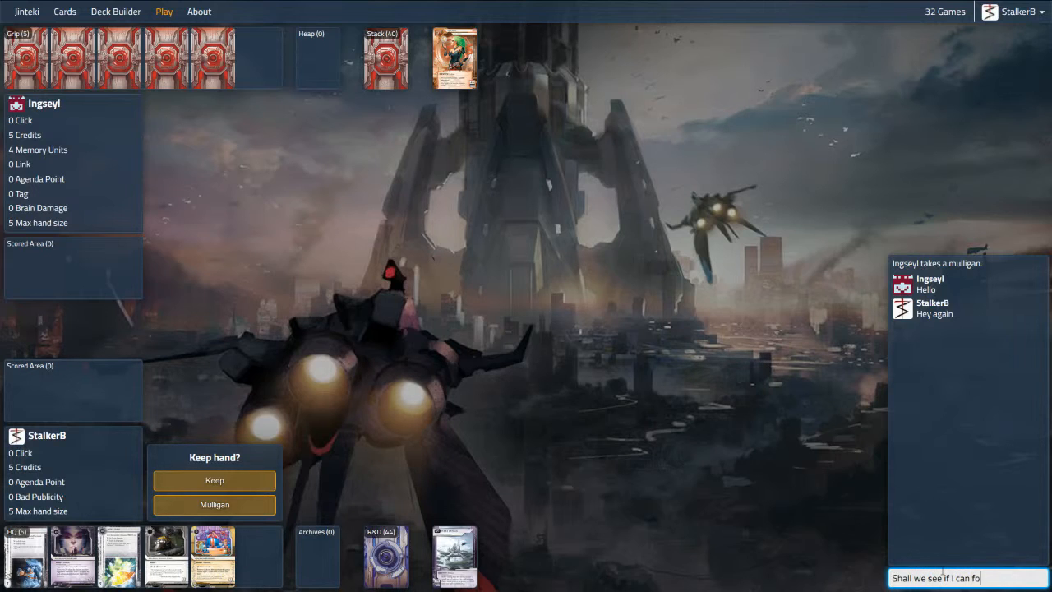
{"action": "type", "text": "make"}
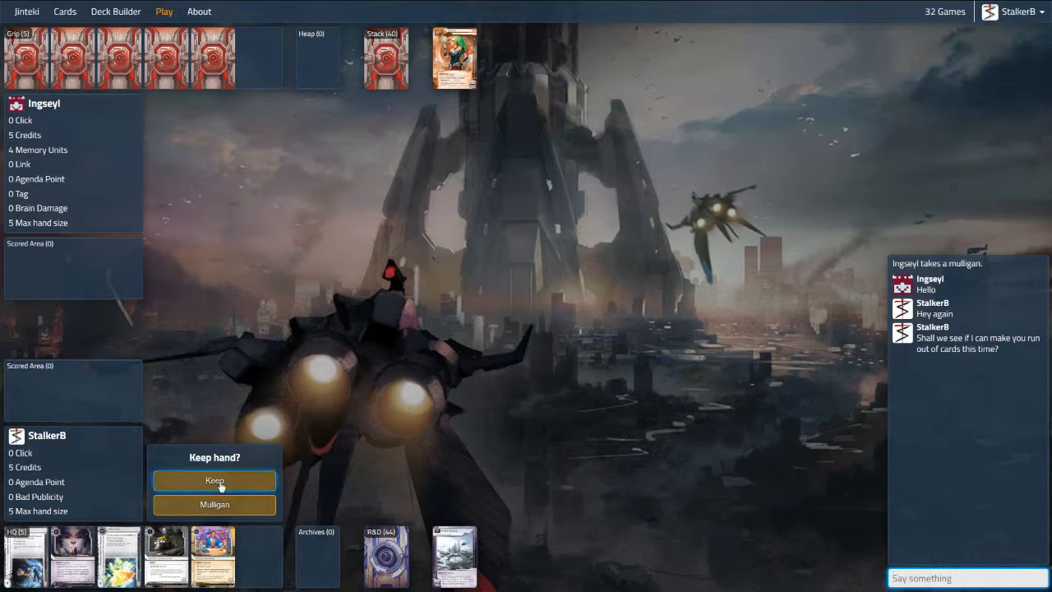
{"action": "mouse_move", "coordinate": [207, 511]}
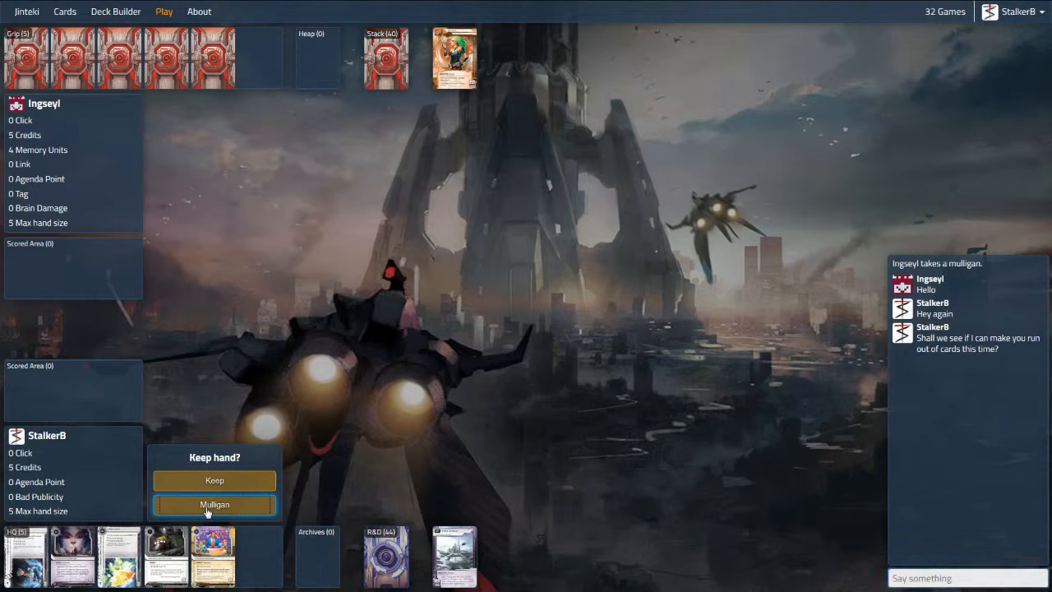
- Mulligan the opening hand and send 'Oh no!' in chat
{"action": "left_click", "coordinate": [237, 502]}
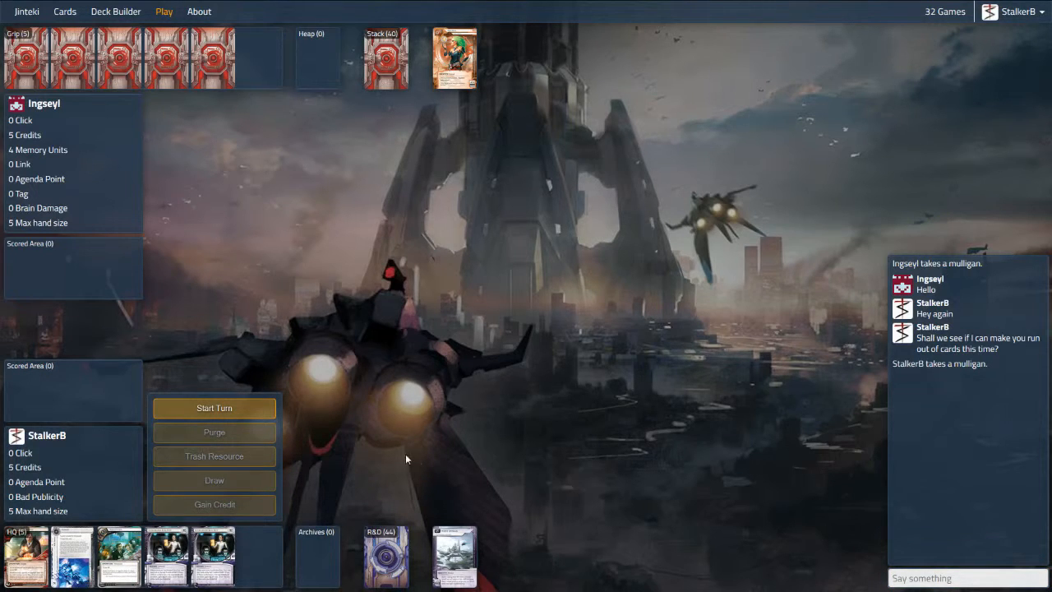
{"action": "left_click", "coordinate": [961, 577]}
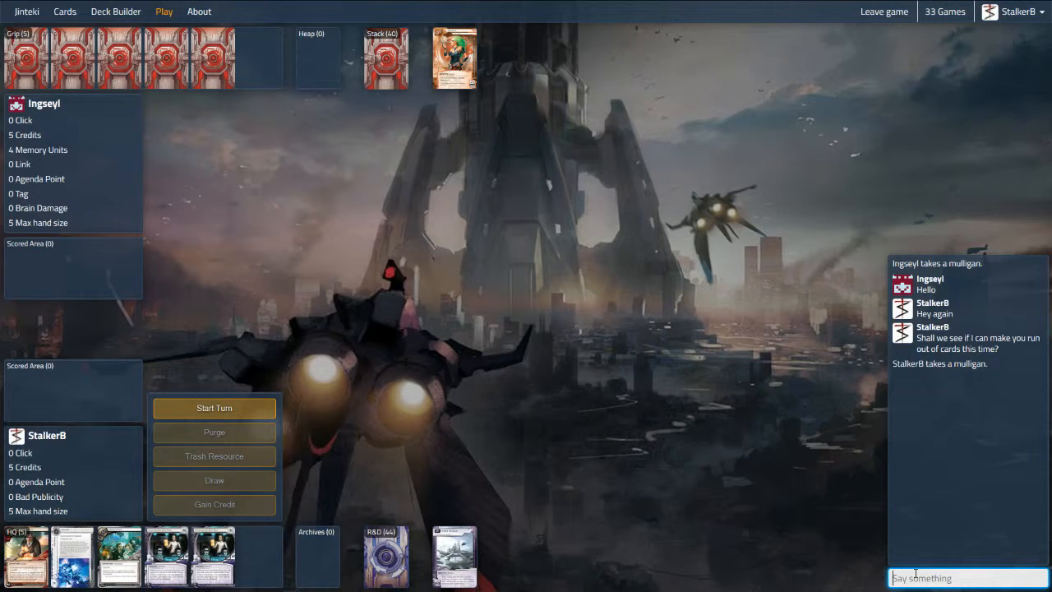
{"action": "type", "text": "Oh no! only 1"}
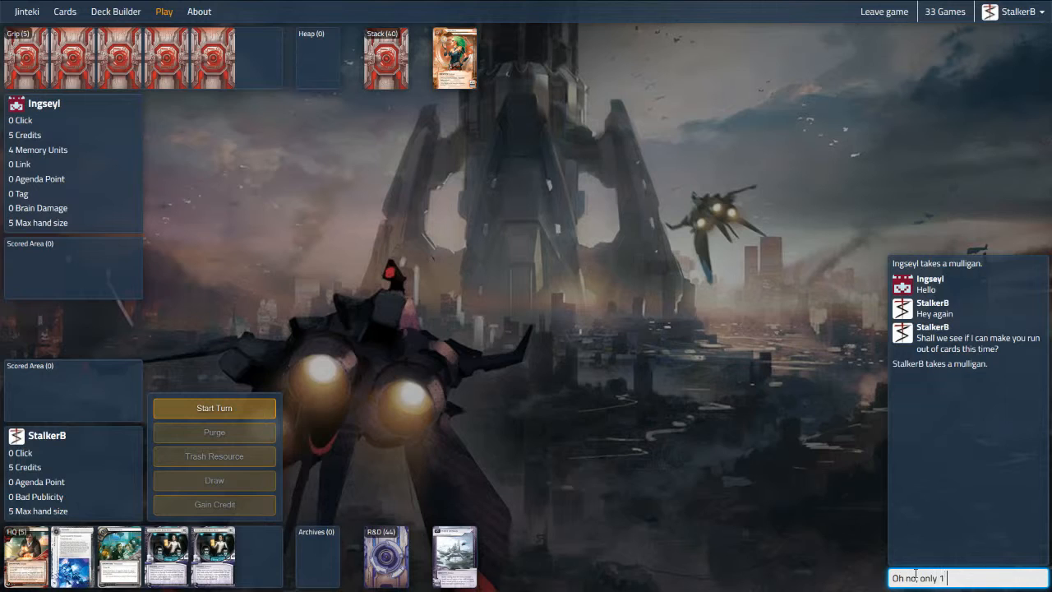
{"action": "type", "text": " ice"}
{"action": "key", "text": "Enter"}
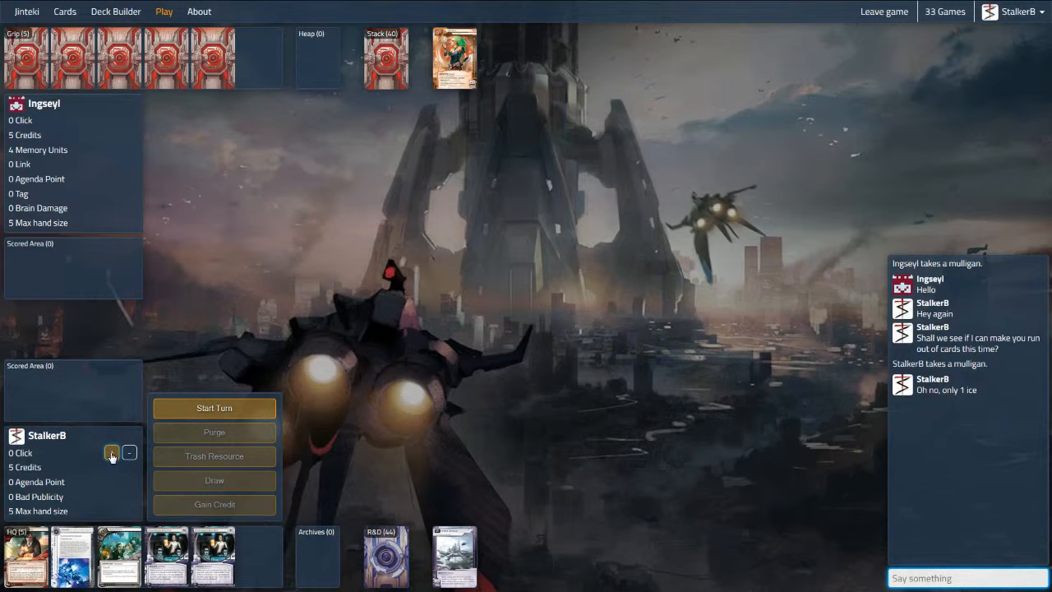
- Play the first corp turn: install into a new remote, draw a card, and end the turn
{"action": "left_click", "coordinate": [112, 451]}
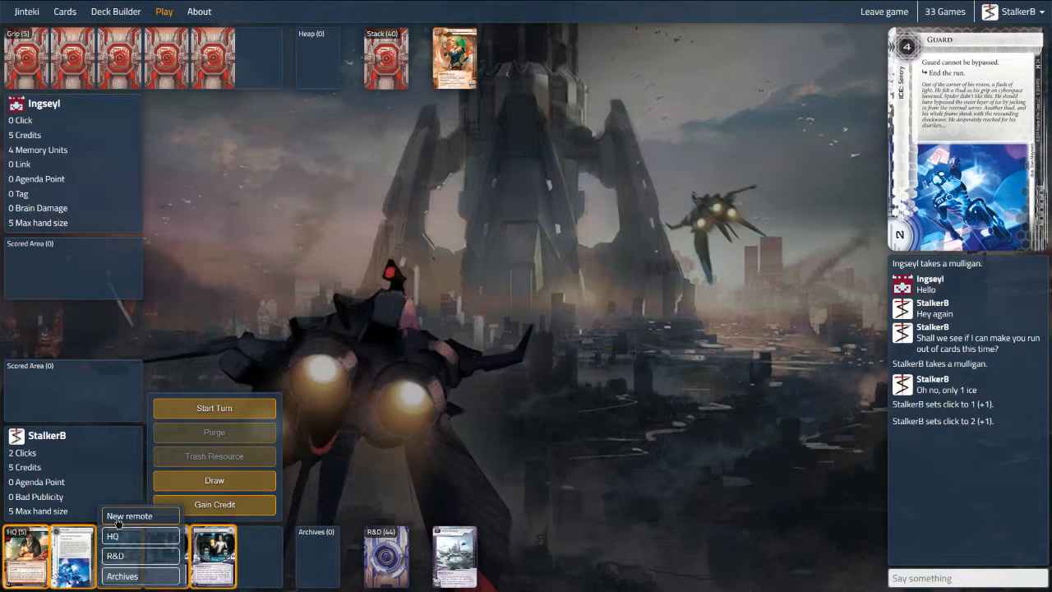
{"action": "left_click", "coordinate": [128, 516]}
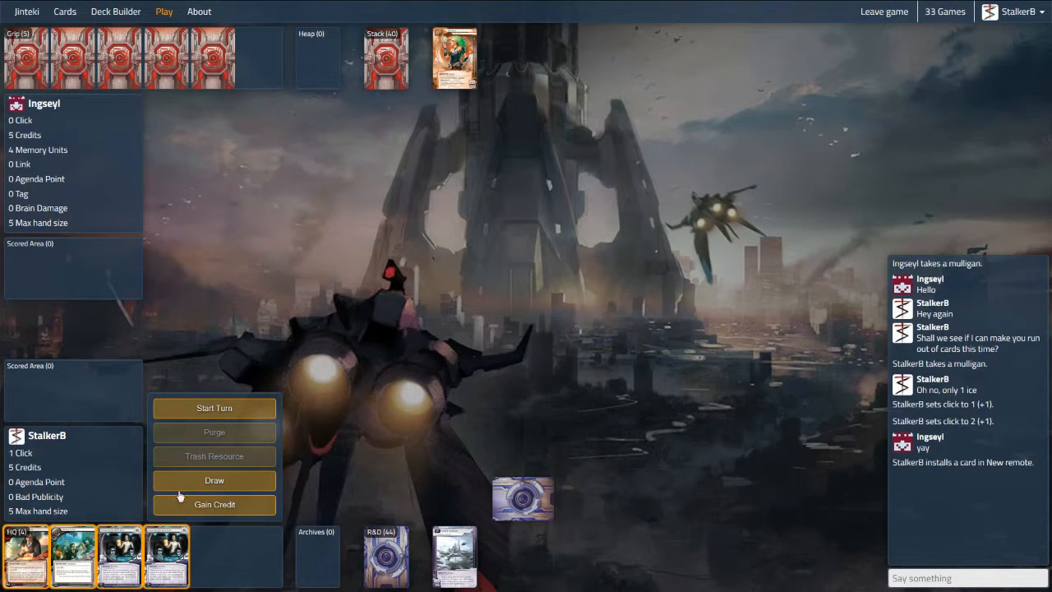
{"action": "left_click", "coordinate": [214, 480]}
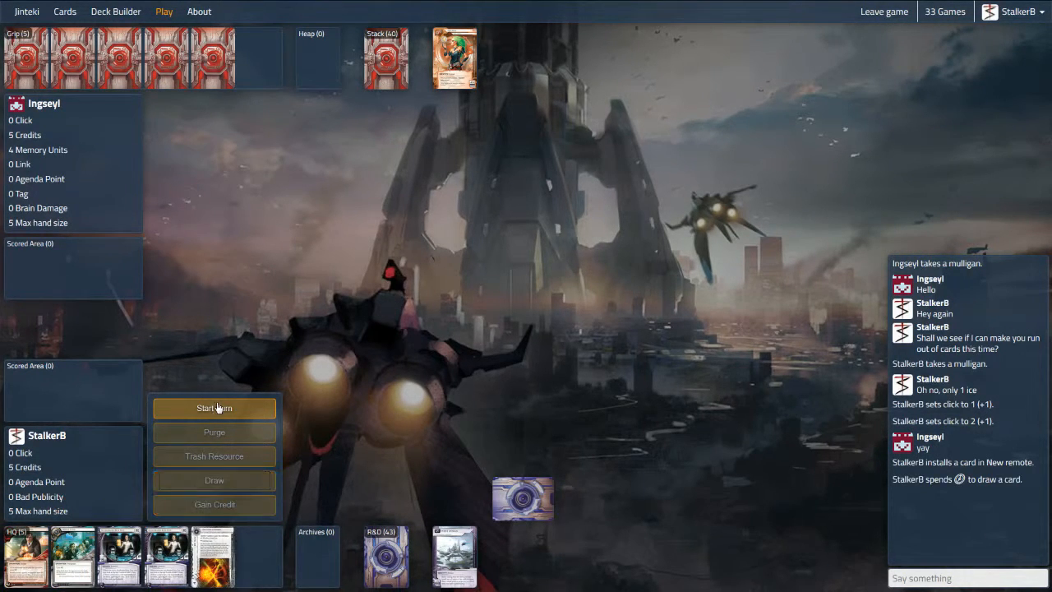
{"action": "left_click", "coordinate": [213, 407]}
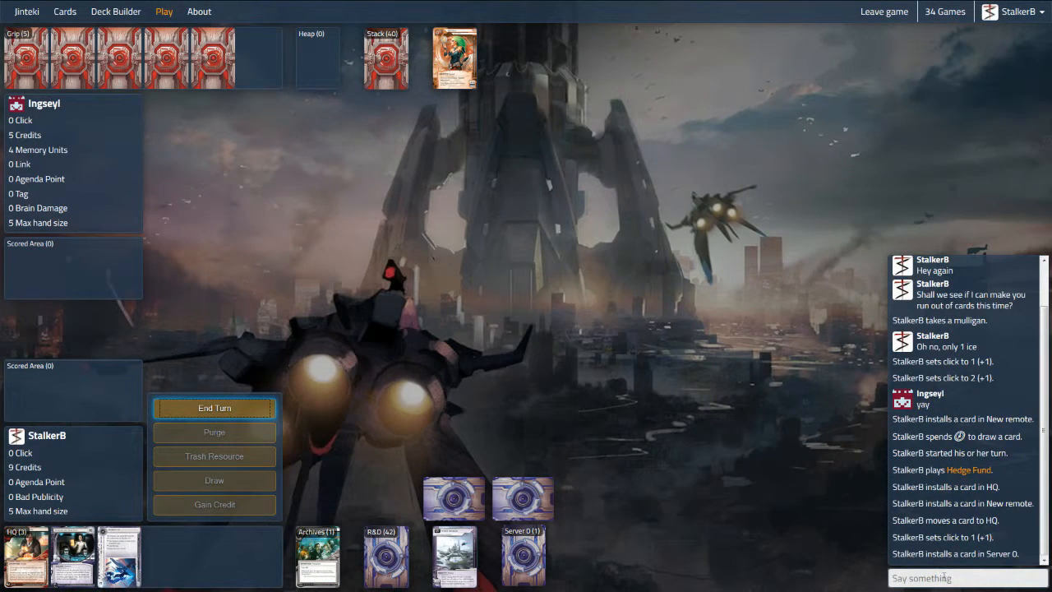
{"action": "left_click", "coordinate": [213, 408]}
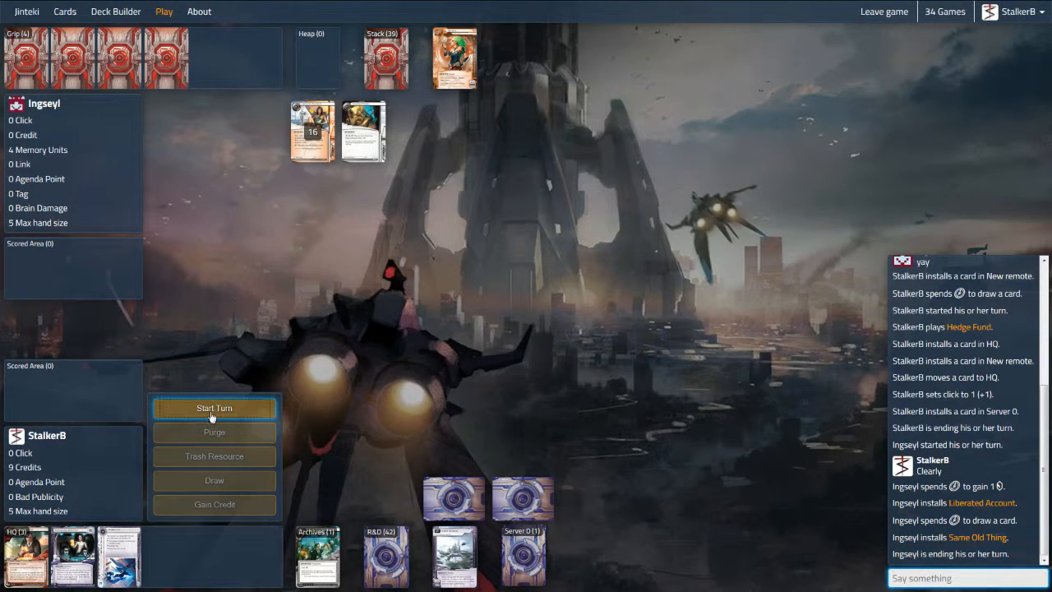
- Start the turn, score Accelerated Beta Test and agree to look at the top 3 of R&D
{"action": "left_click", "coordinate": [213, 408]}
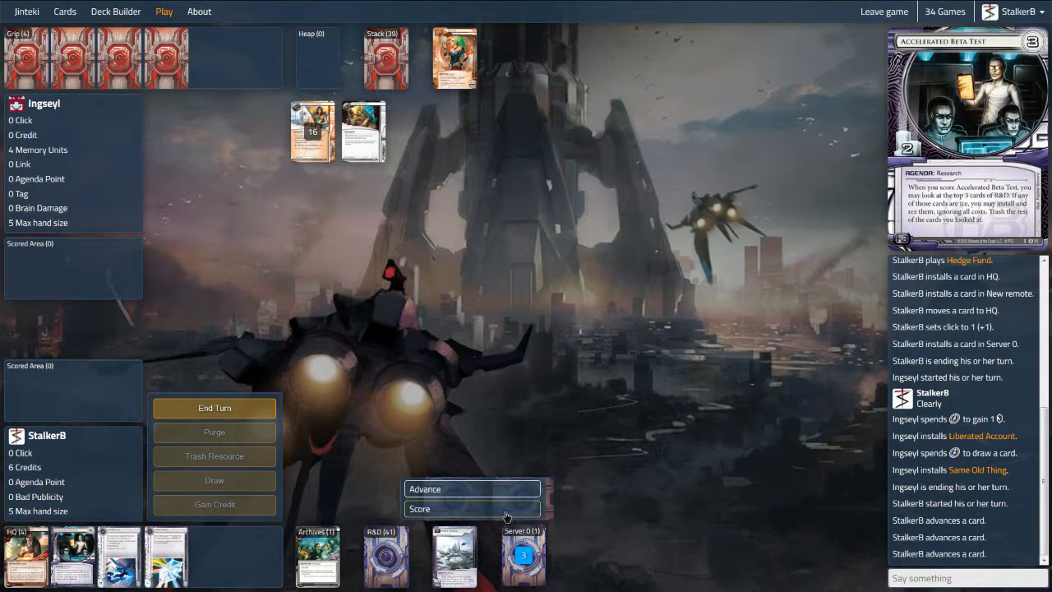
{"action": "left_click", "coordinate": [472, 509]}
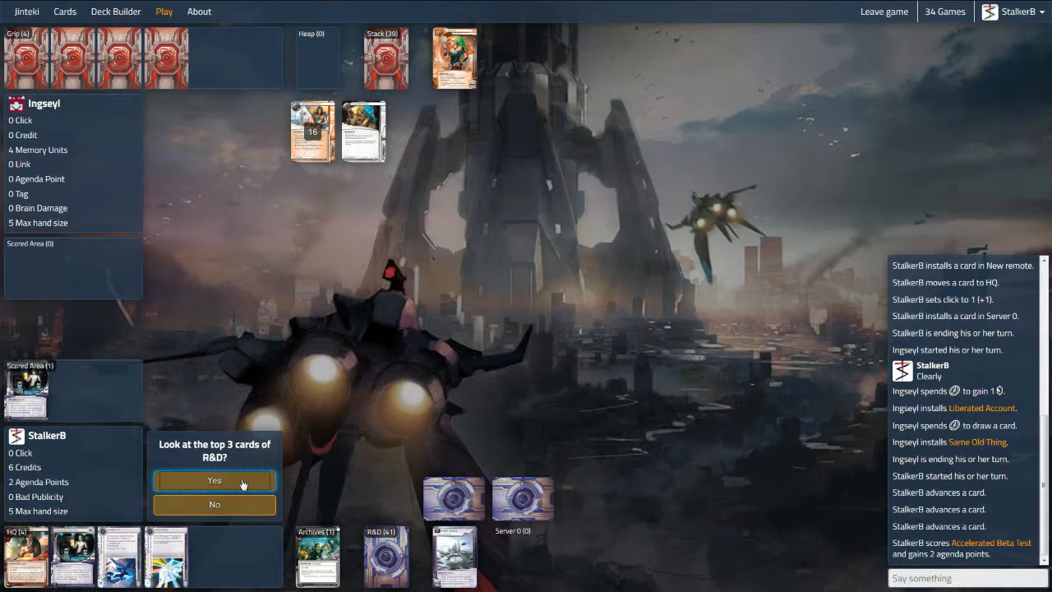
{"action": "left_click", "coordinate": [214, 480]}
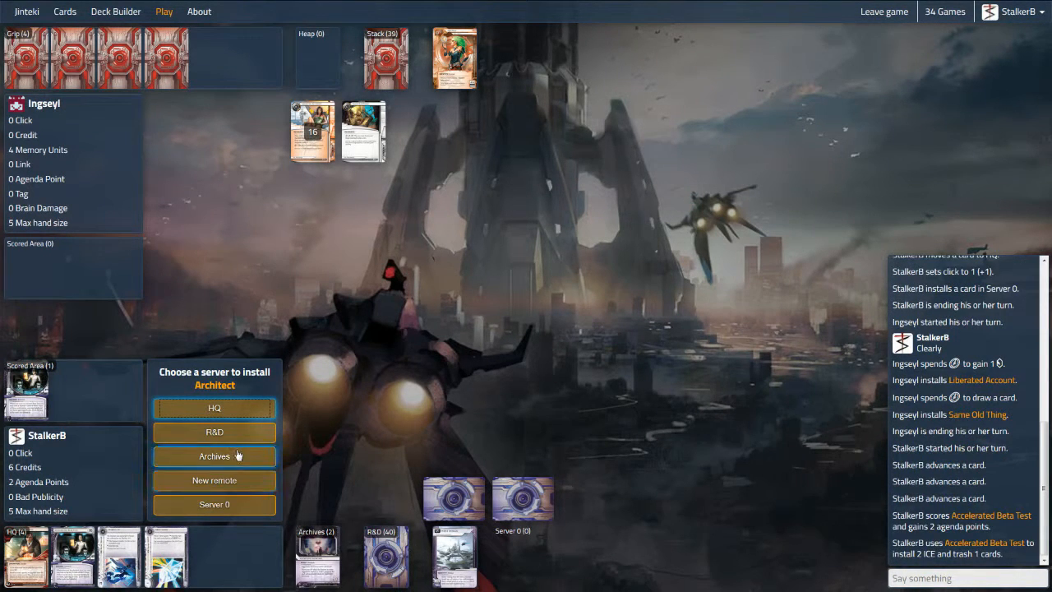
{"action": "mouse_move", "coordinate": [243, 430]}
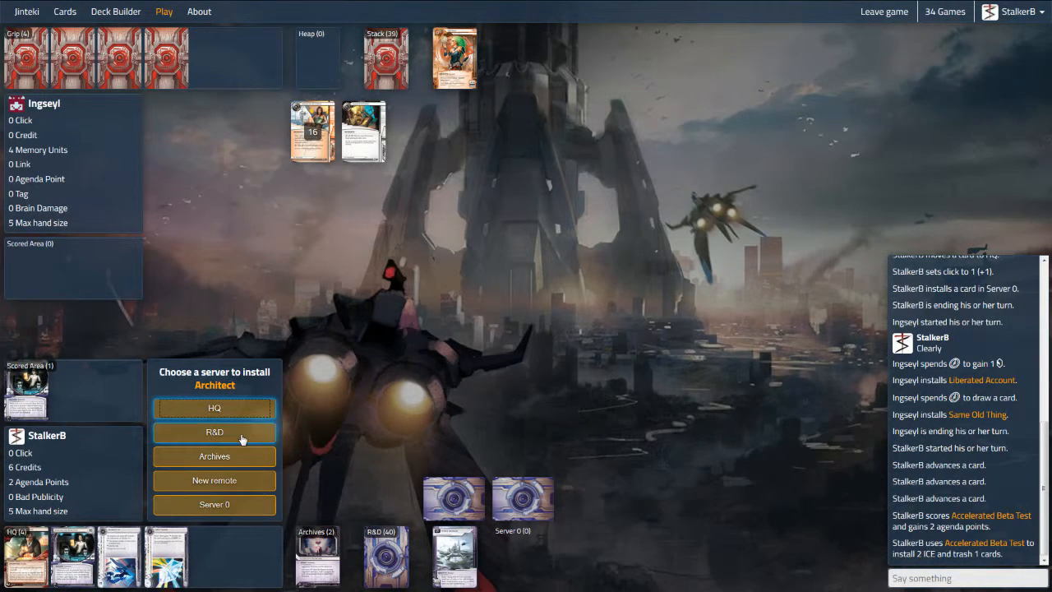
- Install Architect on R&D and Lotus Field on Server 0, then end the turn
{"action": "left_click", "coordinate": [214, 431]}
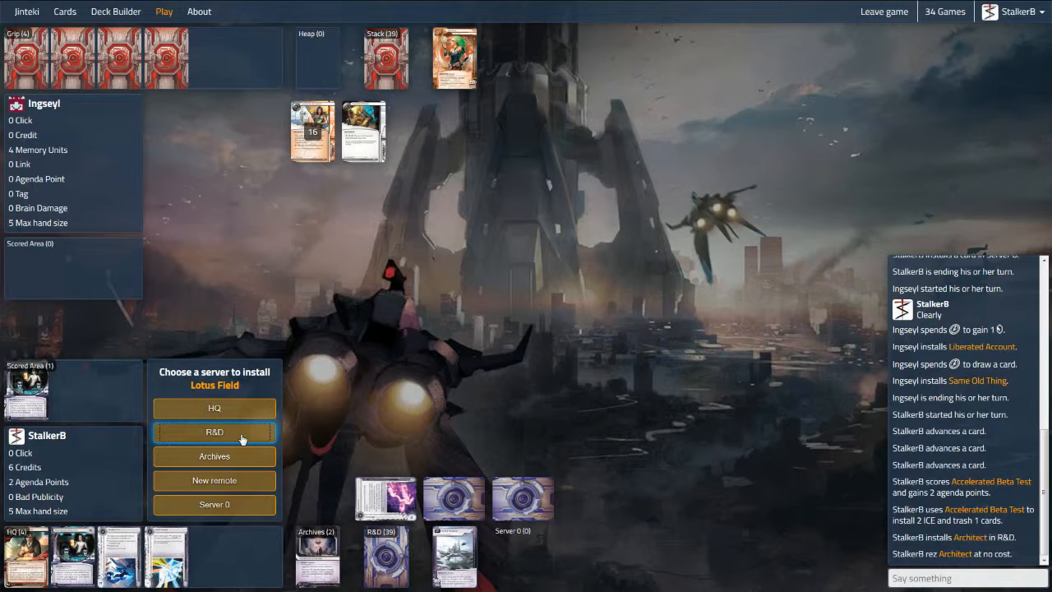
{"action": "mouse_move", "coordinate": [230, 510]}
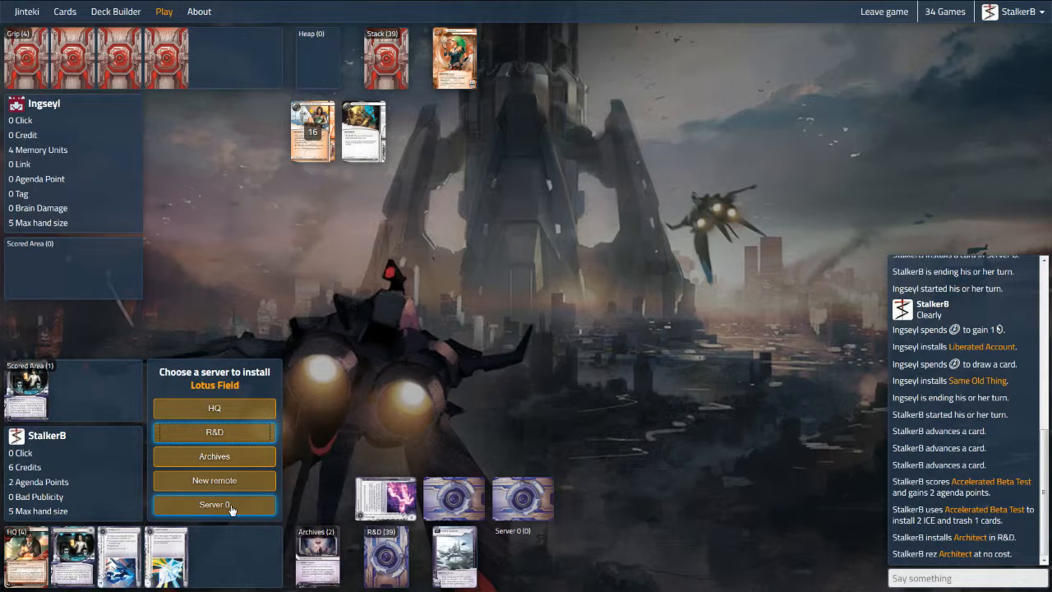
{"action": "left_click", "coordinate": [214, 505]}
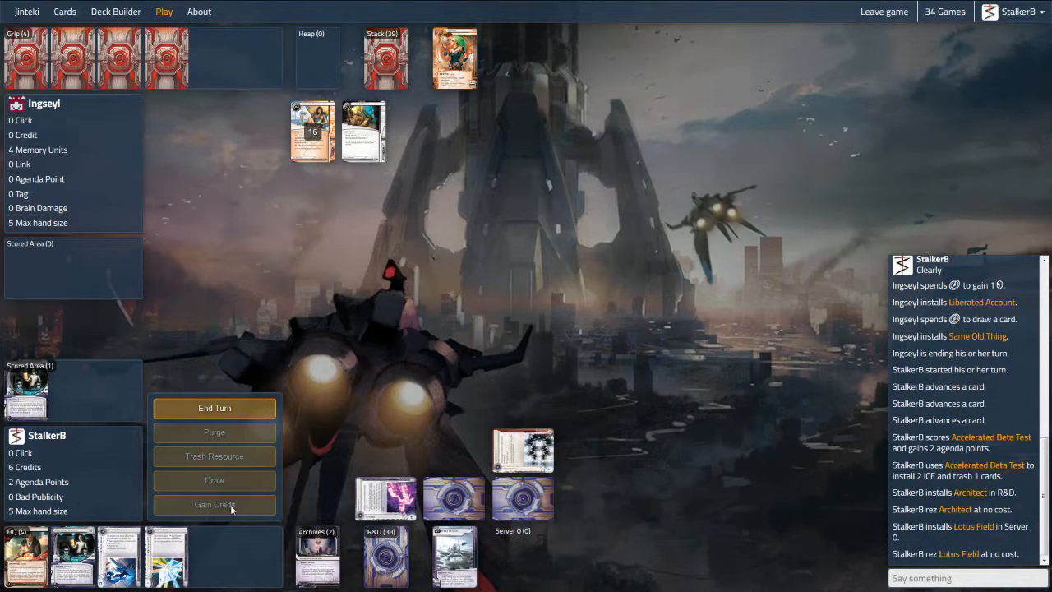
{"action": "left_click", "coordinate": [214, 408]}
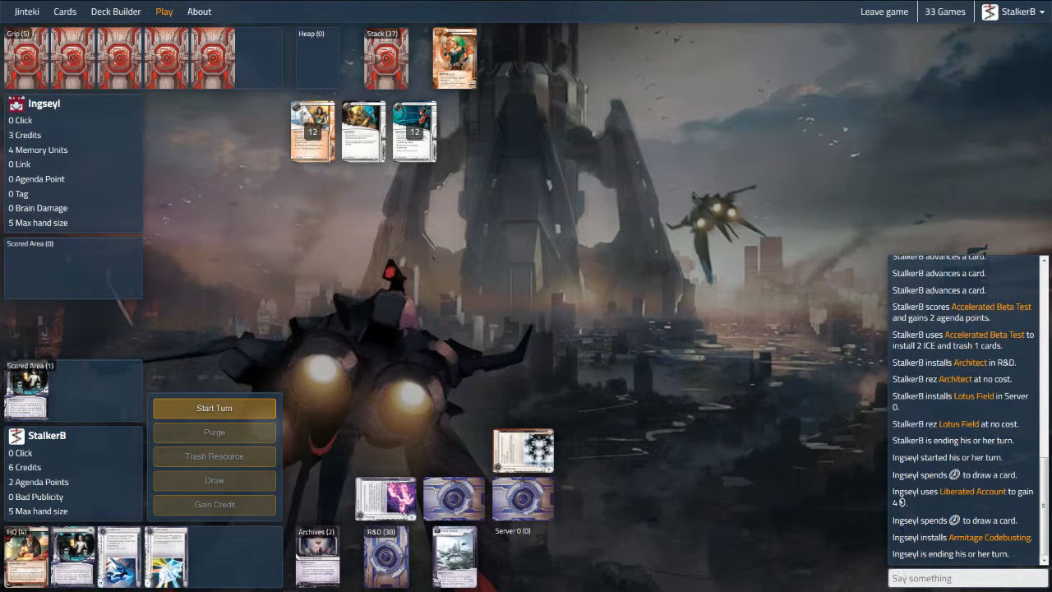
{"action": "mouse_move", "coordinate": [245, 408]}
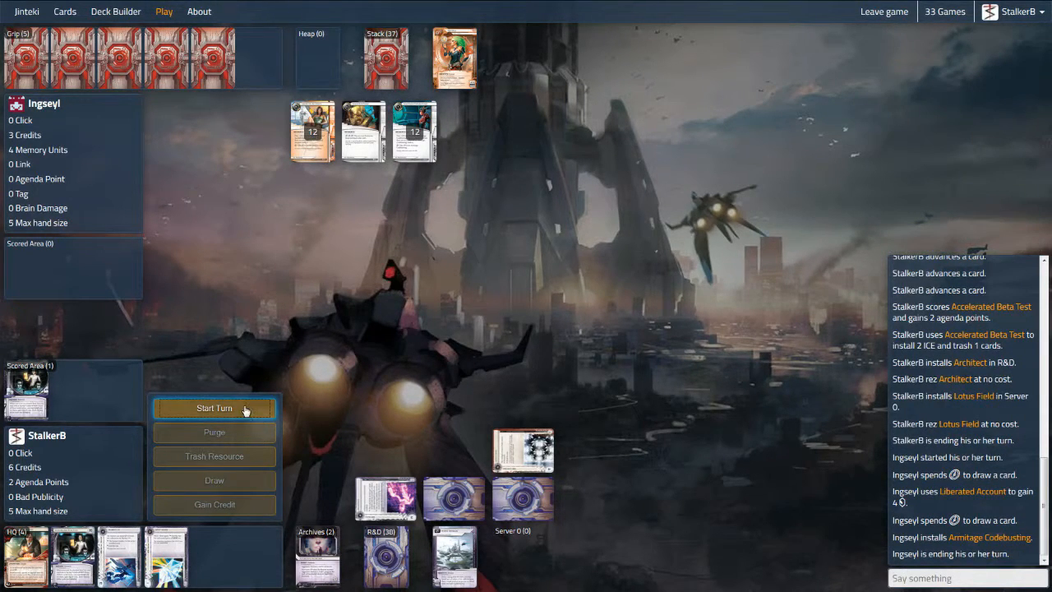
- Take a corp turn gaining credits with the remaining clicks and end it
{"action": "left_click", "coordinate": [214, 408]}
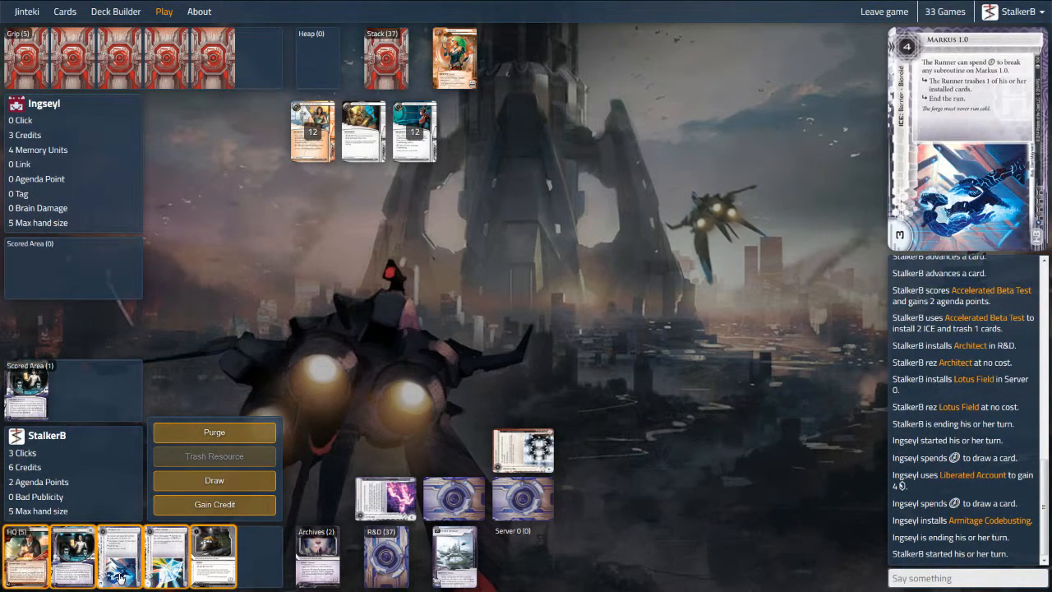
{"action": "left_click", "coordinate": [213, 505]}
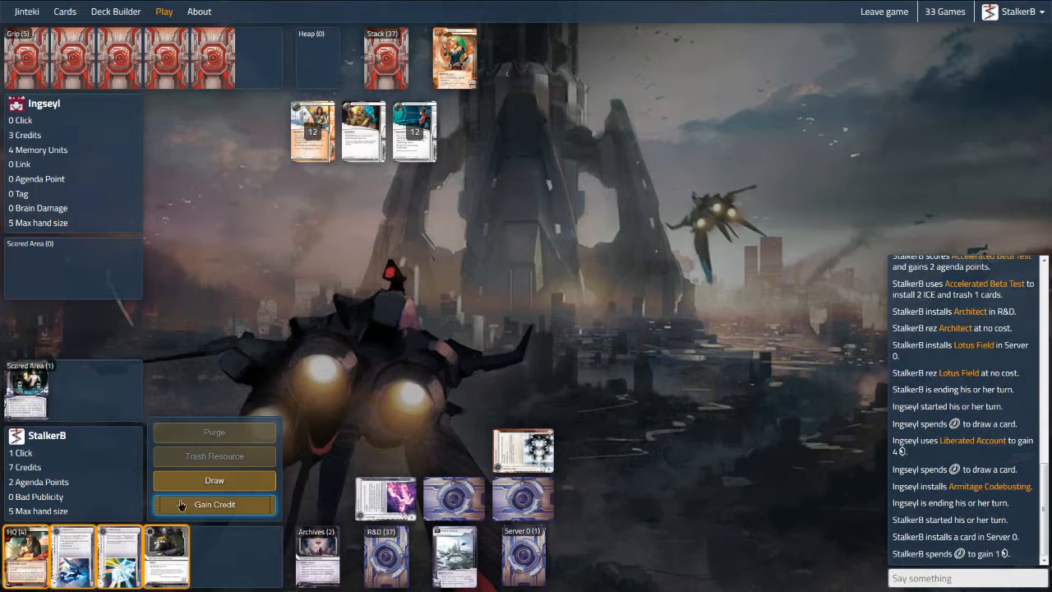
{"action": "left_click", "coordinate": [213, 505]}
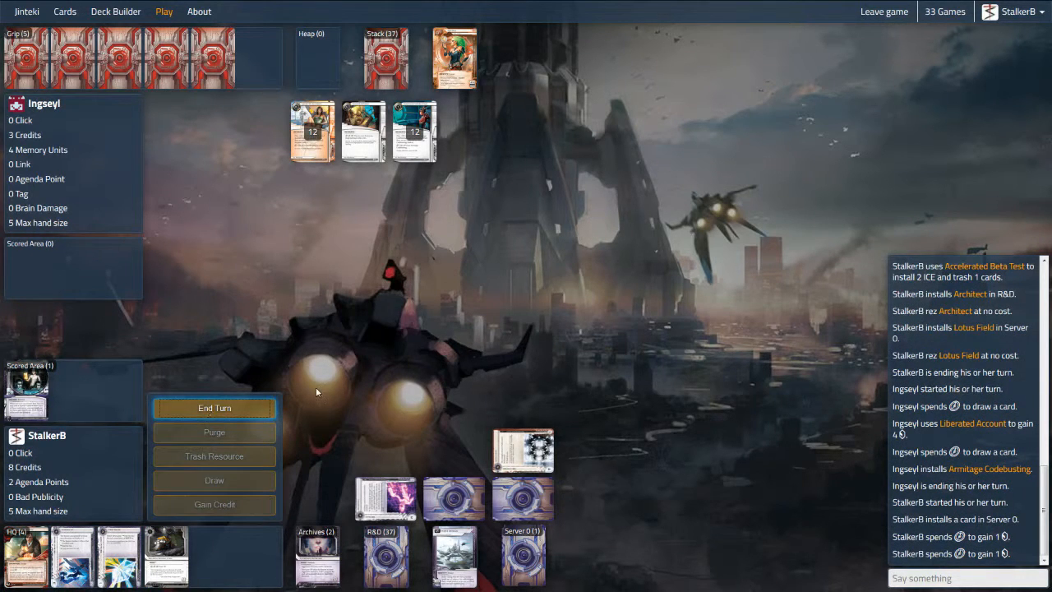
{"action": "left_click", "coordinate": [214, 407]}
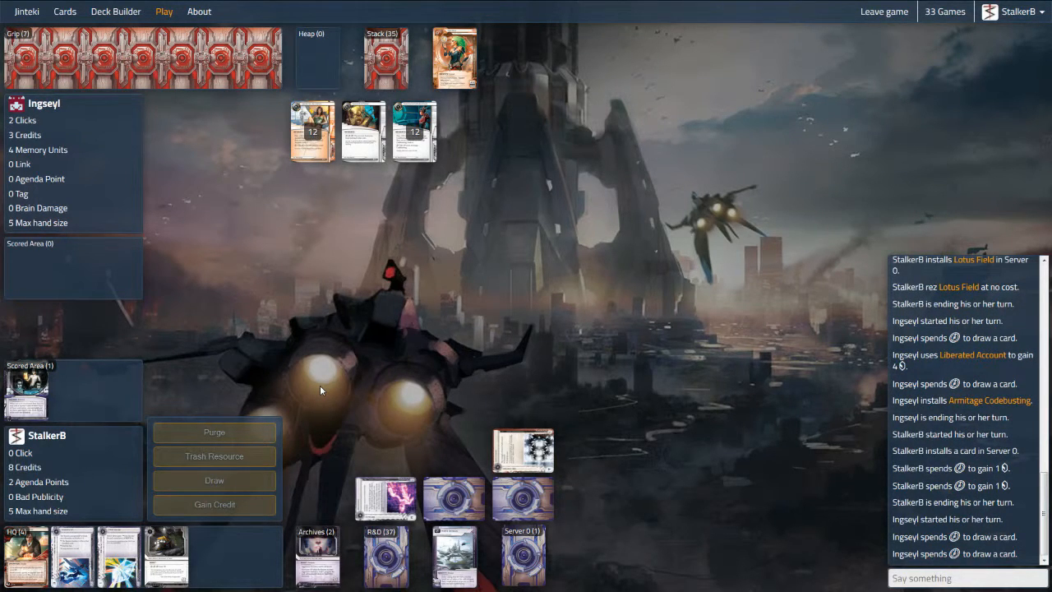
{"action": "mouse_move", "coordinate": [294, 413]}
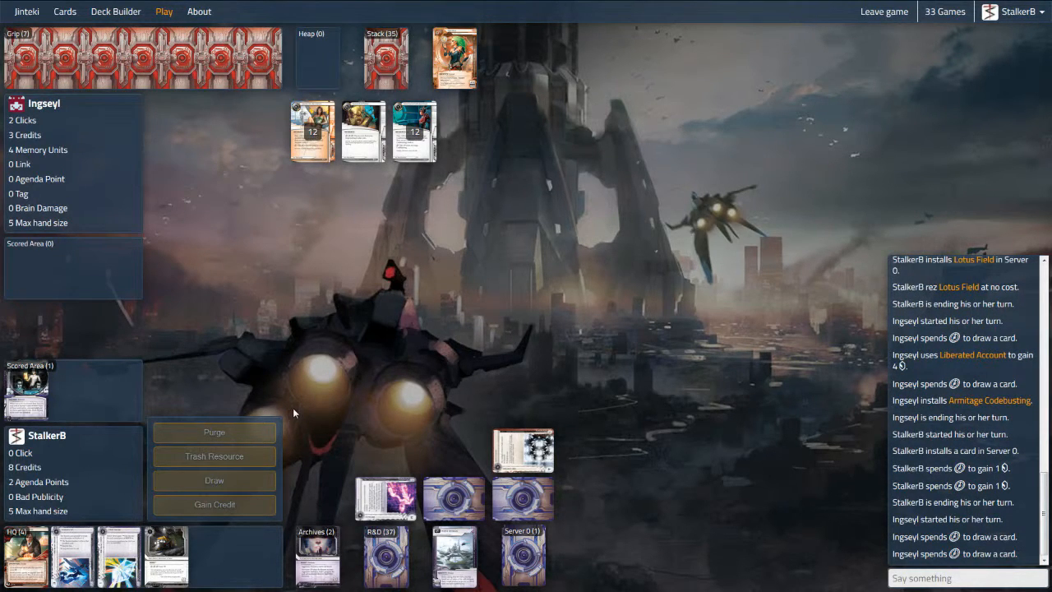
{"action": "mouse_move", "coordinate": [300, 413]}
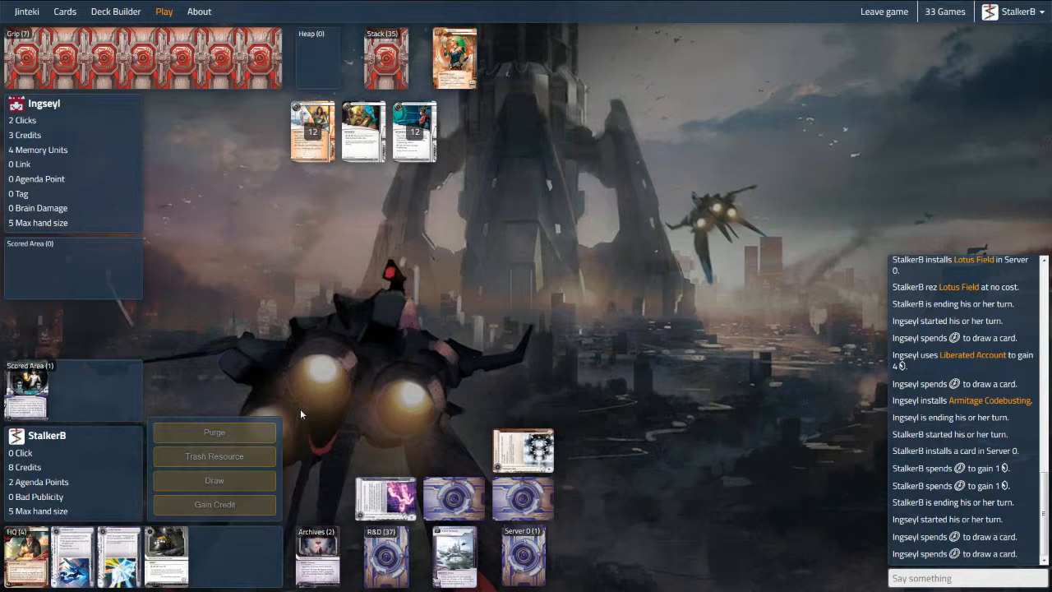
{"action": "mouse_move", "coordinate": [330, 424]}
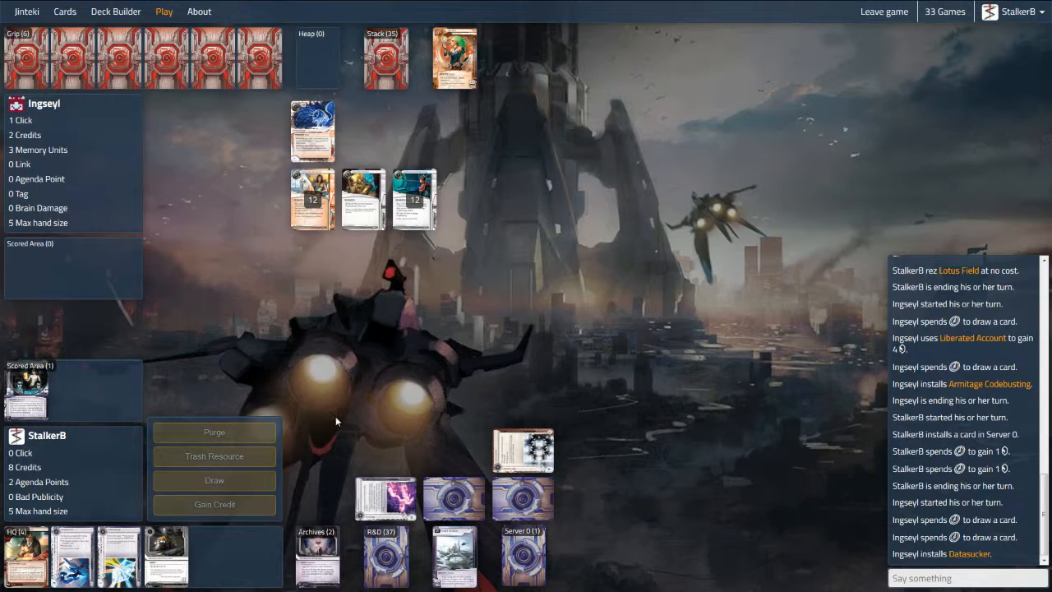
{"action": "mouse_move", "coordinate": [226, 415]}
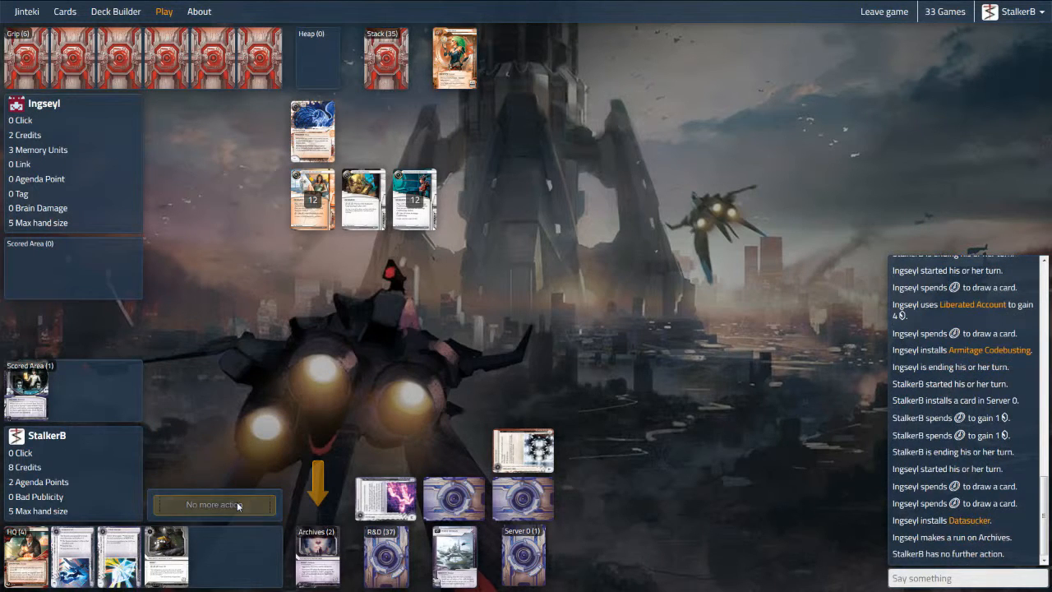
- Pass on the Runner's Archives run and begin the next Corp turn
{"action": "left_click", "coordinate": [213, 505]}
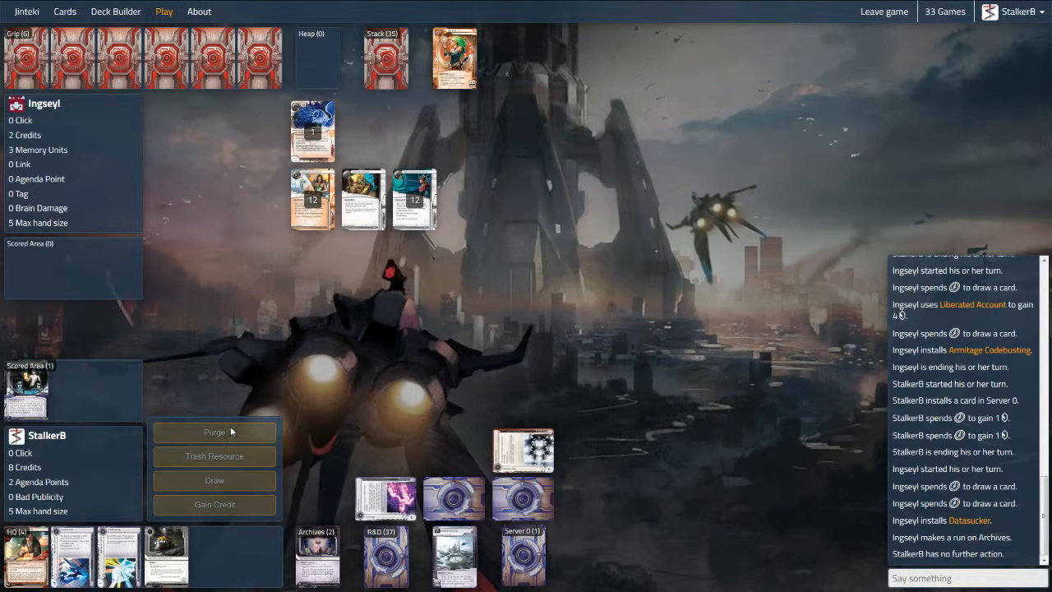
{"action": "mouse_move", "coordinate": [234, 424]}
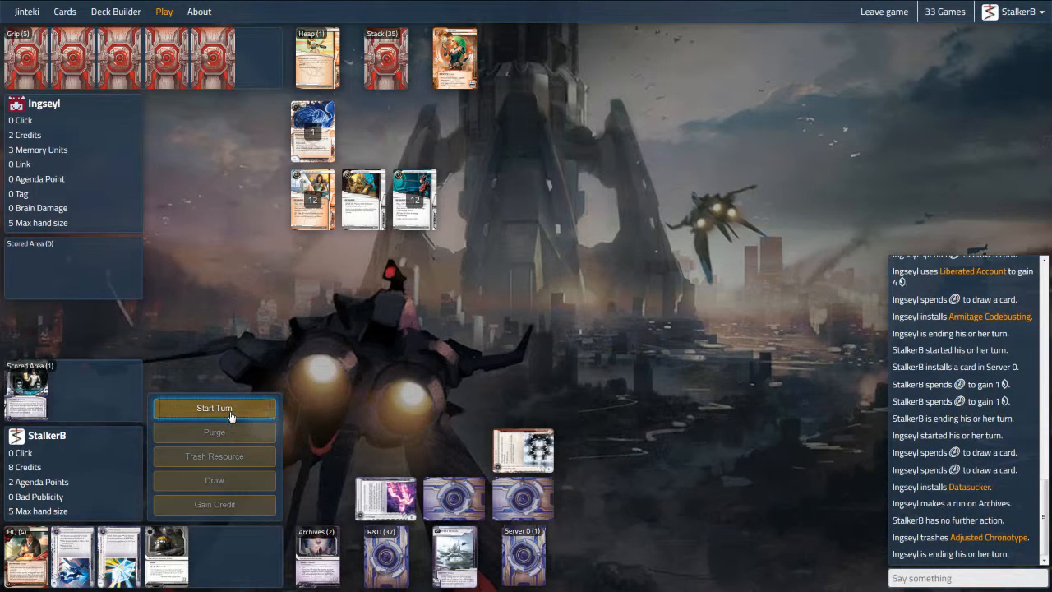
{"action": "left_click", "coordinate": [214, 408]}
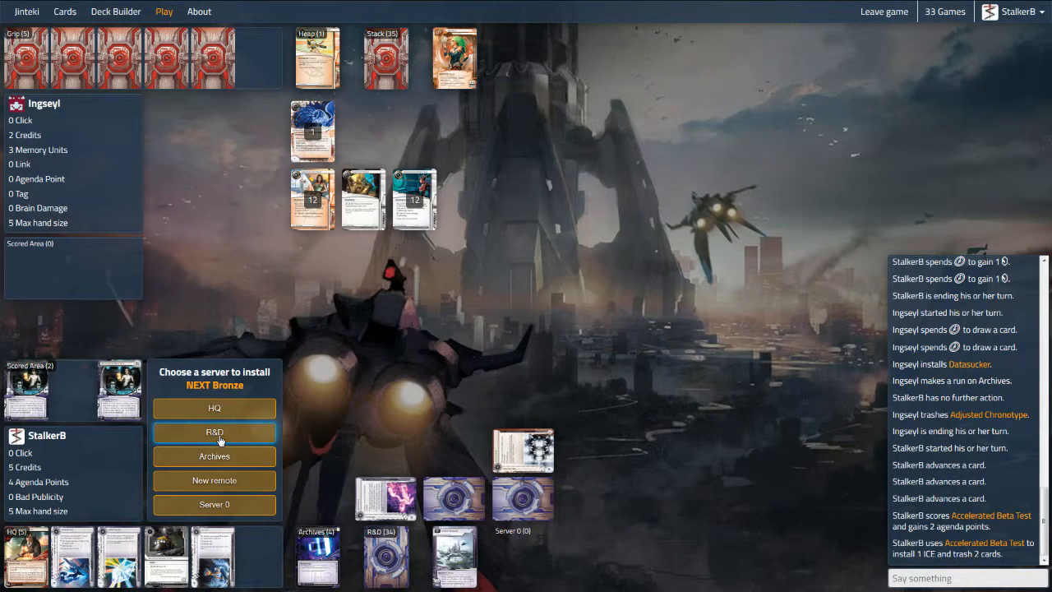
- Install NEXT Bronze on R&D, end the turn, then spend the next turn gaining a credit
{"action": "left_click", "coordinate": [214, 431]}
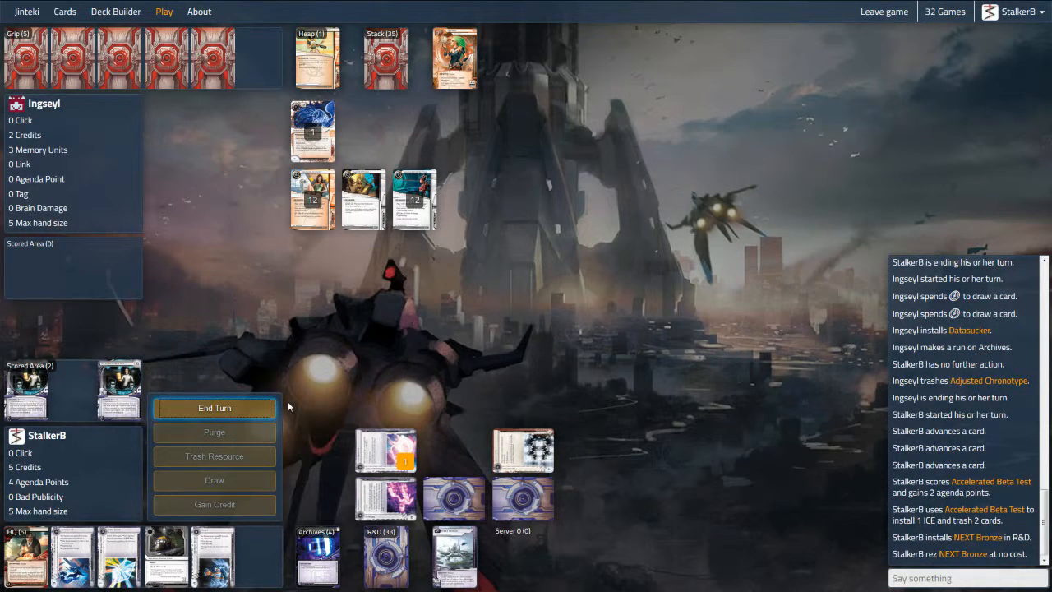
{"action": "left_click", "coordinate": [214, 407]}
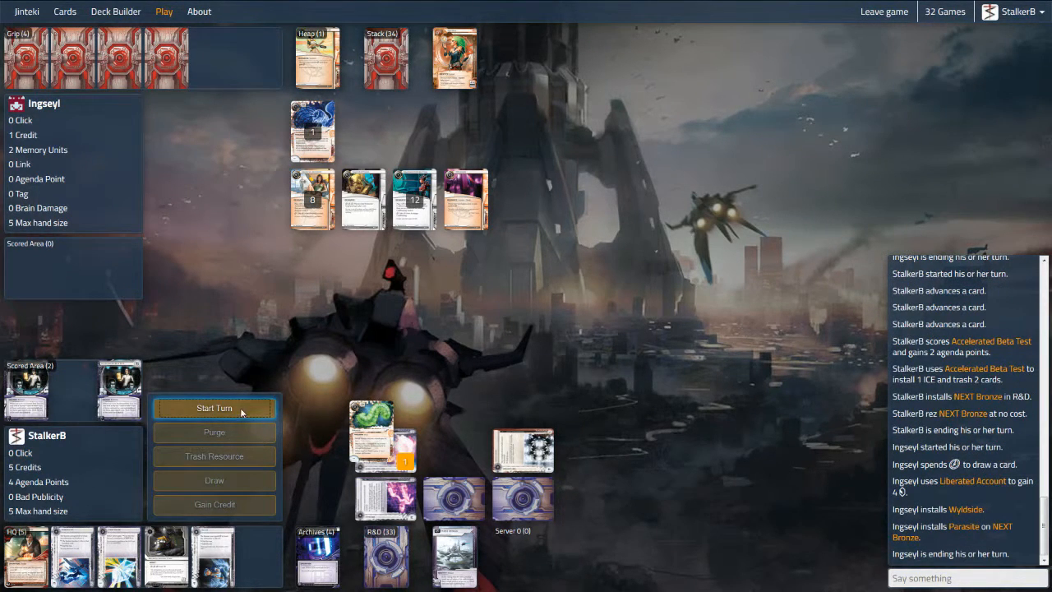
{"action": "left_click", "coordinate": [214, 408]}
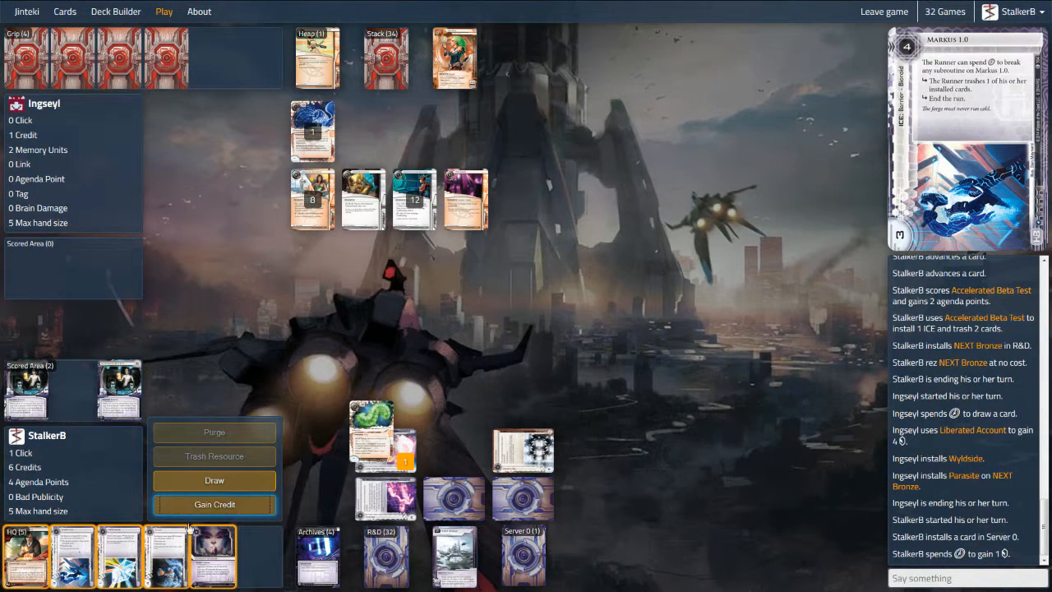
{"action": "left_click", "coordinate": [214, 503]}
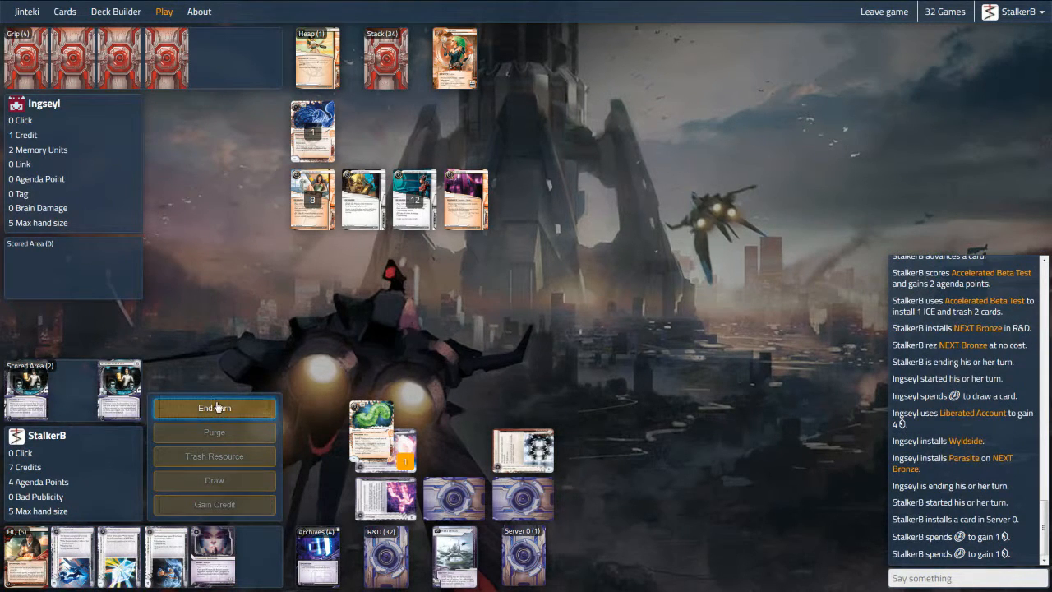
{"action": "left_click", "coordinate": [214, 407]}
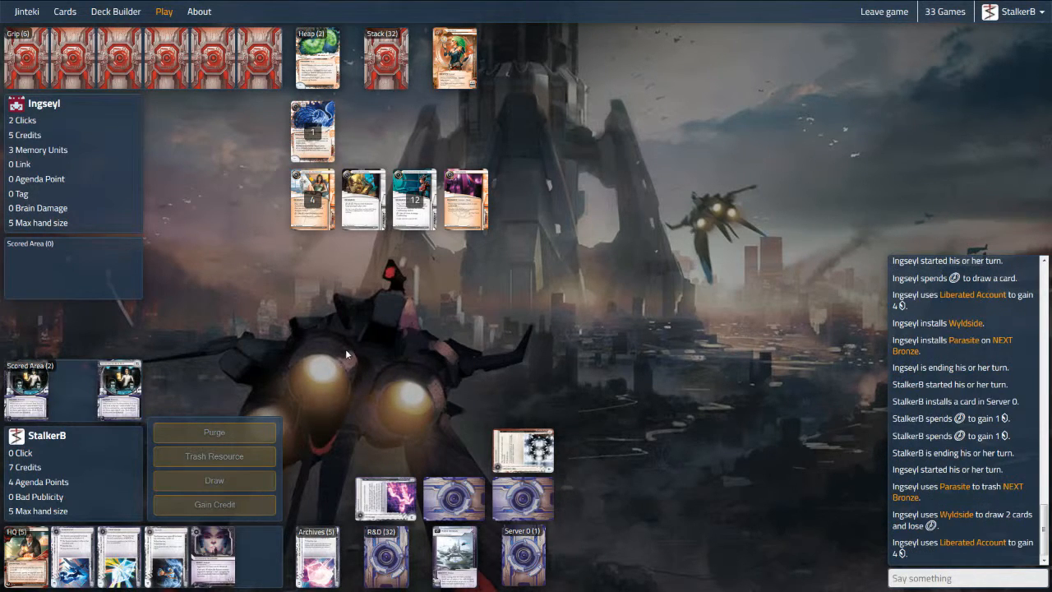
{"action": "mouse_move", "coordinate": [388, 419]}
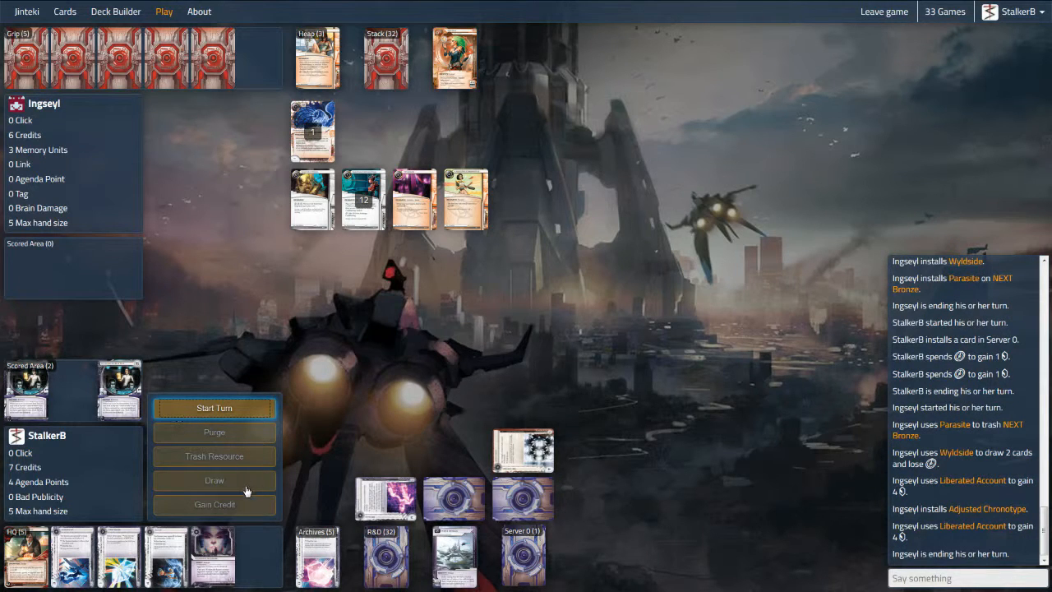
- Start the turn and cash in Melange Mining Corp for 7 credits
{"action": "left_click", "coordinate": [213, 408]}
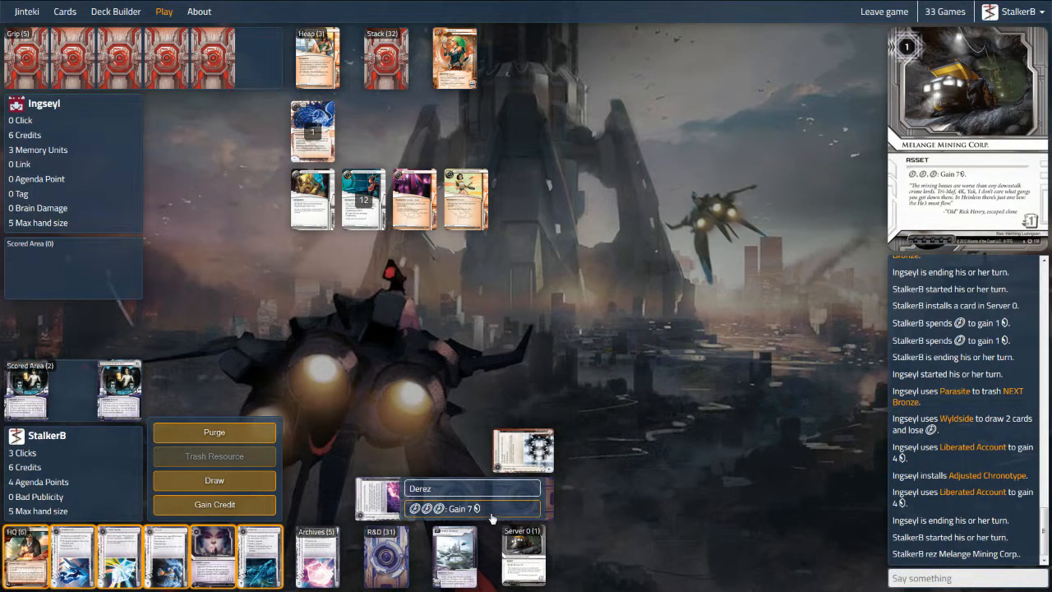
{"action": "left_click", "coordinate": [470, 509]}
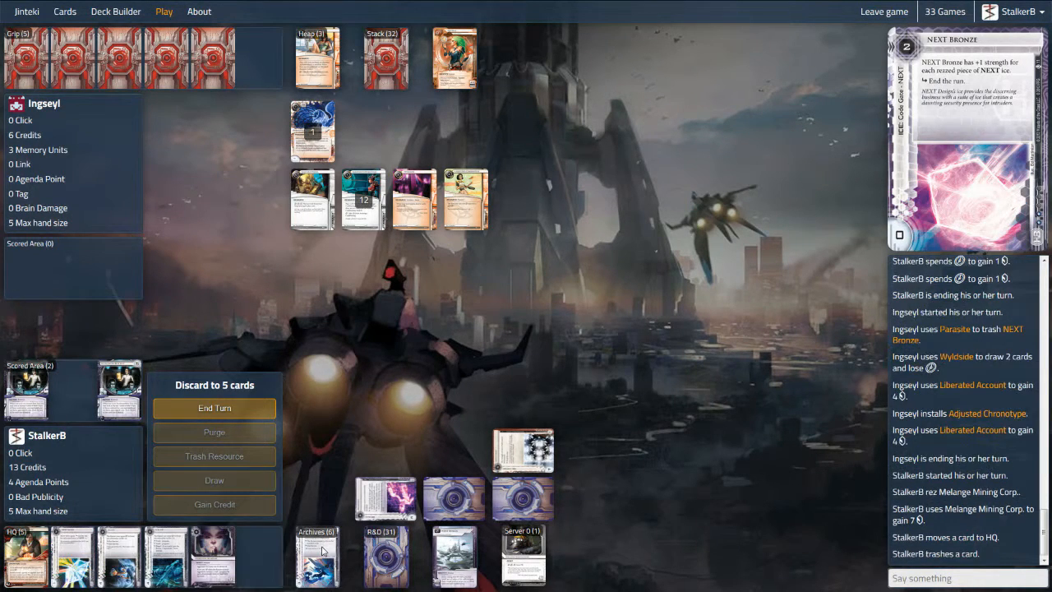
- Finish discarding to five, then play Hedge Fund, add two ice to R&D and end the turn
{"action": "left_click", "coordinate": [213, 408]}
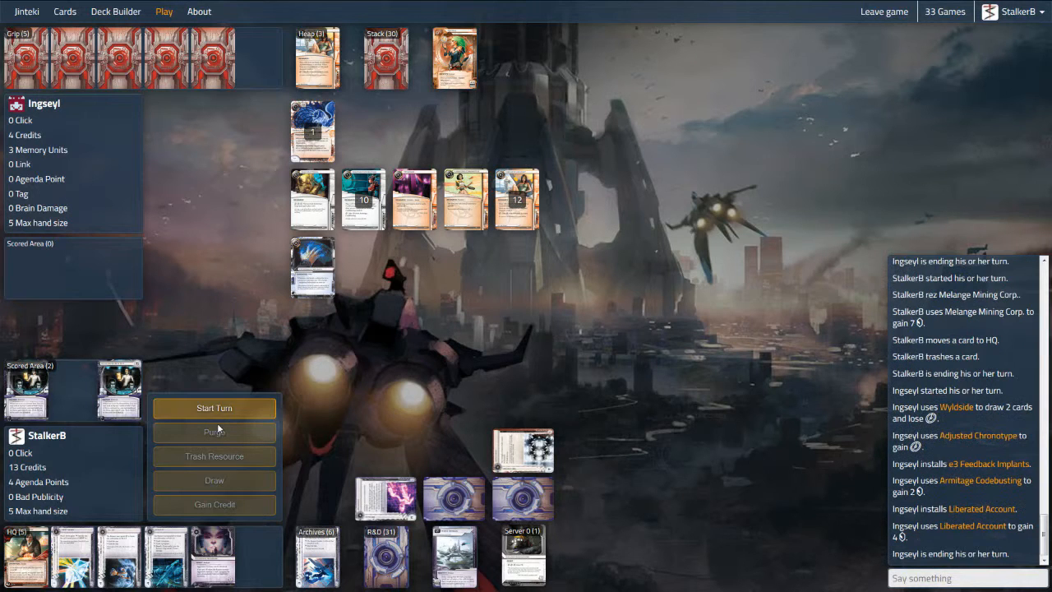
{"action": "left_click", "coordinate": [214, 408]}
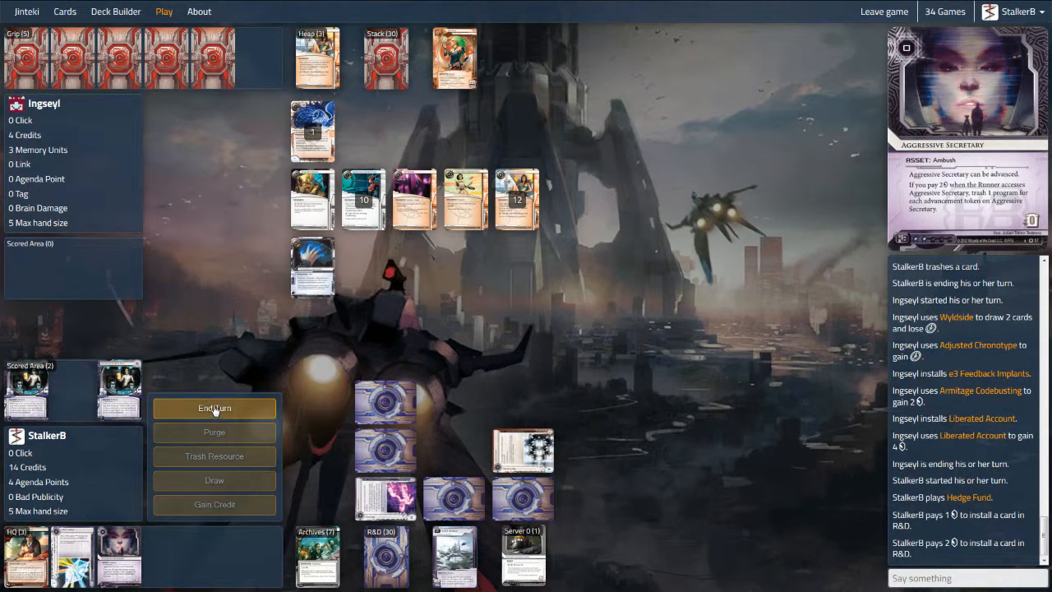
{"action": "left_click", "coordinate": [213, 407]}
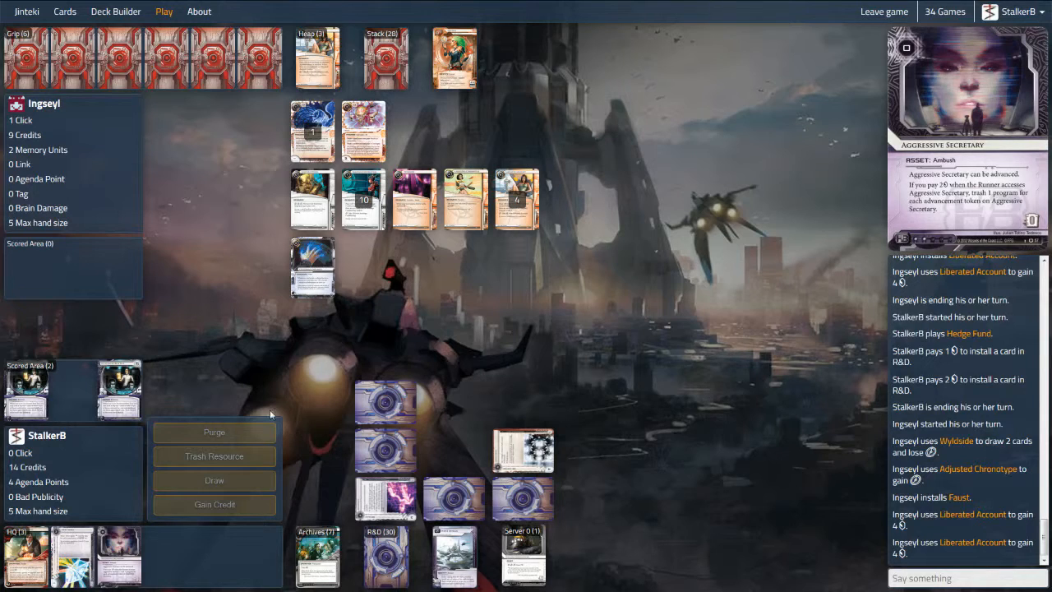
{"action": "mouse_move", "coordinate": [236, 403]}
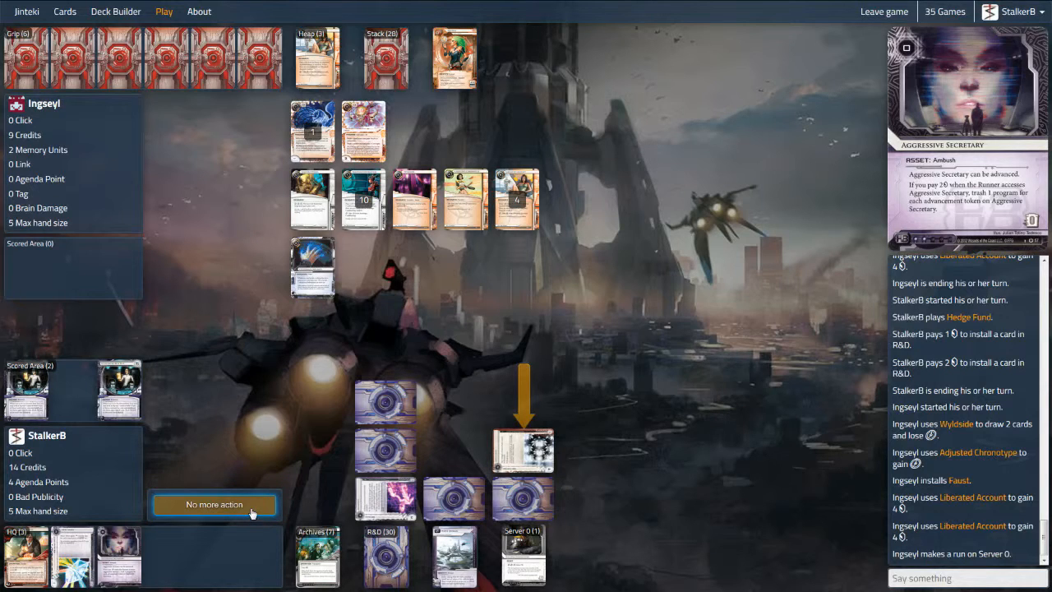
{"action": "mouse_move", "coordinate": [250, 513]}
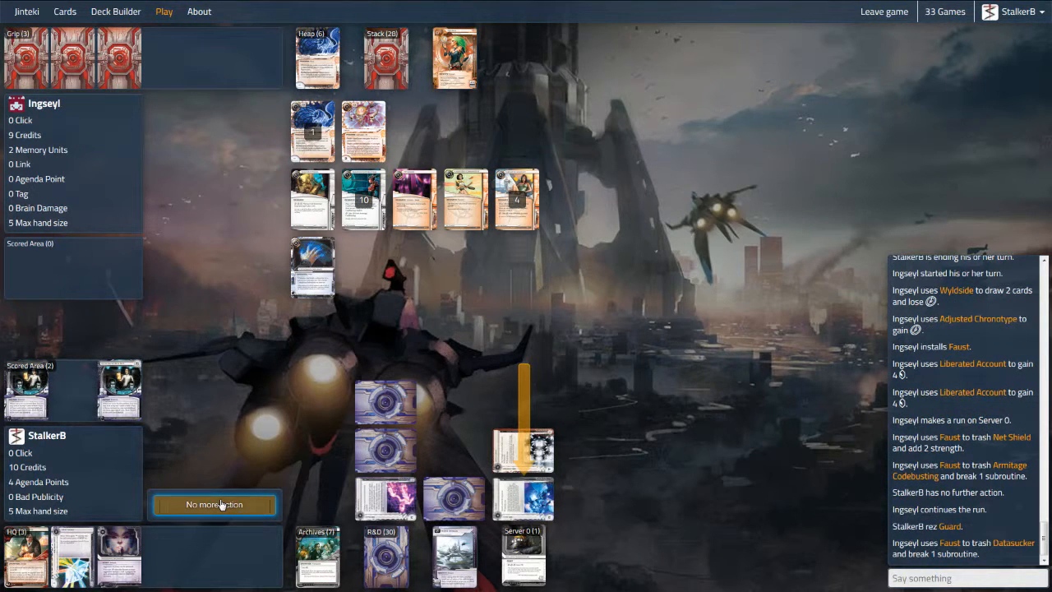
- Pass during the Runner's run on Server 0 after rezzing Guard
{"action": "left_click", "coordinate": [213, 504]}
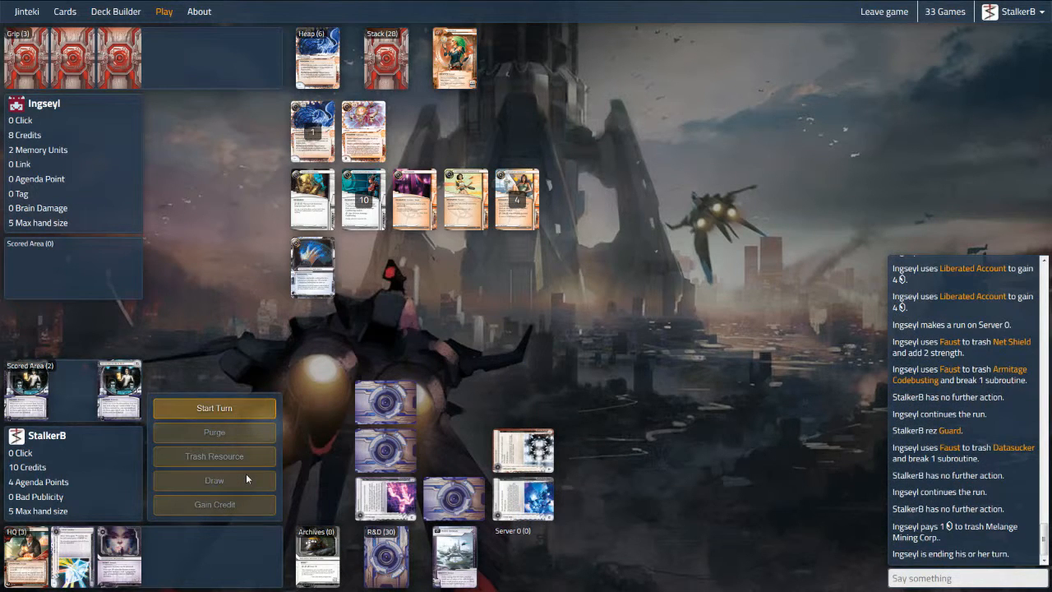
- Start the turn, play Mushin No Shin into a new remote and end the turn
{"action": "left_click", "coordinate": [214, 407]}
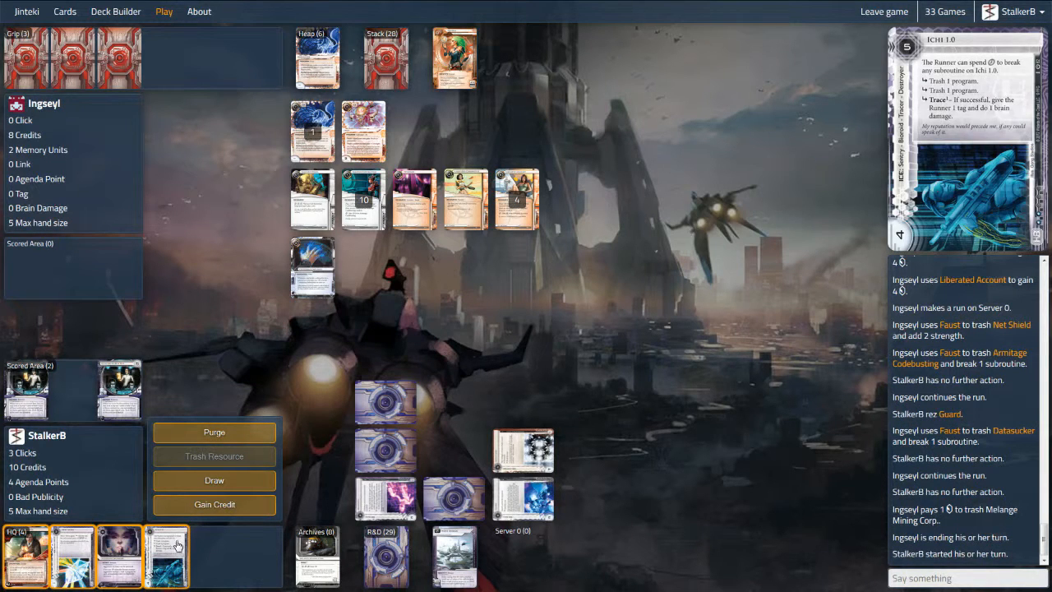
{"action": "left_click", "coordinate": [168, 544]}
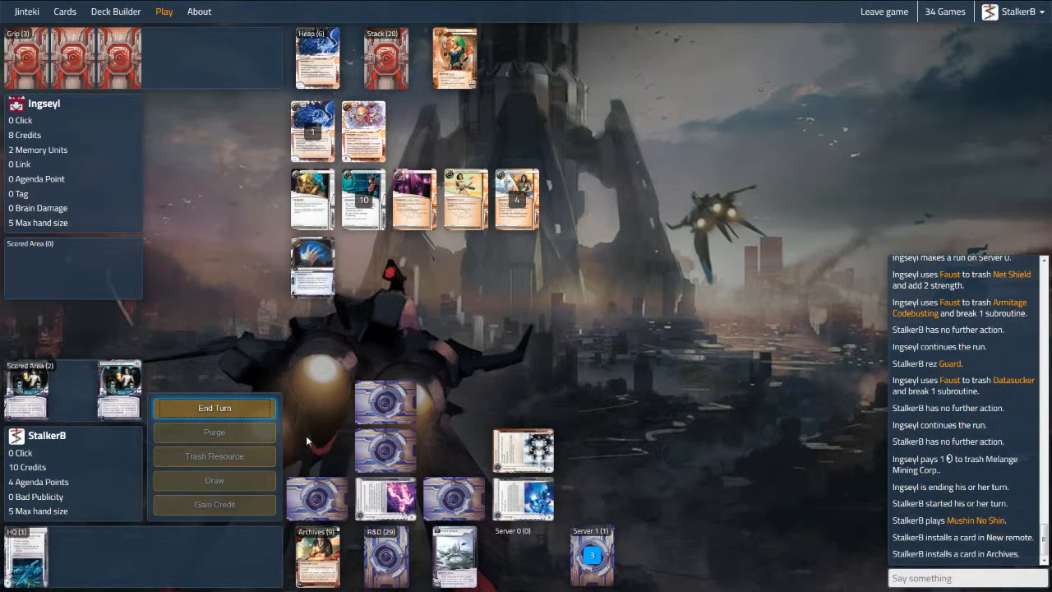
{"action": "left_click", "coordinate": [213, 408]}
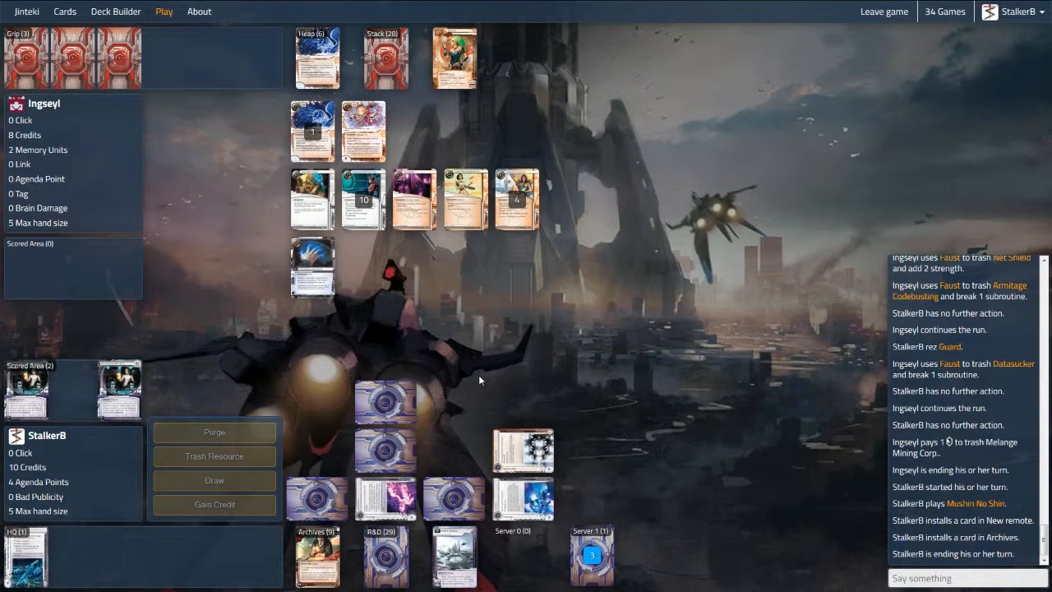
{"action": "mouse_move", "coordinate": [383, 409]}
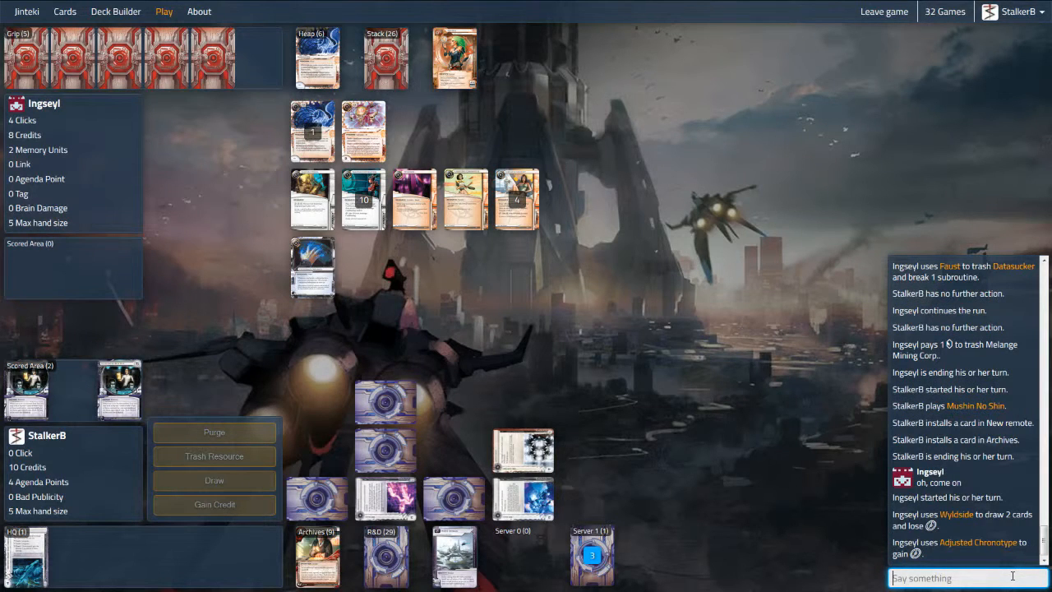
- Send a 'Maybe i...' chat message hinting the remote might be an agenda
{"action": "type", "text": "Maybe i"}
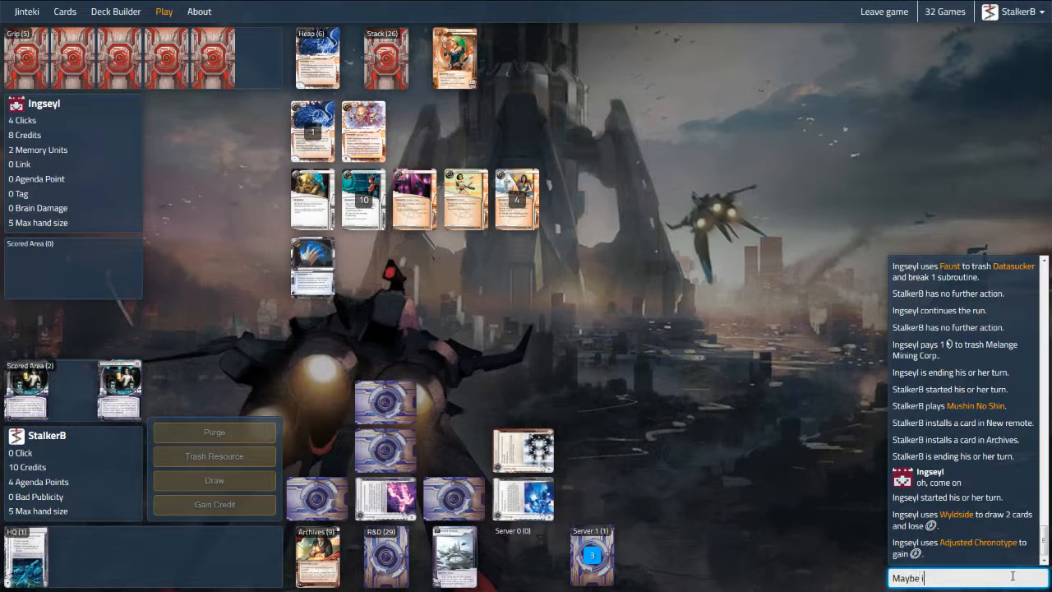
{"action": "key", "text": "Enter"}
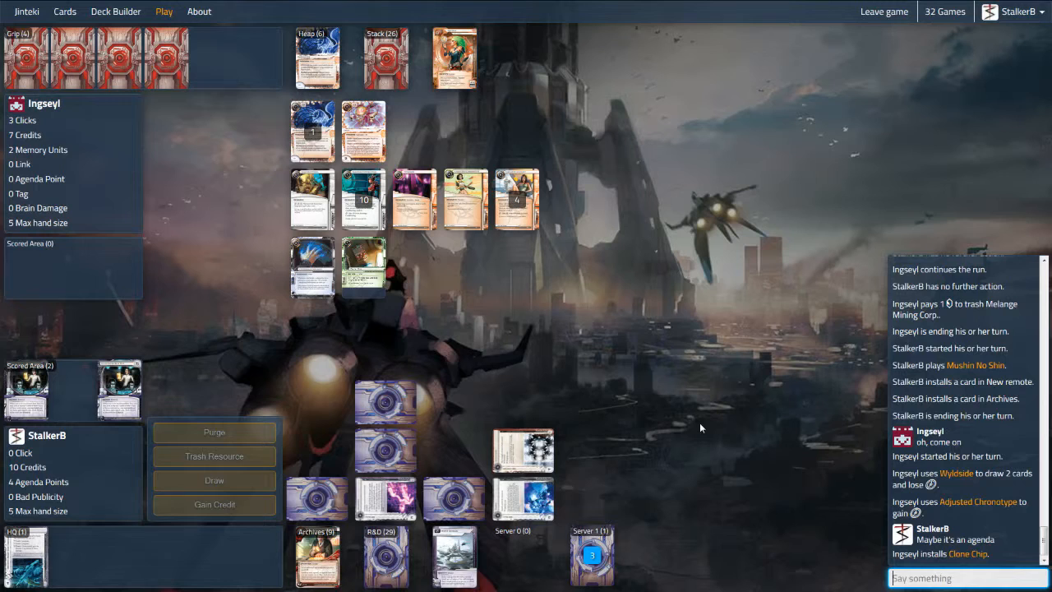
- Pay 2 to fire Aggressive Secretary on the Server 1 run and trash a Runner program
{"action": "left_click", "coordinate": [592, 556]}
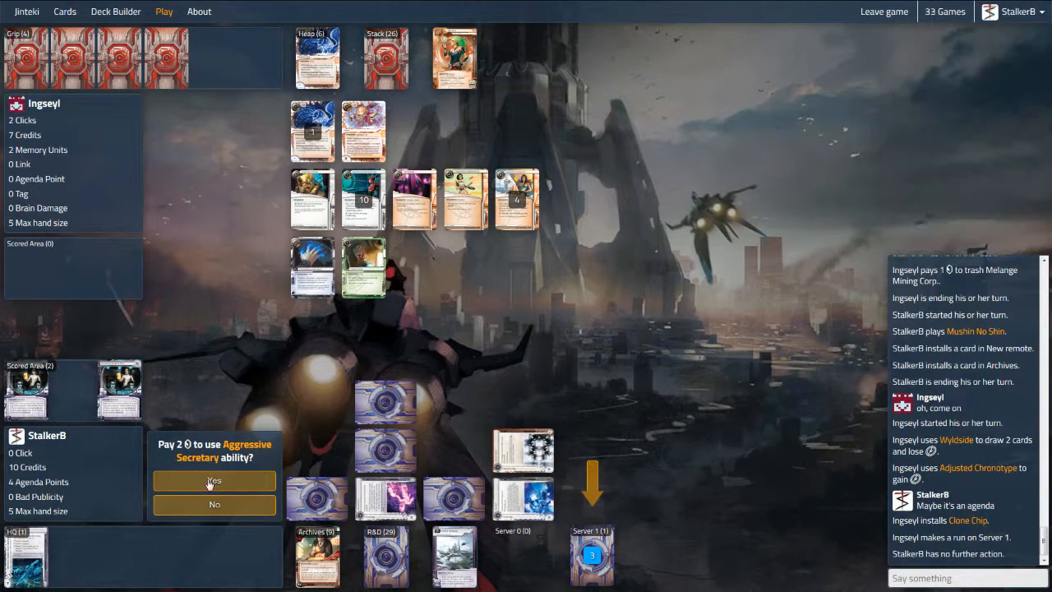
{"action": "left_click", "coordinate": [213, 480]}
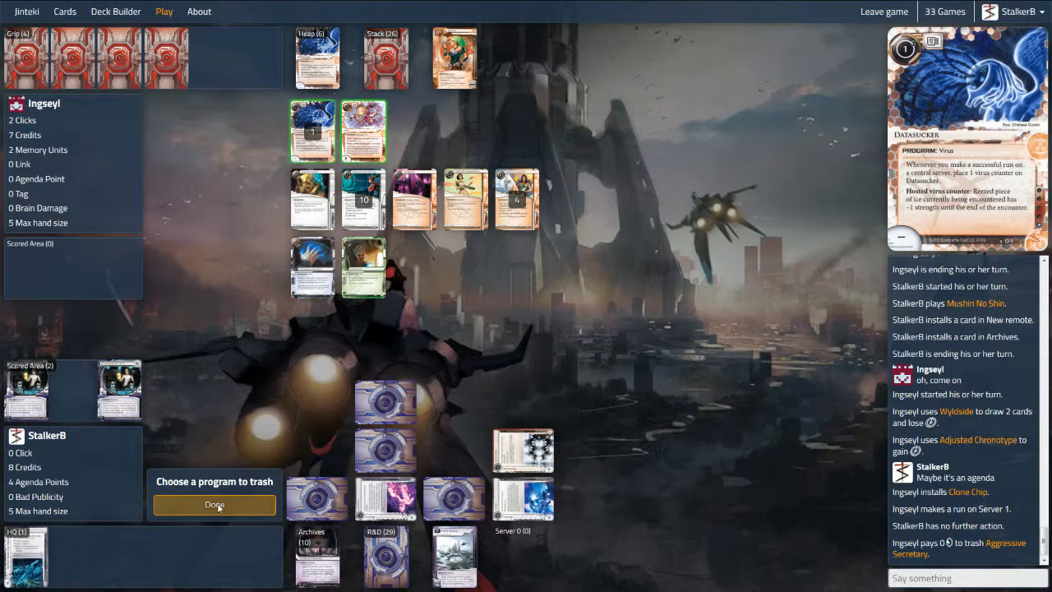
{"action": "left_click", "coordinate": [213, 504]}
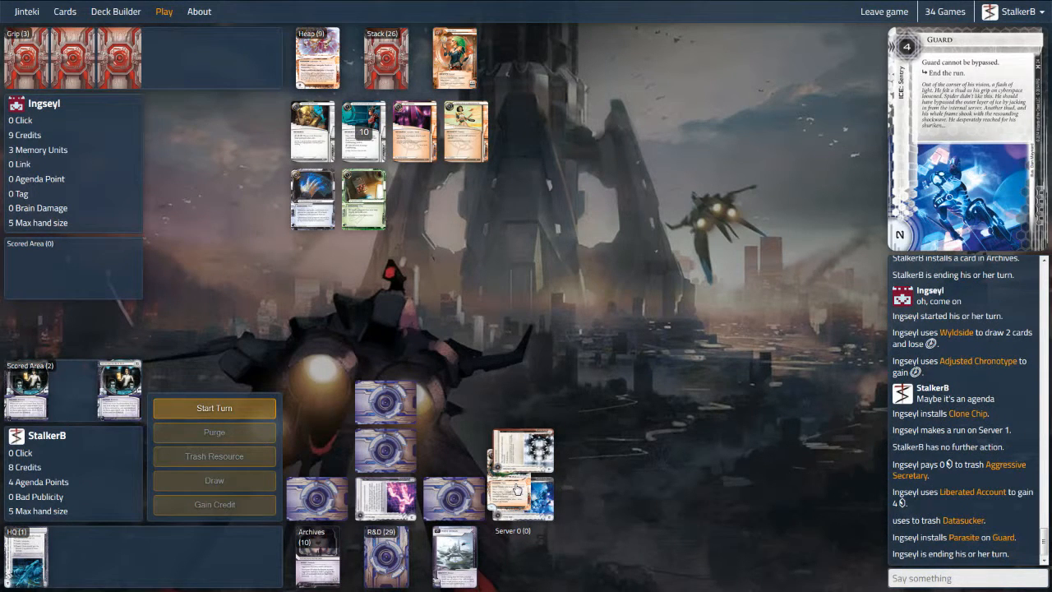
- Take a Corp turn installing on Server 0, gaining credits, and ending the turn
{"action": "left_click", "coordinate": [213, 408]}
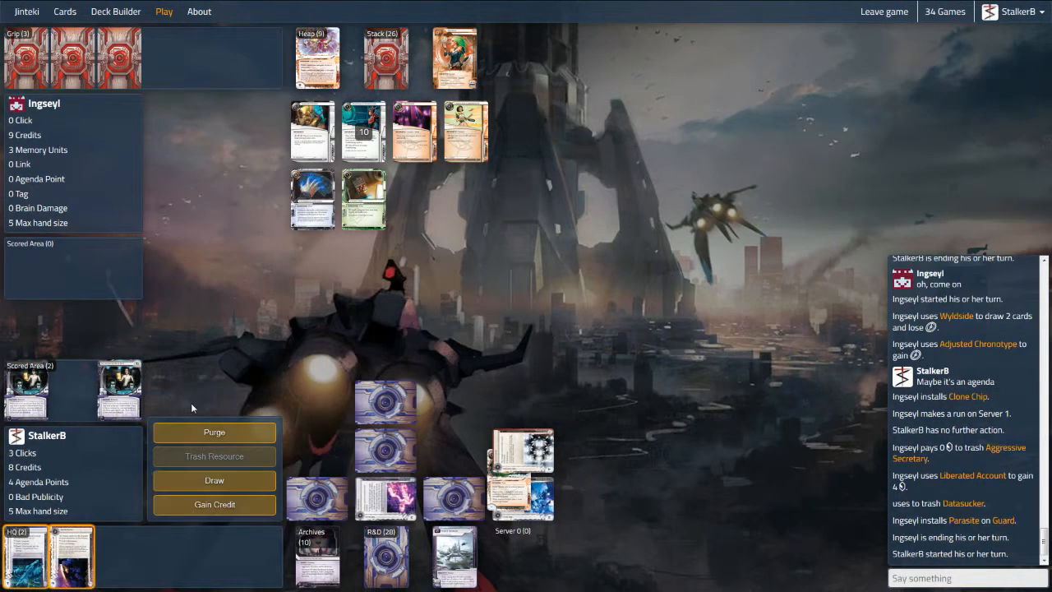
{"action": "left_click", "coordinate": [72, 562]}
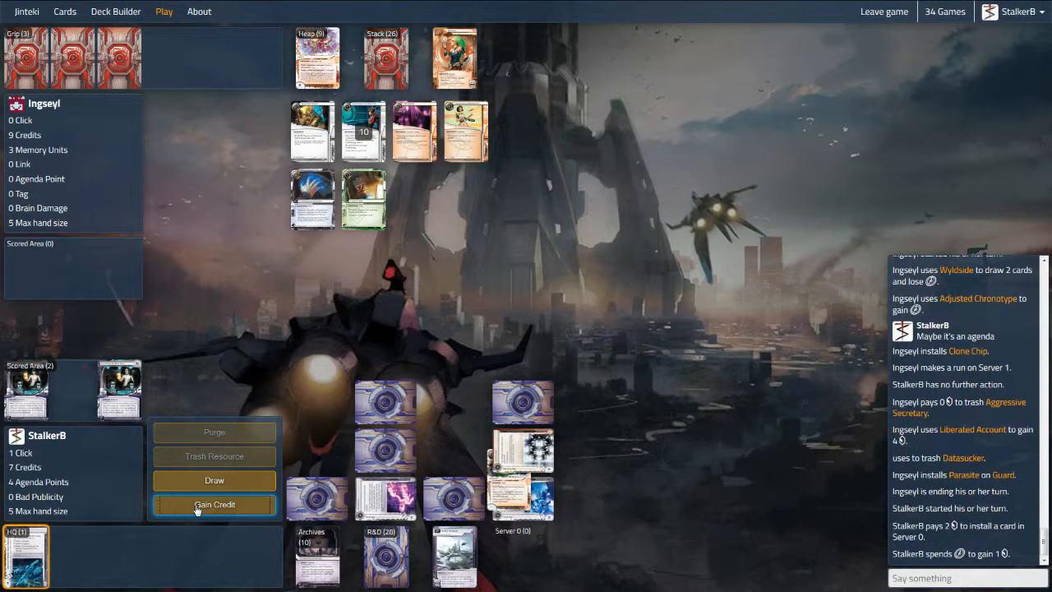
{"action": "left_click", "coordinate": [213, 505]}
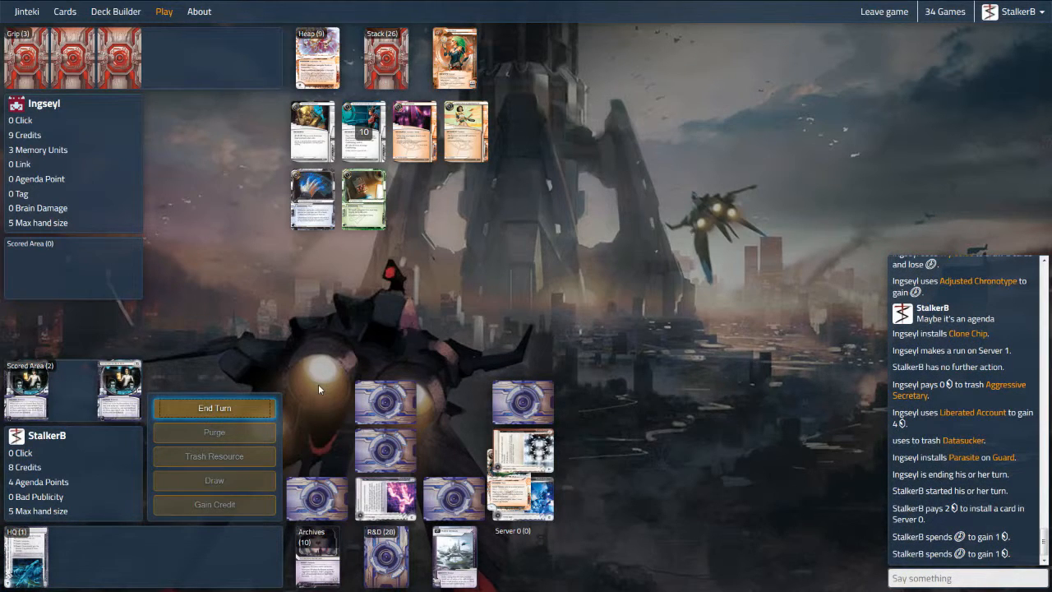
{"action": "left_click", "coordinate": [214, 408]}
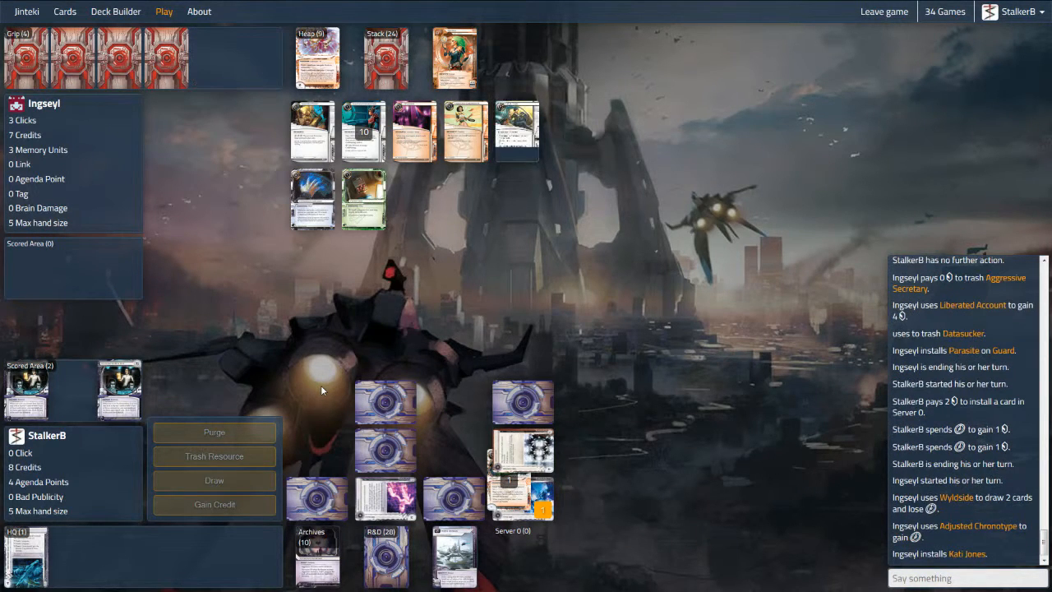
{"action": "left_click", "coordinate": [515, 131]}
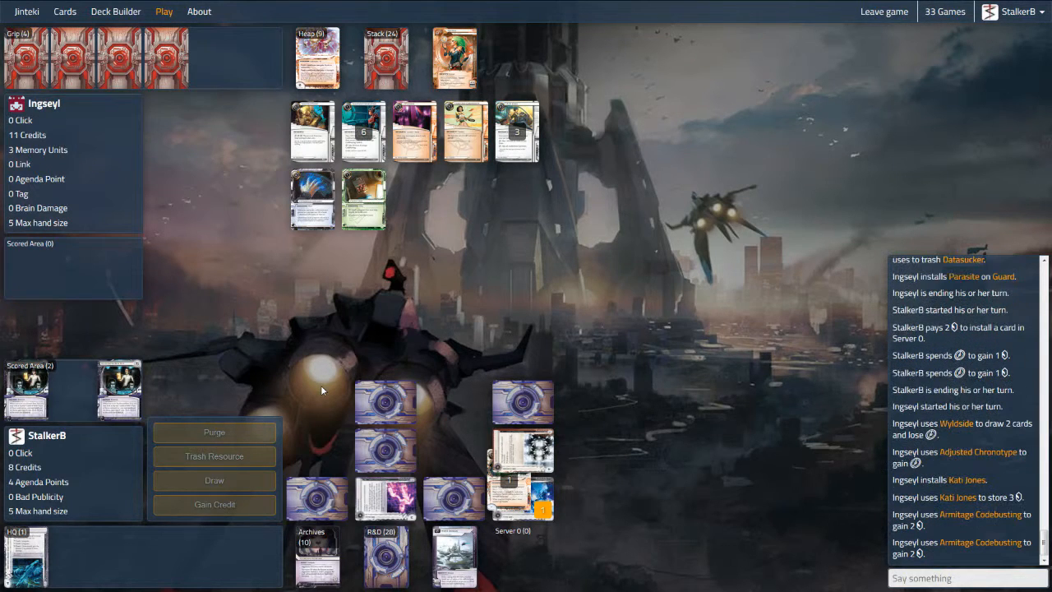
{"action": "left_click", "coordinate": [213, 408]}
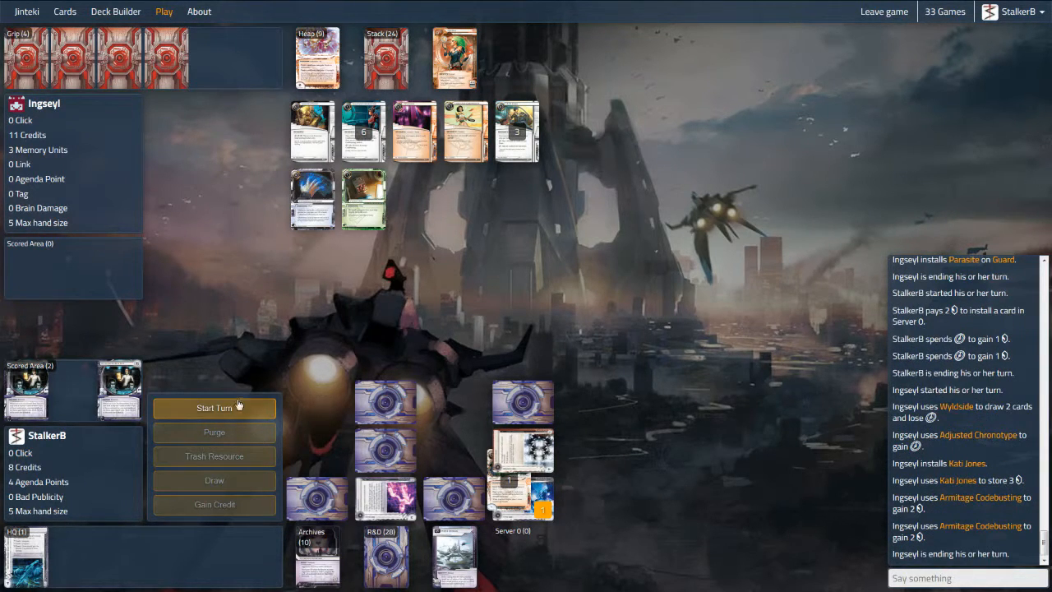
{"action": "mouse_move", "coordinate": [213, 457]}
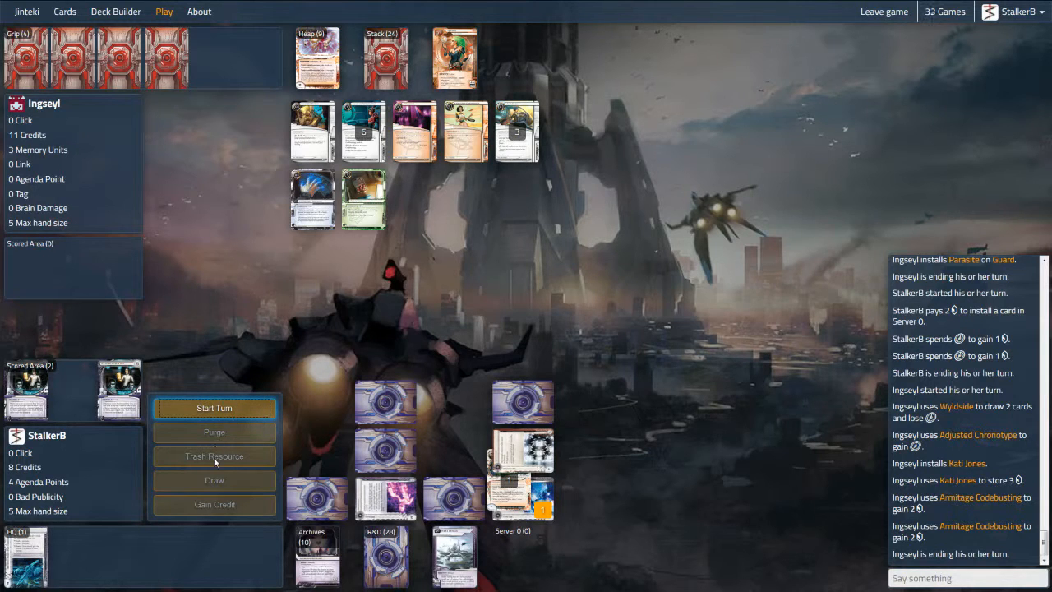
- Play two Corp turns installing on HQ and Server 0, gaining credits, then check the Server 0 ice options
{"action": "left_click", "coordinate": [214, 408]}
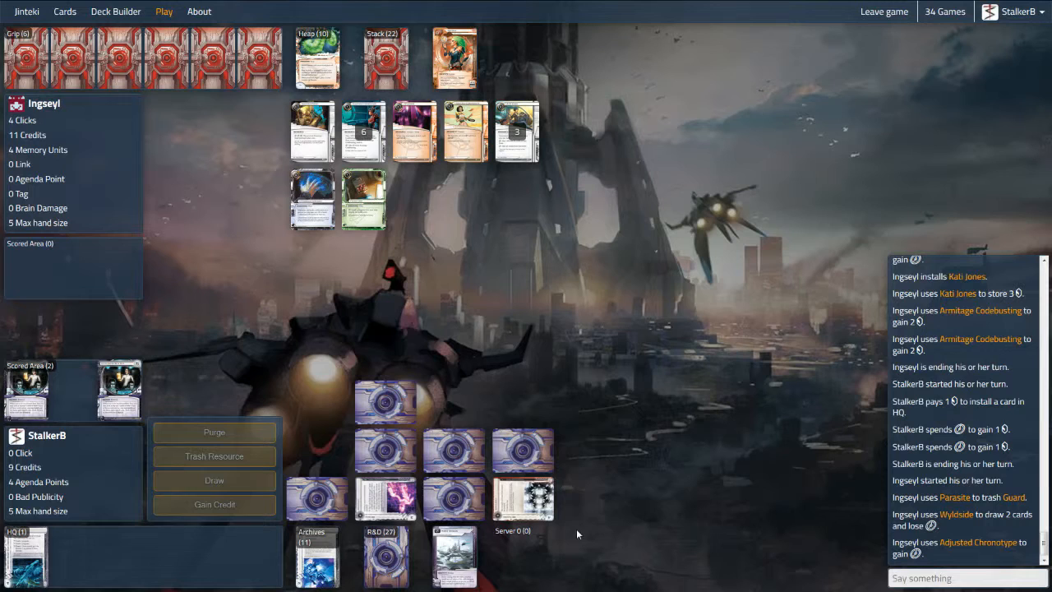
{"action": "mouse_move", "coordinate": [578, 250]}
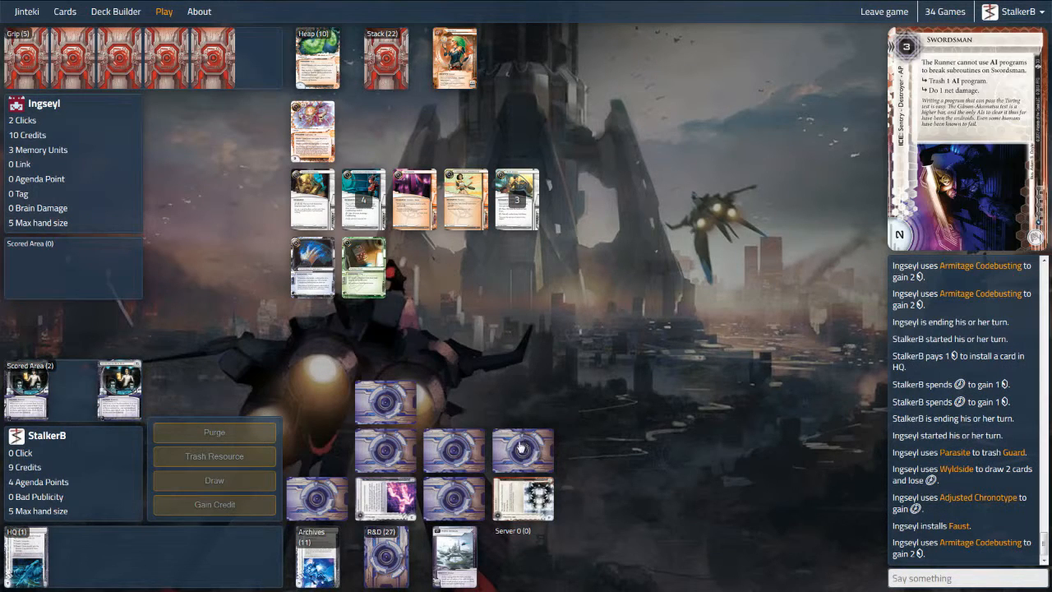
{"action": "mouse_move", "coordinate": [305, 483]}
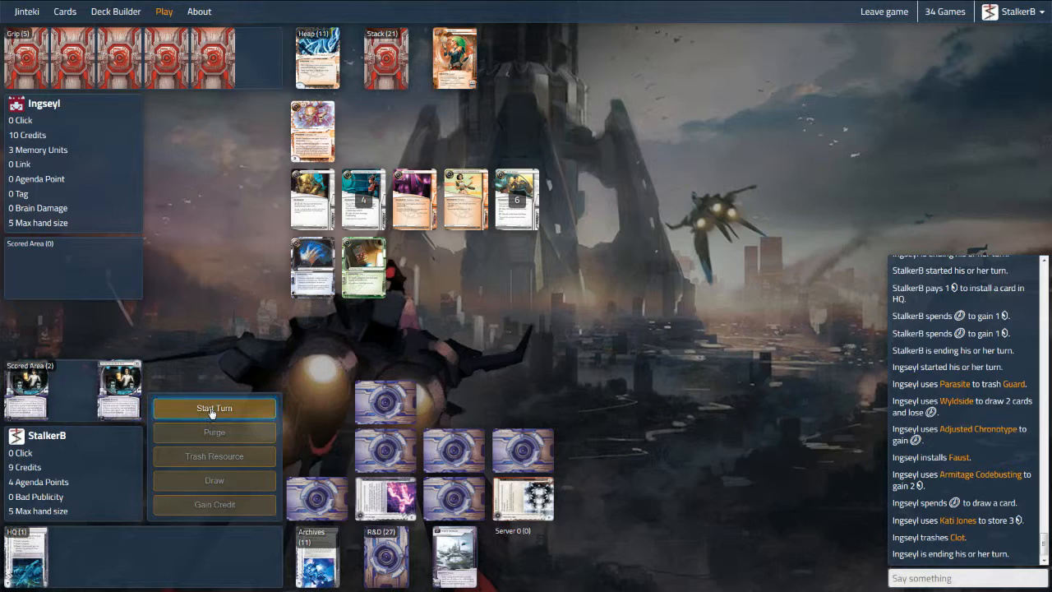
{"action": "left_click", "coordinate": [214, 407]}
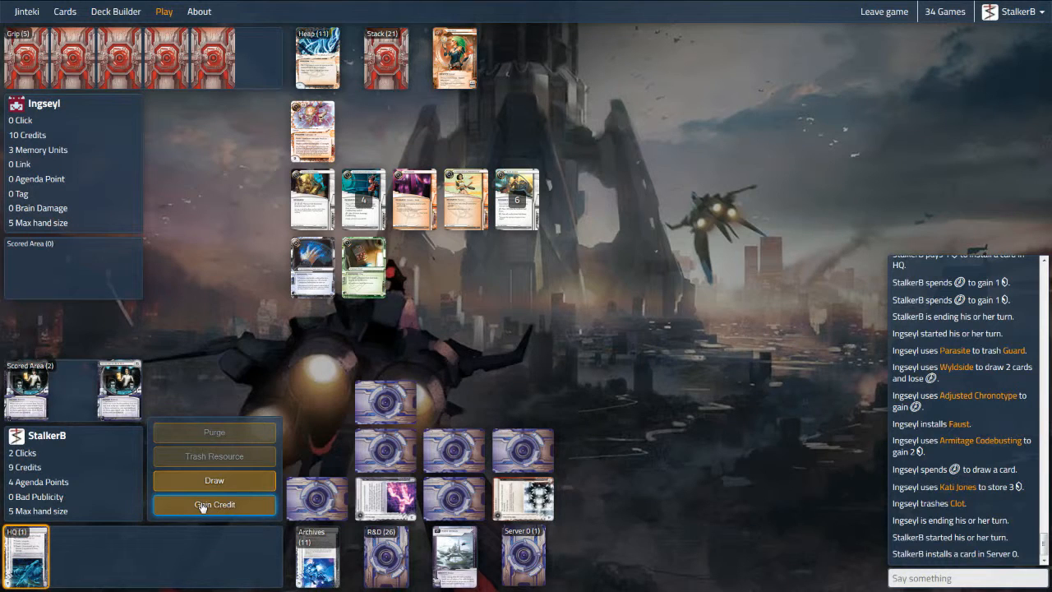
{"action": "left_click", "coordinate": [214, 504]}
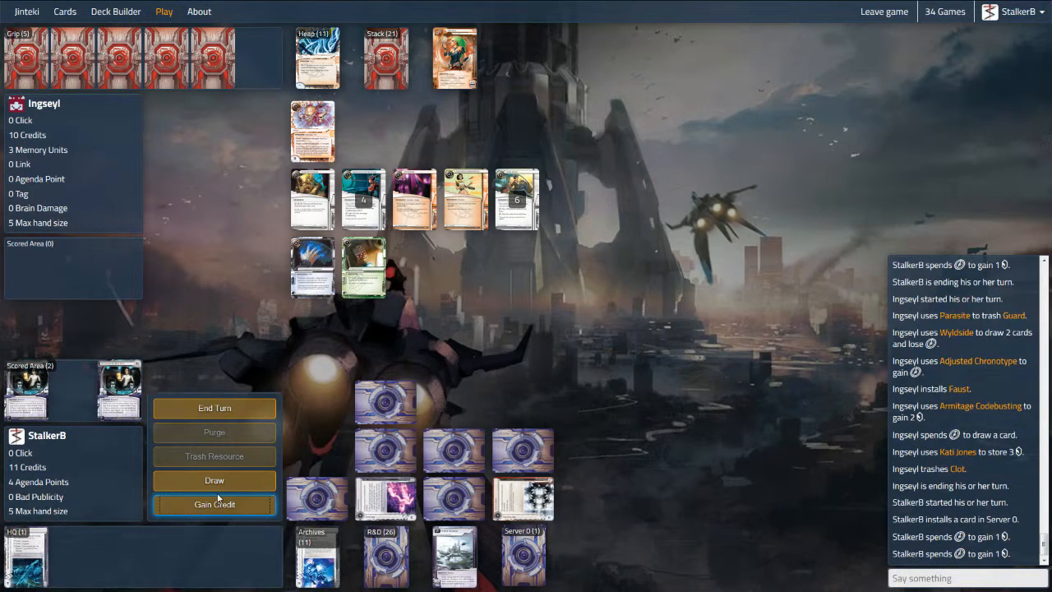
{"action": "left_click", "coordinate": [213, 408]}
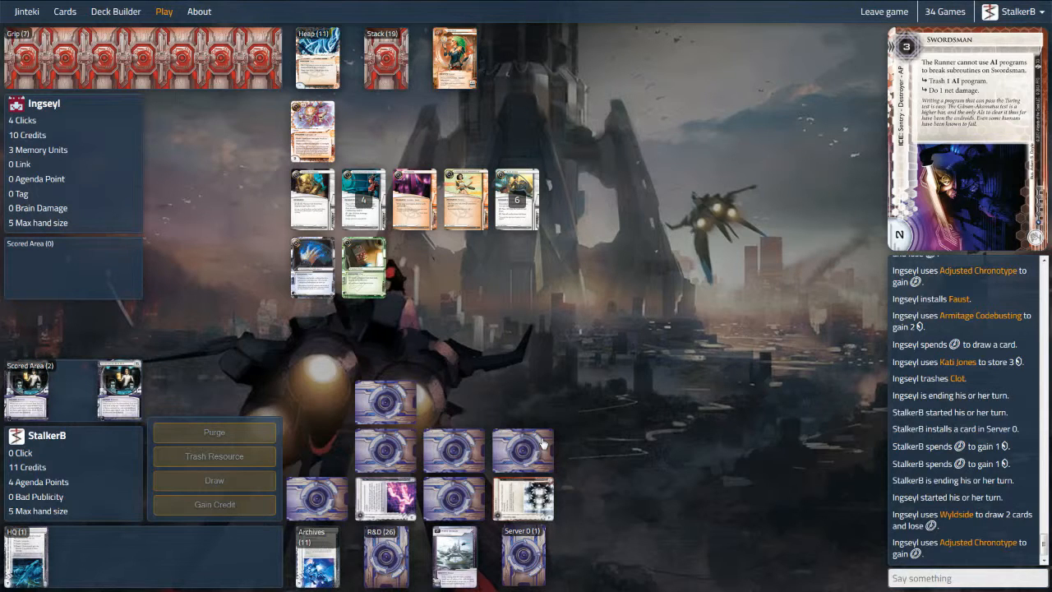
{"action": "left_click", "coordinate": [523, 447]}
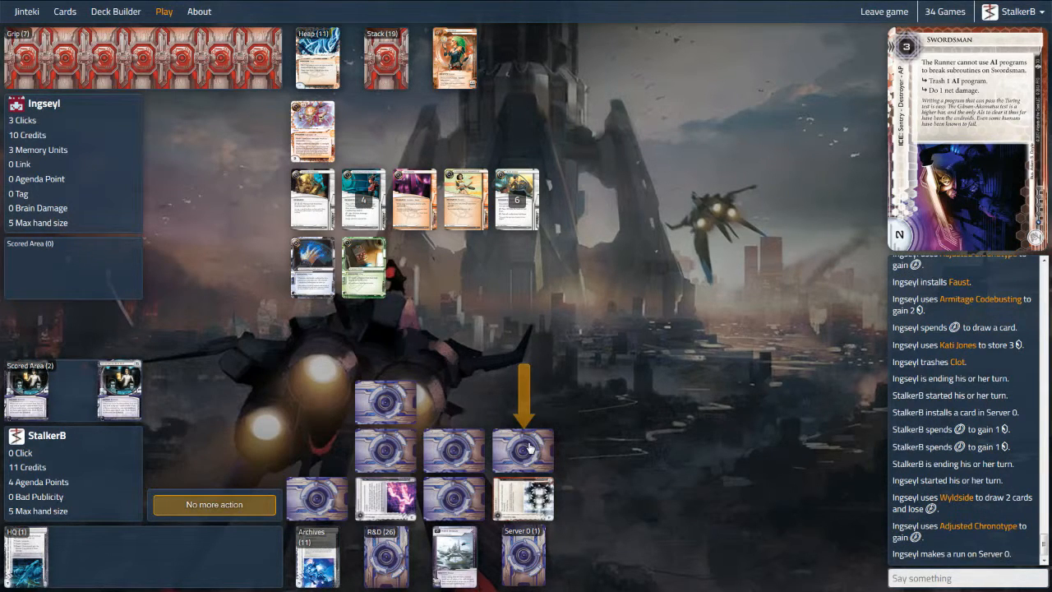
- Rez Swordsman against the run and announce in chat that it fires
{"action": "left_click", "coordinate": [525, 450]}
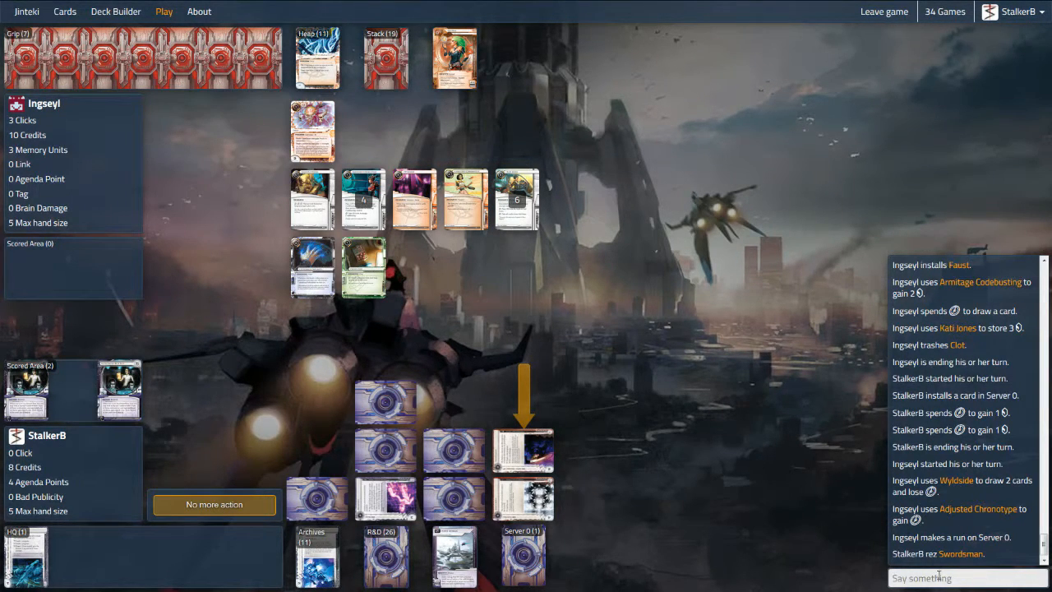
{"action": "left_click", "coordinate": [953, 578]}
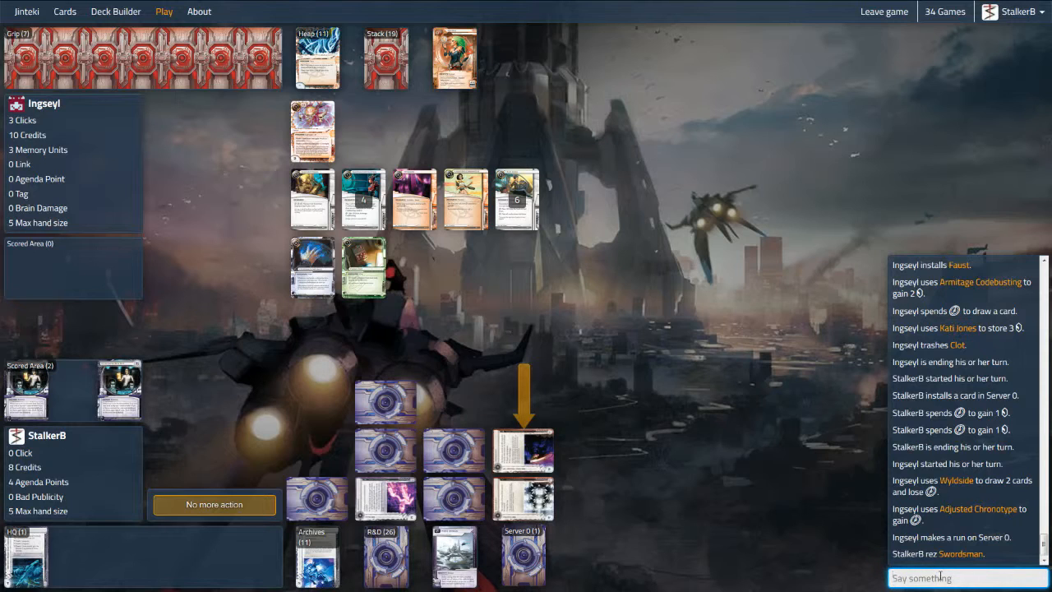
{"action": "type", "text": "fires"}
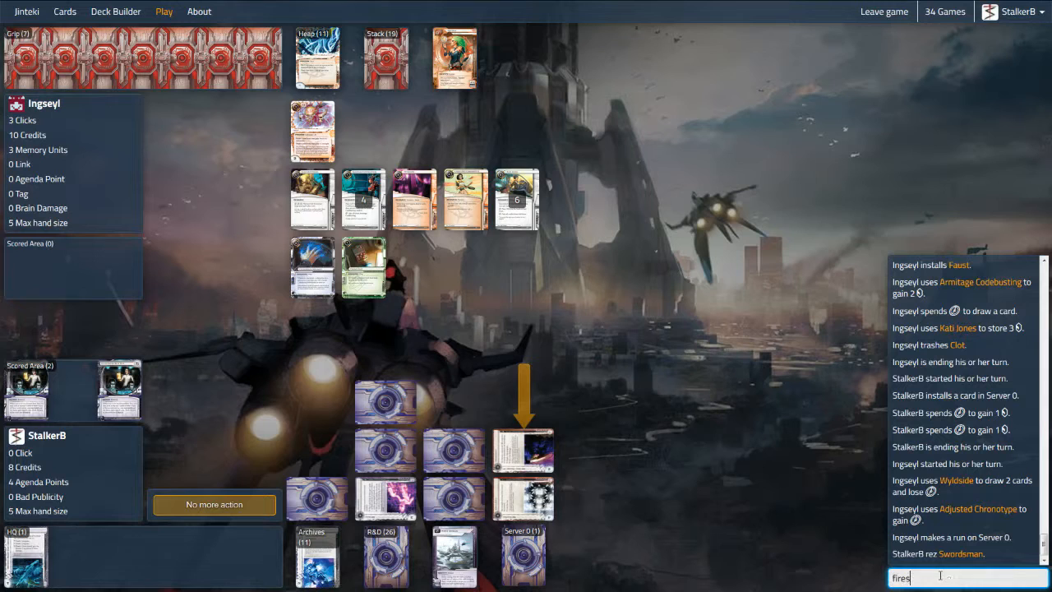
{"action": "key", "text": "Enter"}
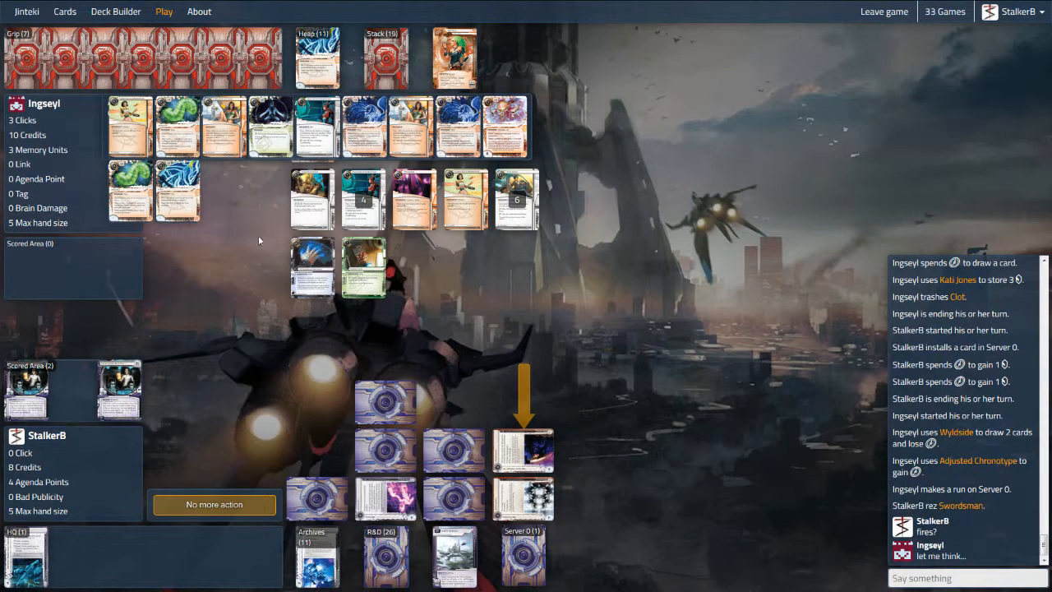
{"action": "mouse_move", "coordinate": [261, 238]}
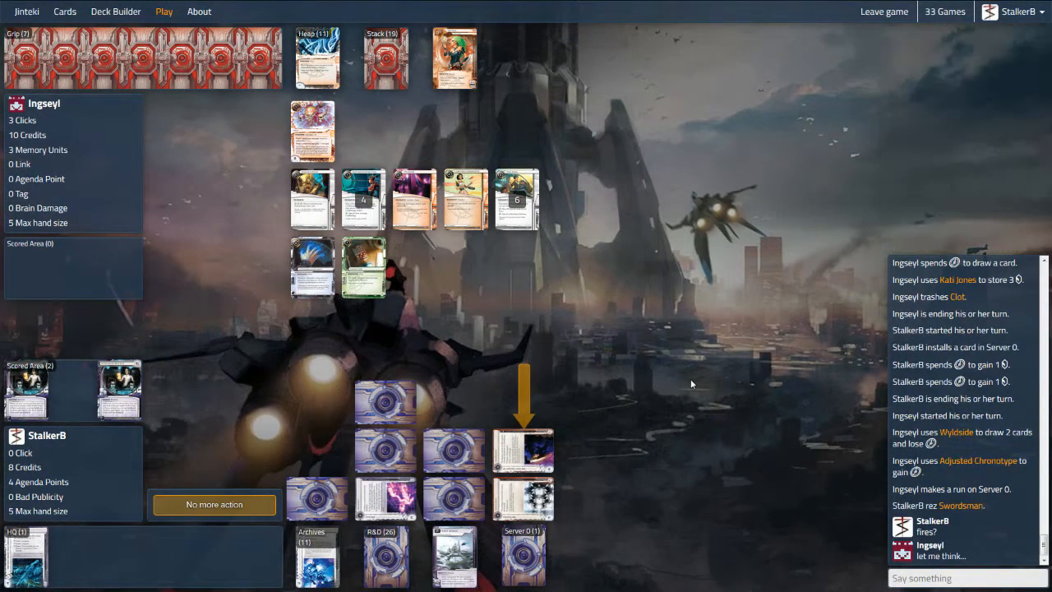
{"action": "mouse_move", "coordinate": [707, 460]}
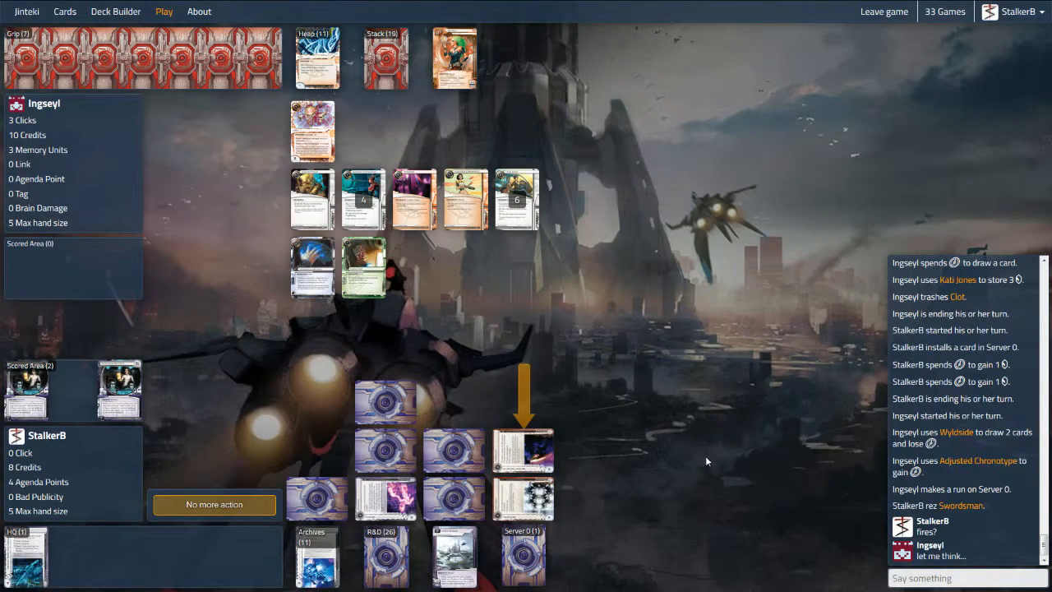
{"action": "mouse_move", "coordinate": [710, 467]}
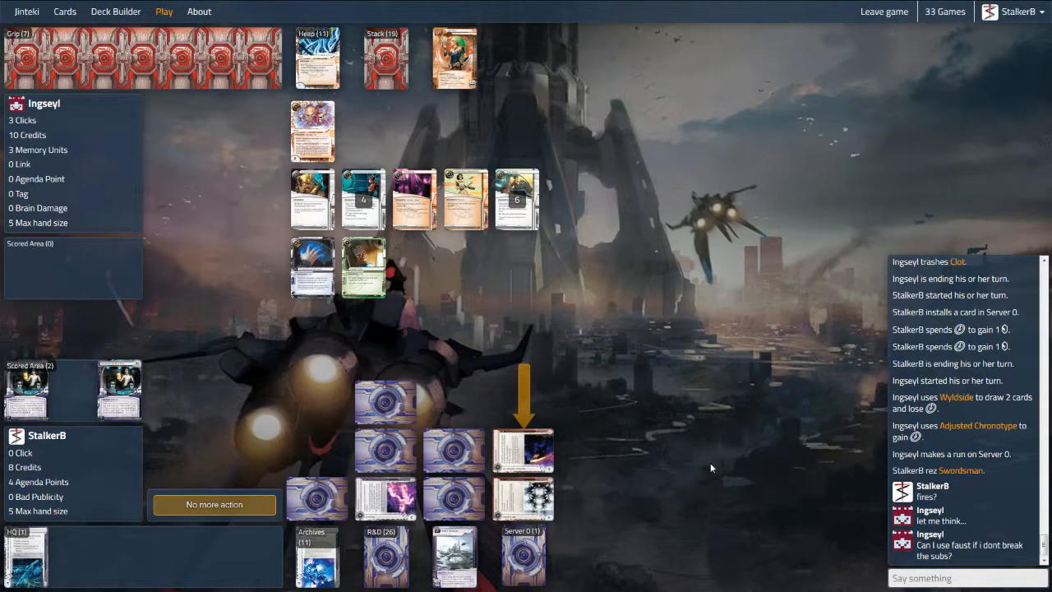
- Reply in chat with 'What do you mean?' and 'So bin a car'
{"action": "left_click", "coordinate": [962, 577]}
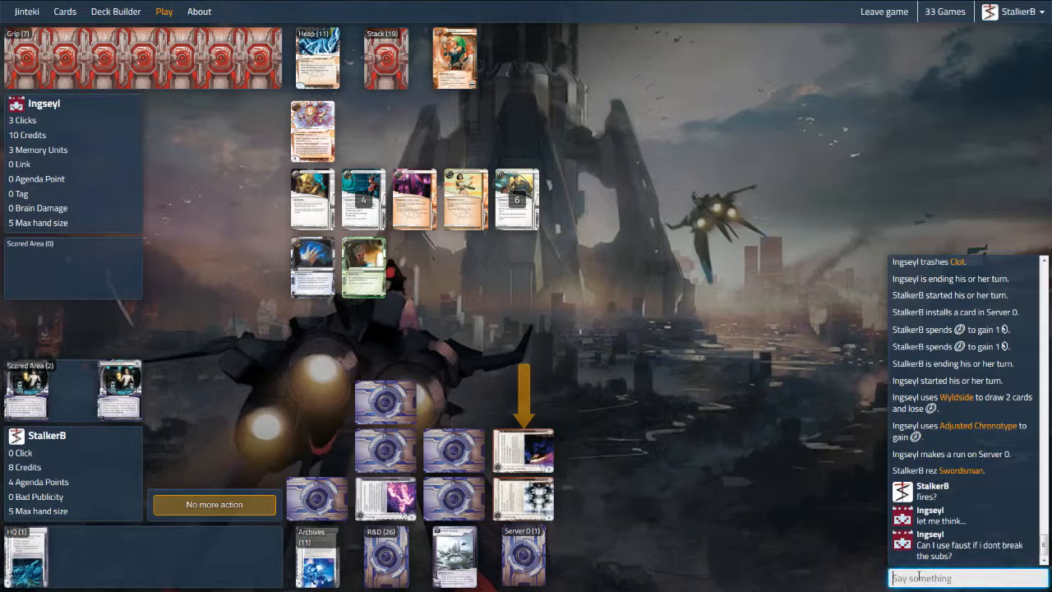
{"action": "type", "text": "What do"}
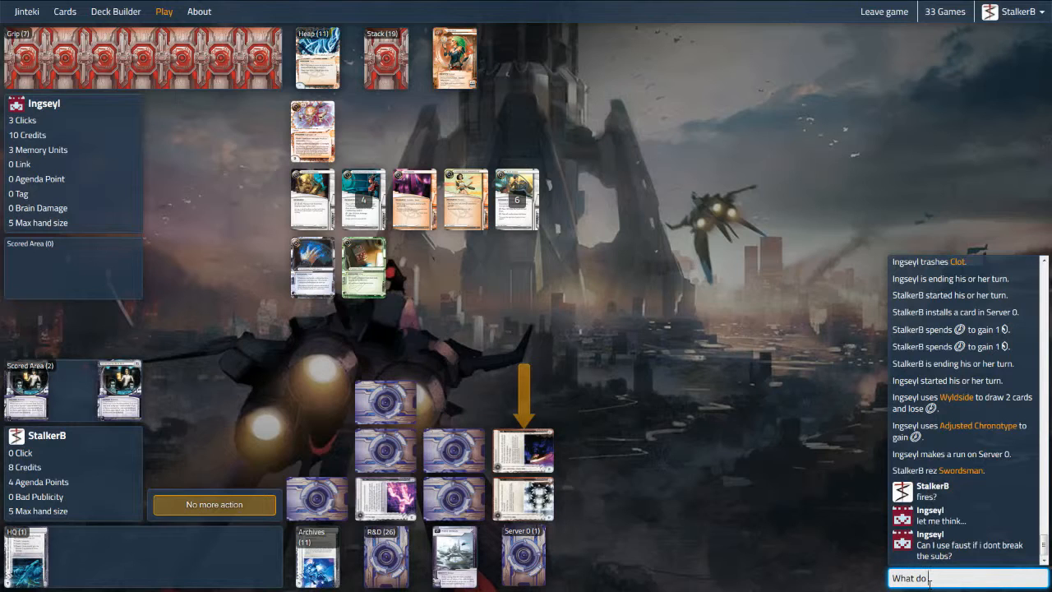
{"action": "type", "text": "you mean?"}
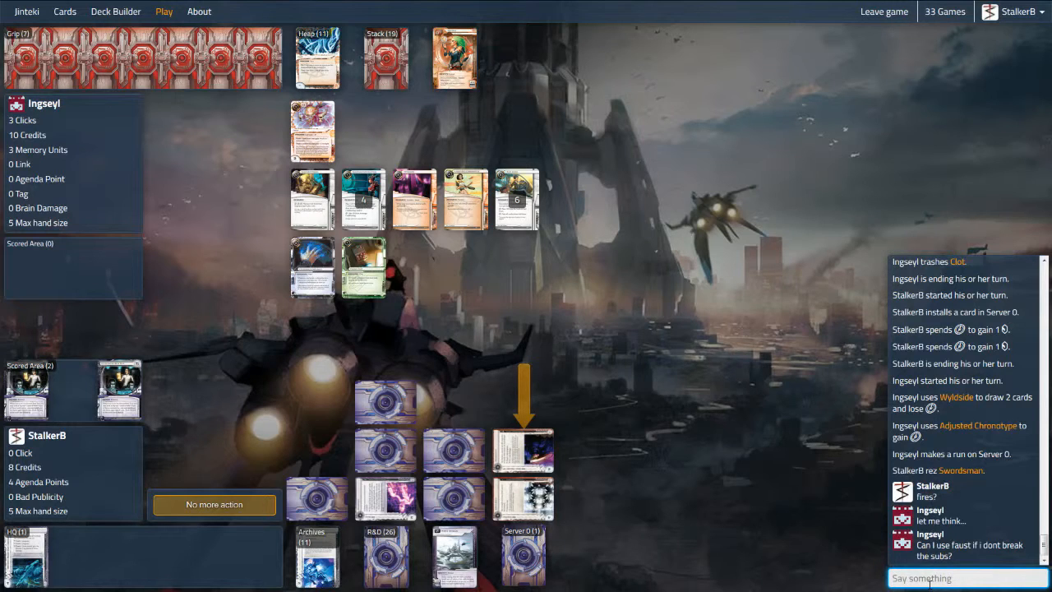
{"action": "type", "text": "So bin a car"}
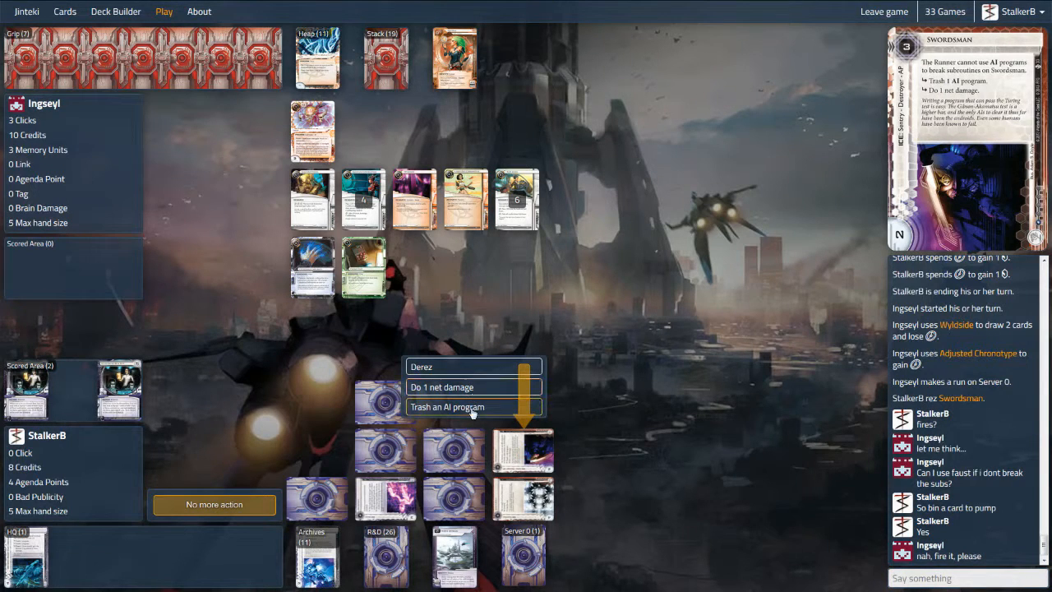
- Resolve Swordsman to trash Faust and deal 1 net damage, then remove Jackson Howard to shuffle Archives into R&D
{"action": "left_click", "coordinate": [456, 408]}
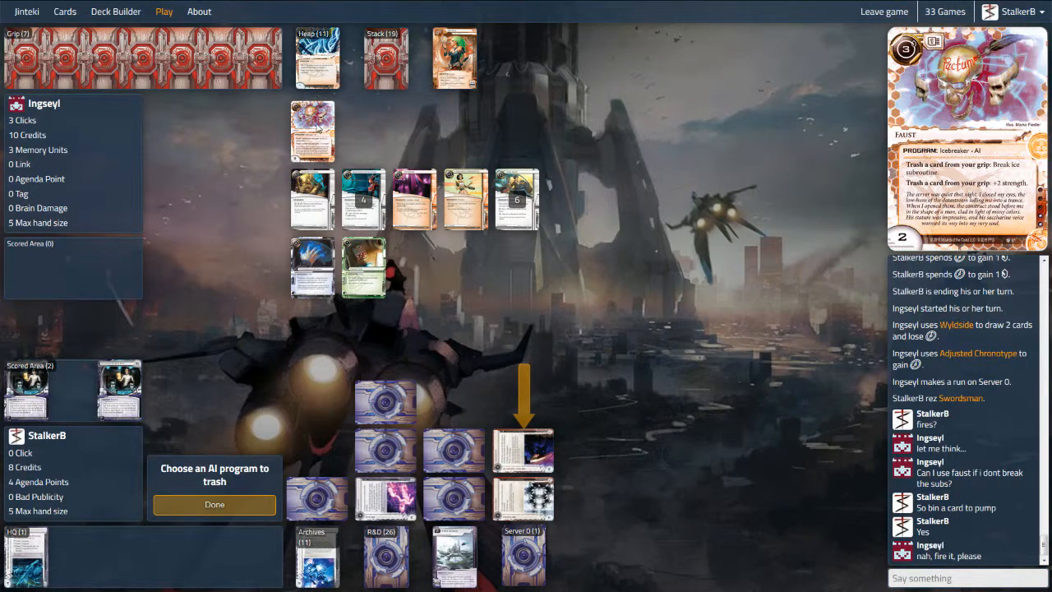
{"action": "left_click", "coordinate": [214, 503]}
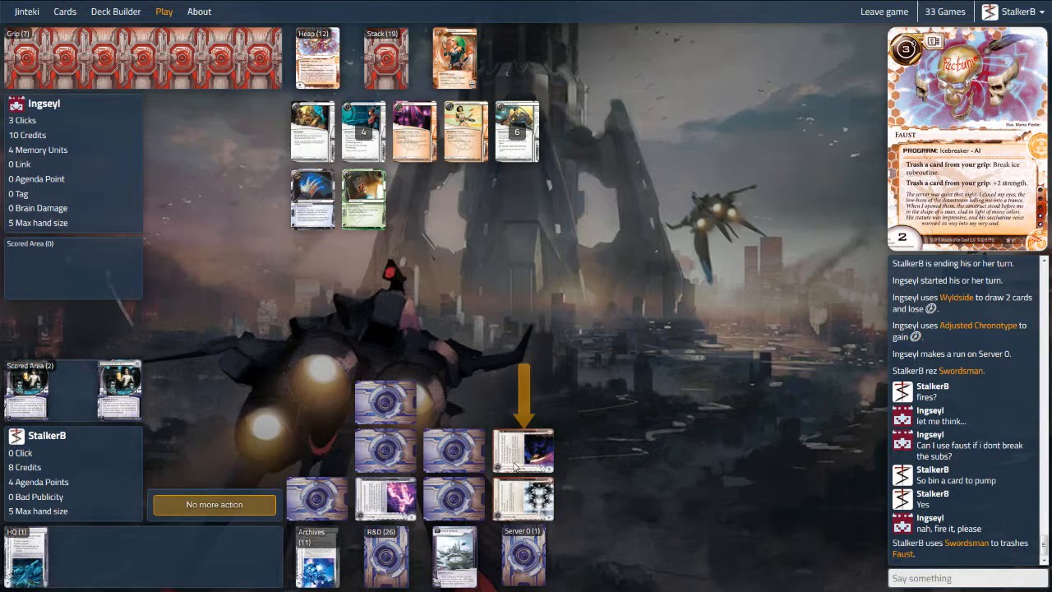
{"action": "left_click", "coordinate": [523, 450]}
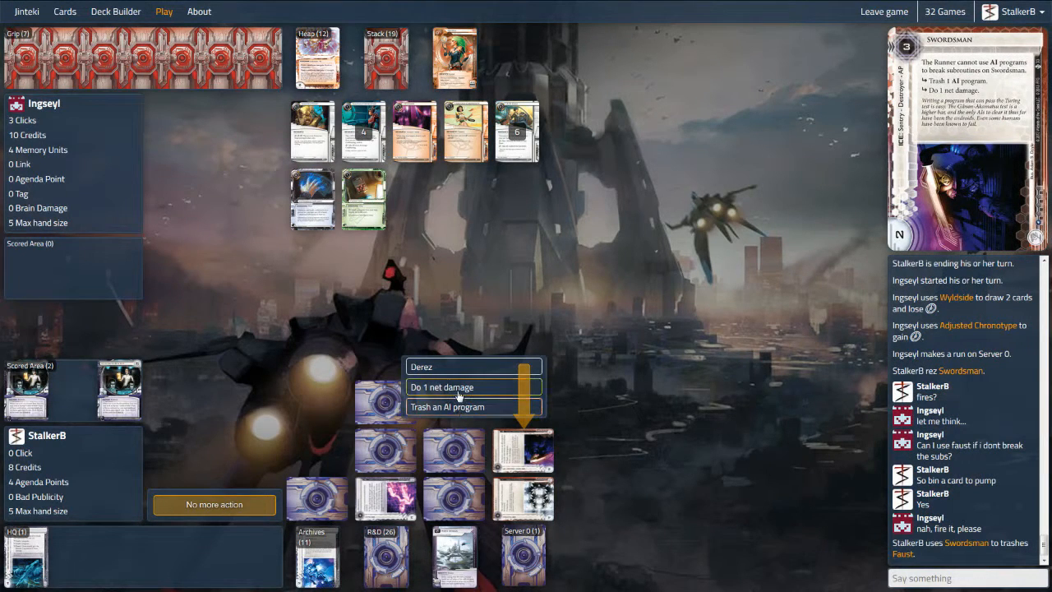
{"action": "left_click", "coordinate": [473, 387]}
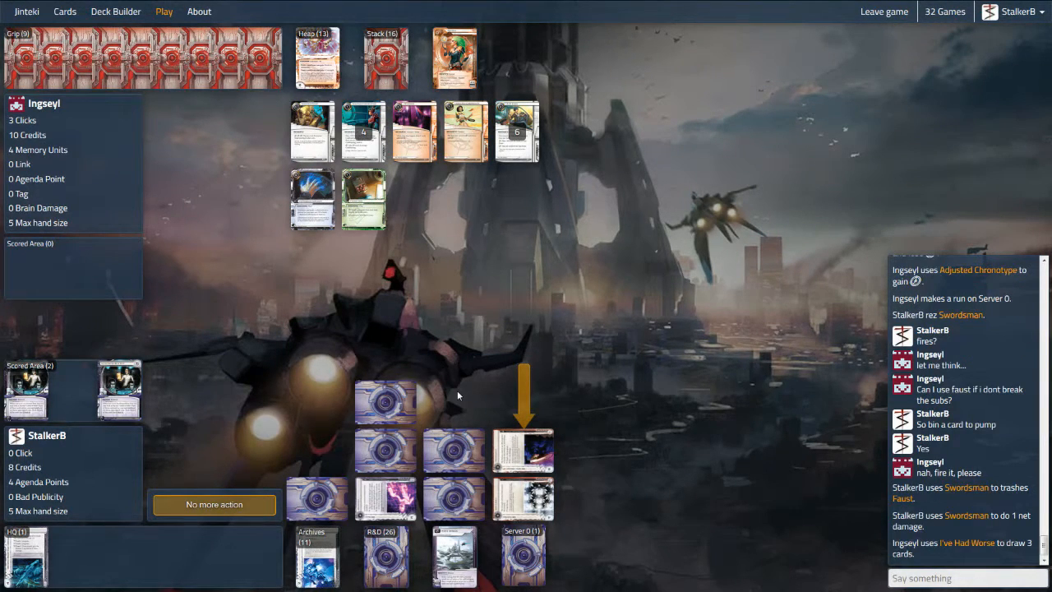
{"action": "mouse_move", "coordinate": [214, 505]}
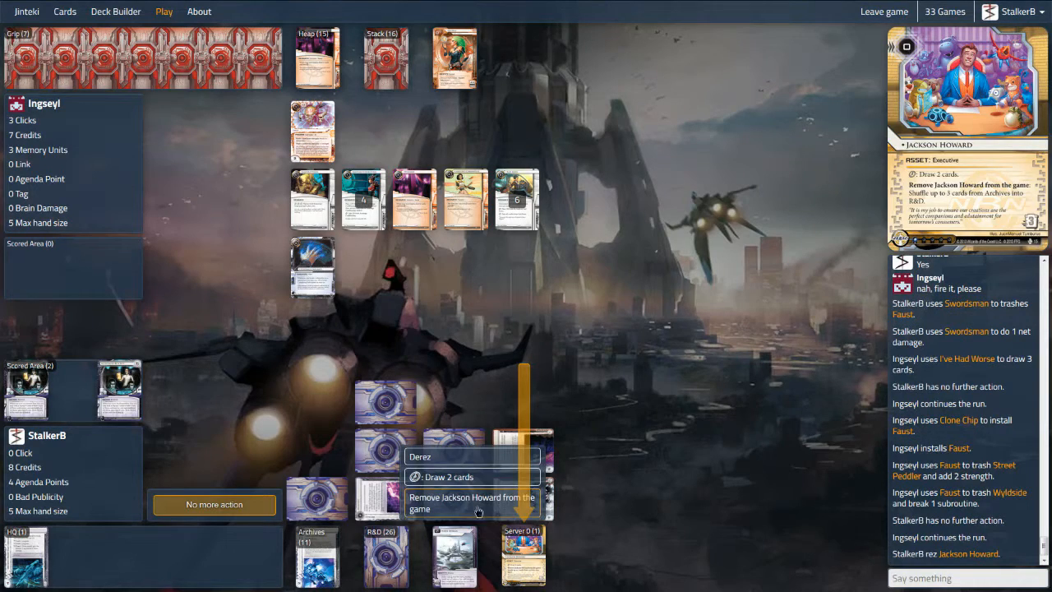
{"action": "left_click", "coordinate": [473, 503]}
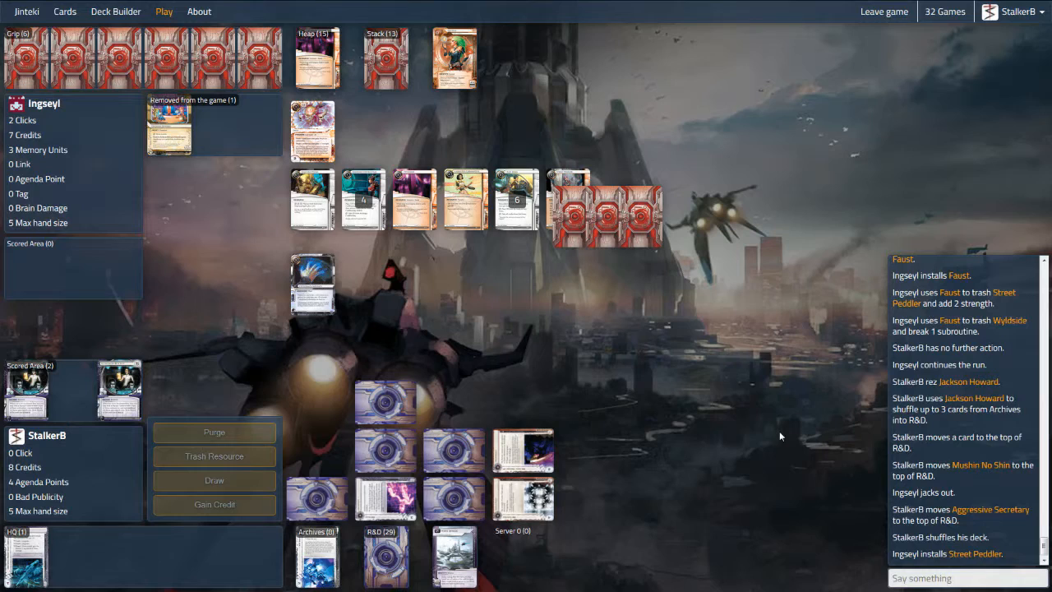
{"action": "mouse_move", "coordinate": [720, 427]}
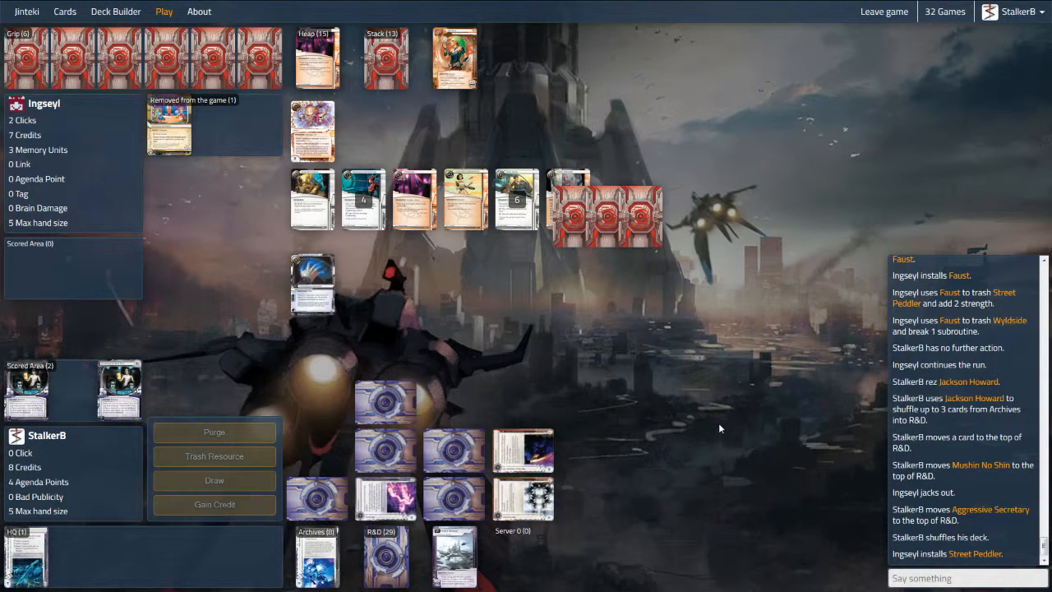
{"action": "mouse_move", "coordinate": [615, 411]}
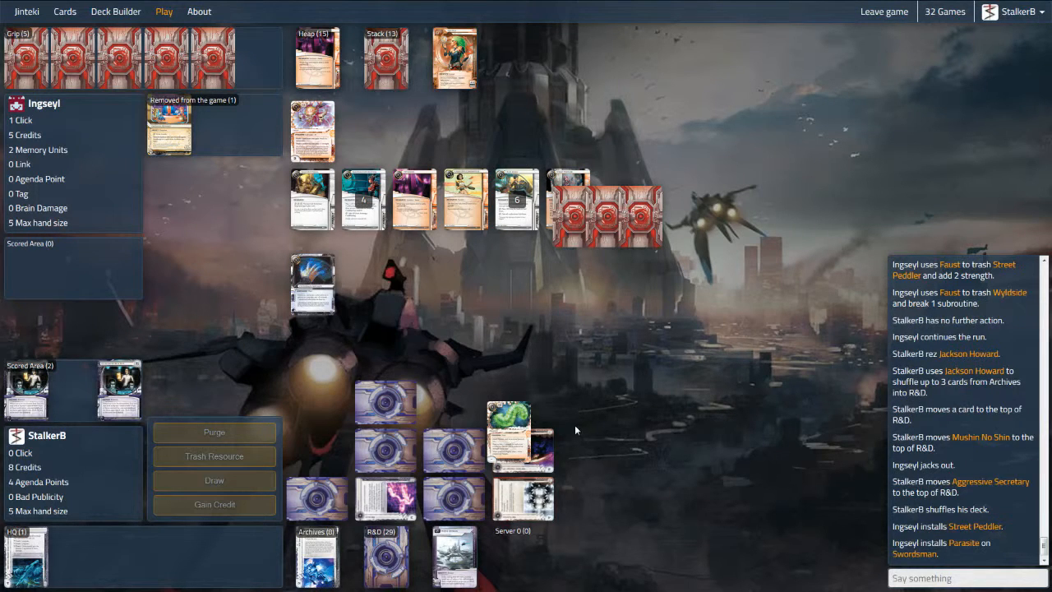
{"action": "mouse_move", "coordinate": [572, 431]}
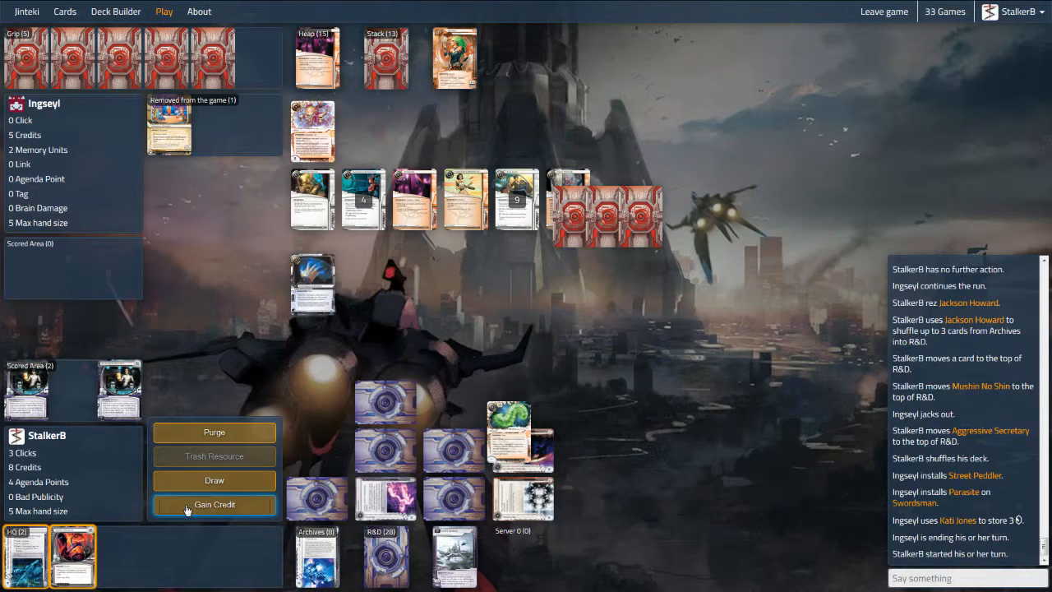
- Gain a credit with each of the three clicks, reaching 11 credits and ending the turn
{"action": "left_click", "coordinate": [214, 504]}
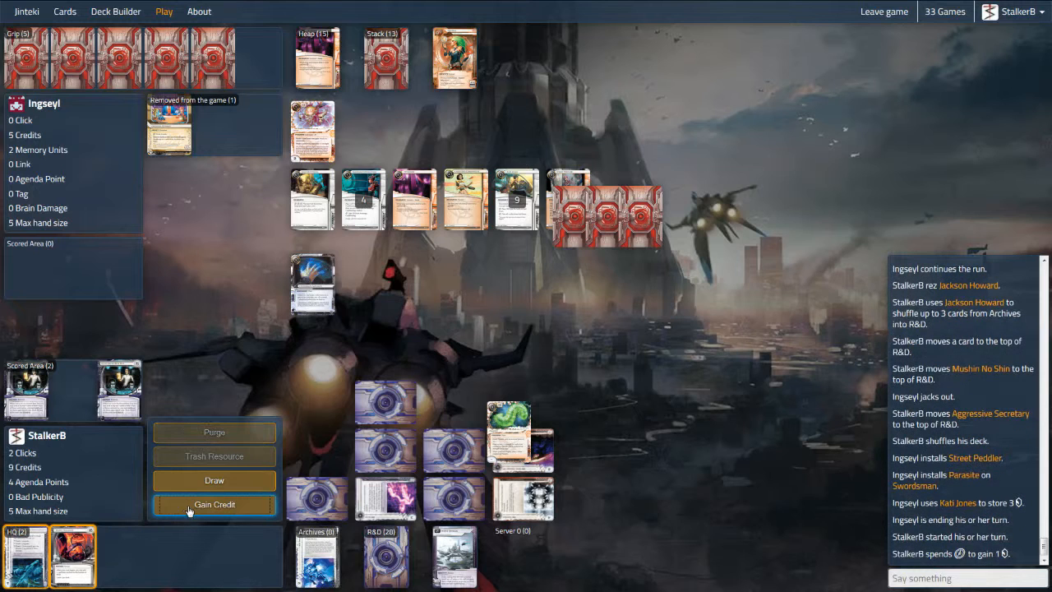
{"action": "left_click", "coordinate": [214, 504]}
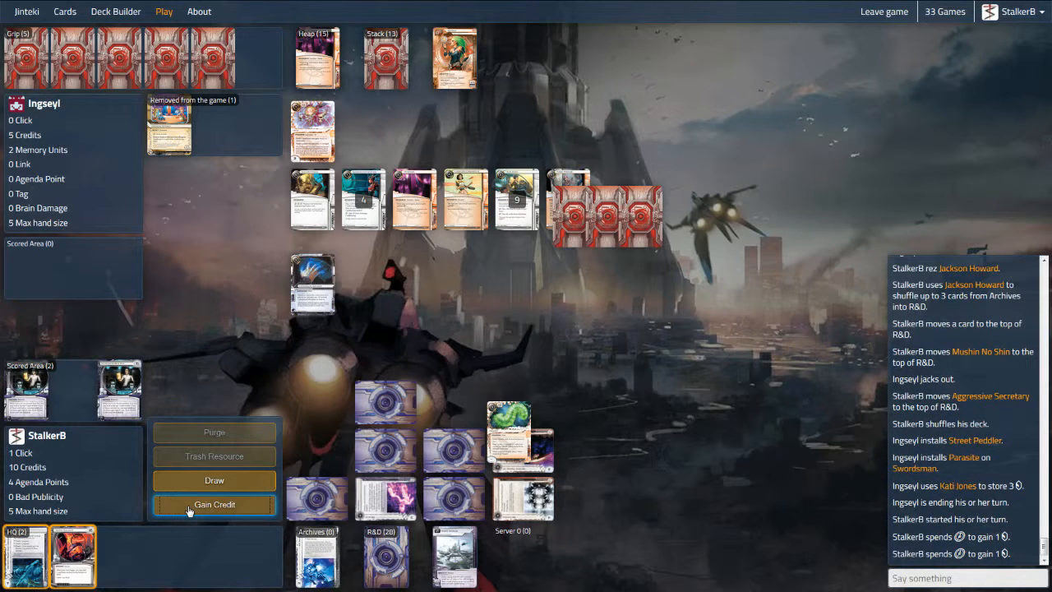
{"action": "mouse_move", "coordinate": [215, 431]}
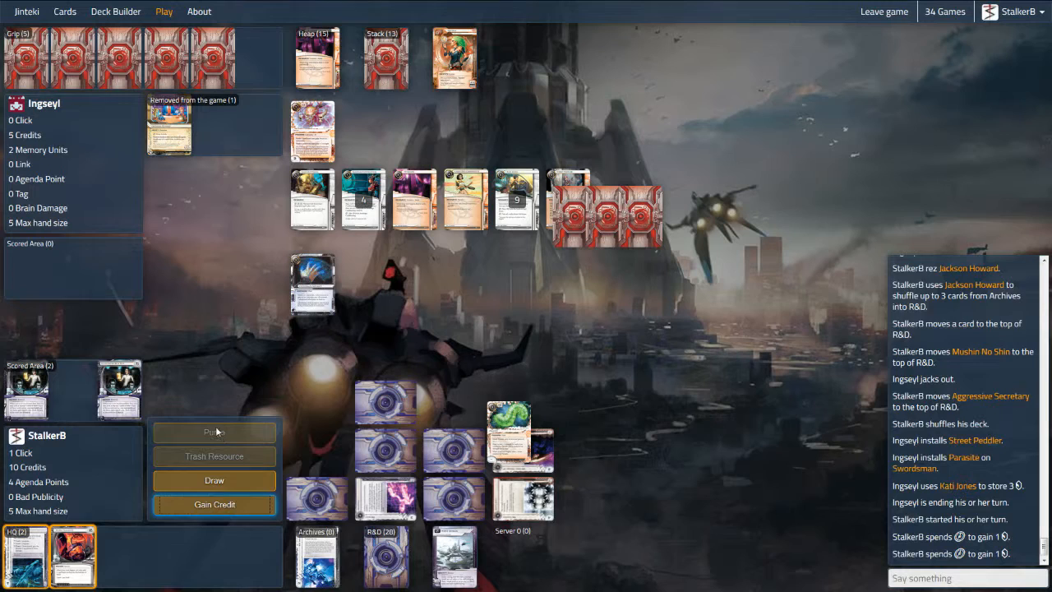
{"action": "left_click", "coordinate": [213, 503]}
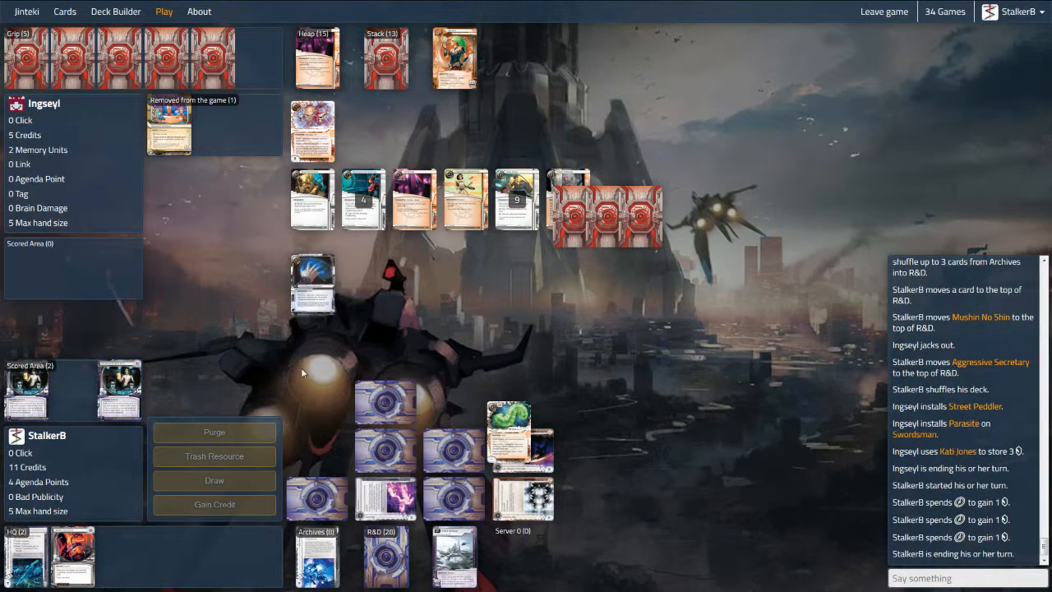
{"action": "mouse_move", "coordinate": [263, 375]}
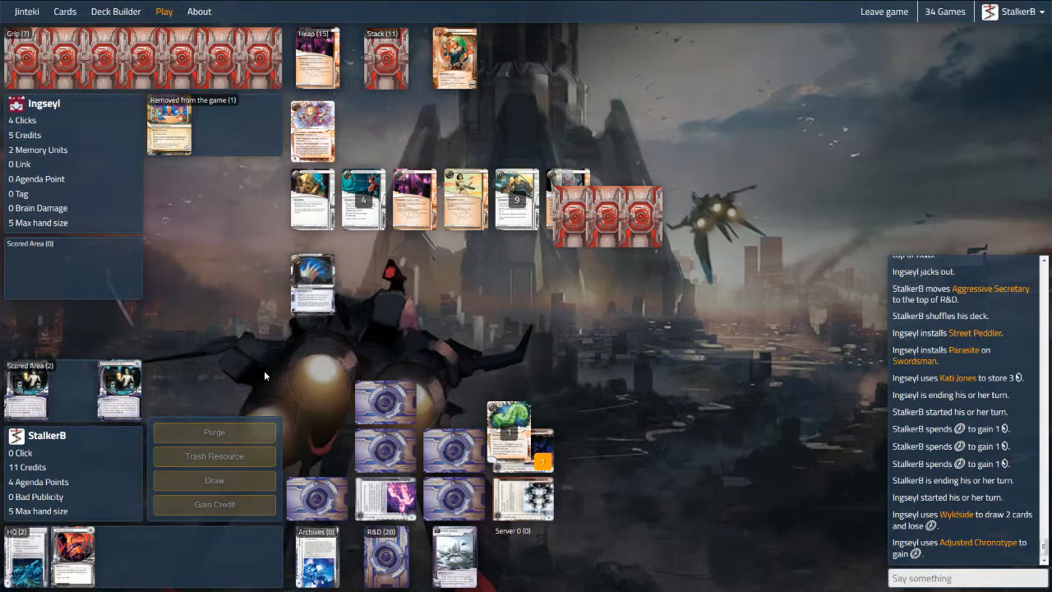
{"action": "mouse_move", "coordinate": [282, 396]}
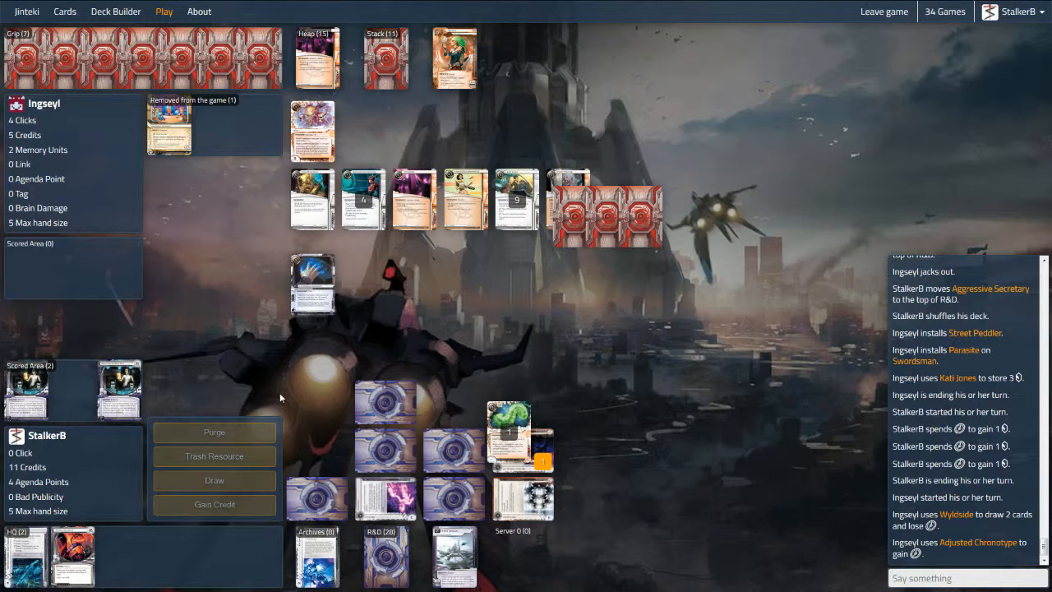
{"action": "mouse_move", "coordinate": [327, 434]}
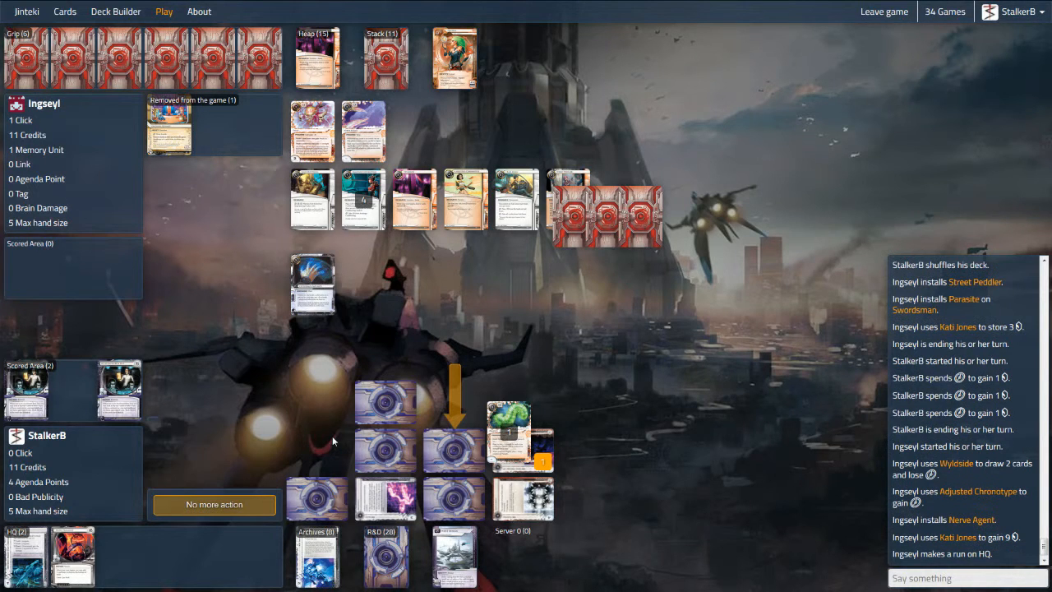
{"action": "mouse_move", "coordinate": [457, 447]}
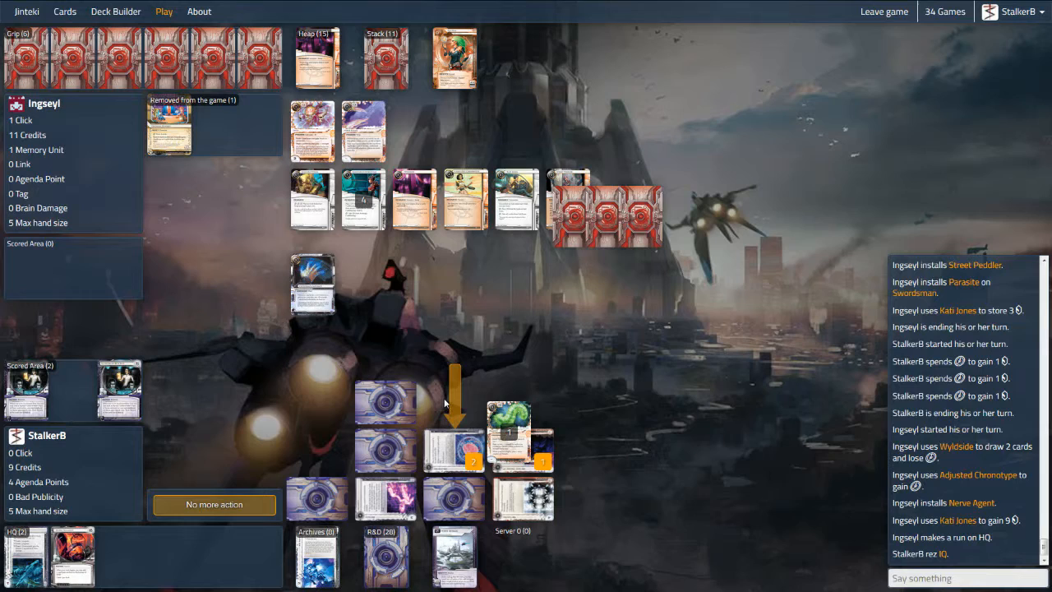
{"action": "mouse_move", "coordinate": [447, 408]}
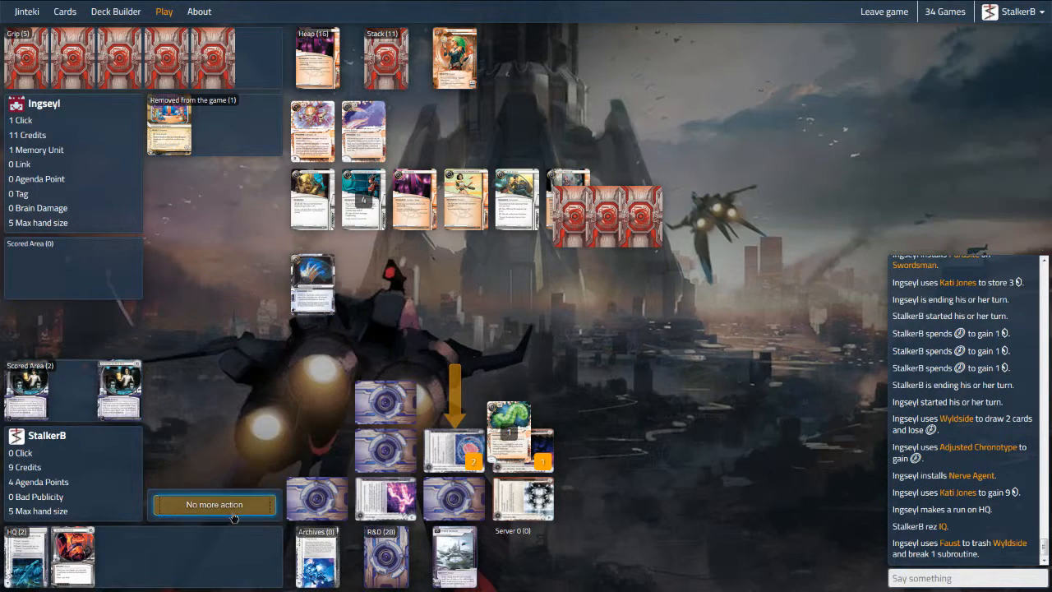
{"action": "mouse_move", "coordinate": [453, 500]}
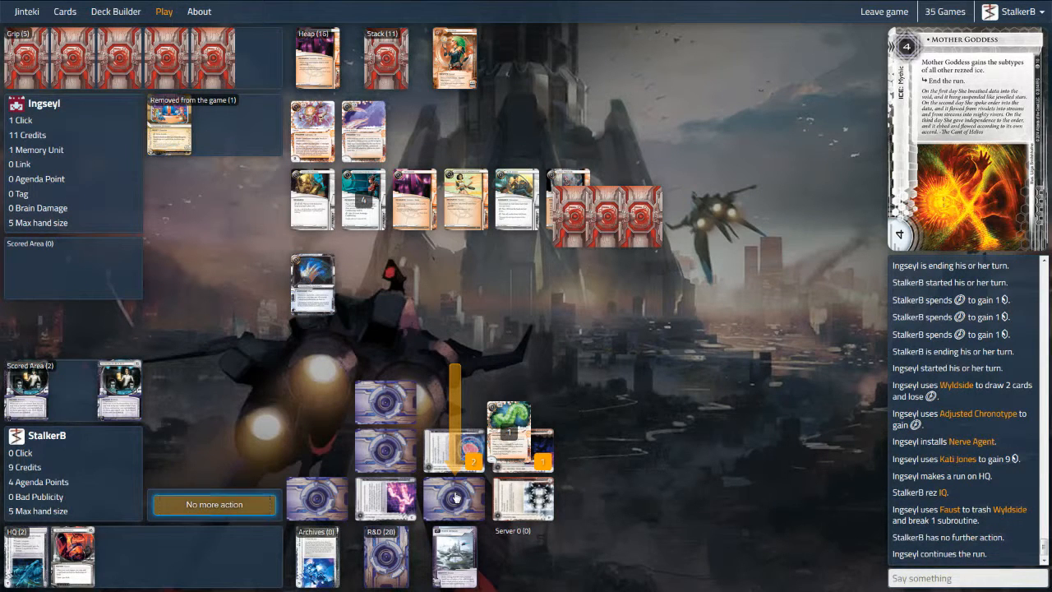
- Rez Mother Goddess on HQ during the run, then pass to let the run continue
{"action": "left_click", "coordinate": [454, 500]}
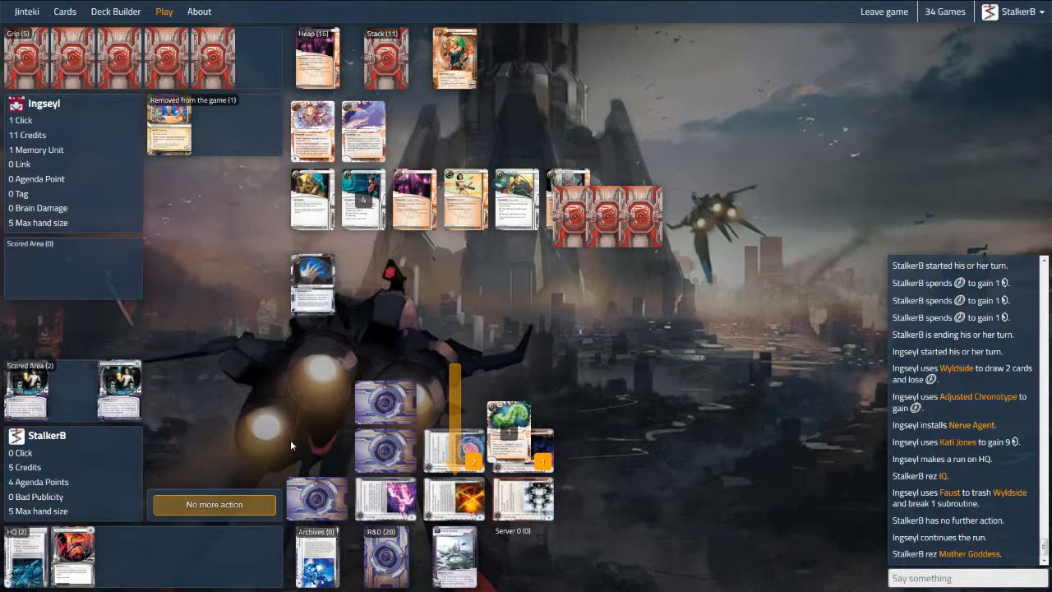
{"action": "mouse_move", "coordinate": [279, 489]}
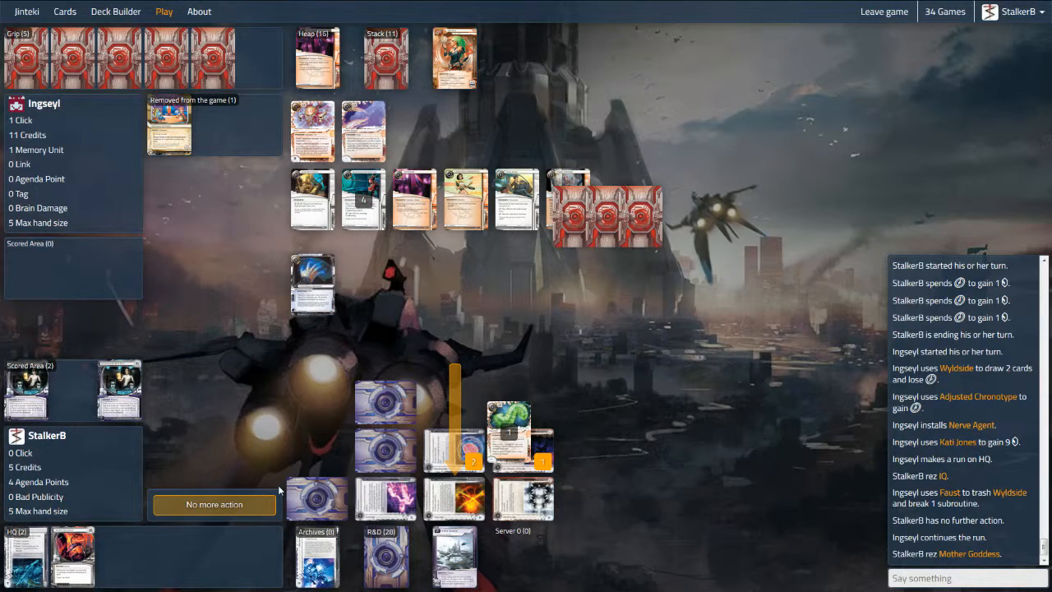
{"action": "mouse_move", "coordinate": [249, 503]}
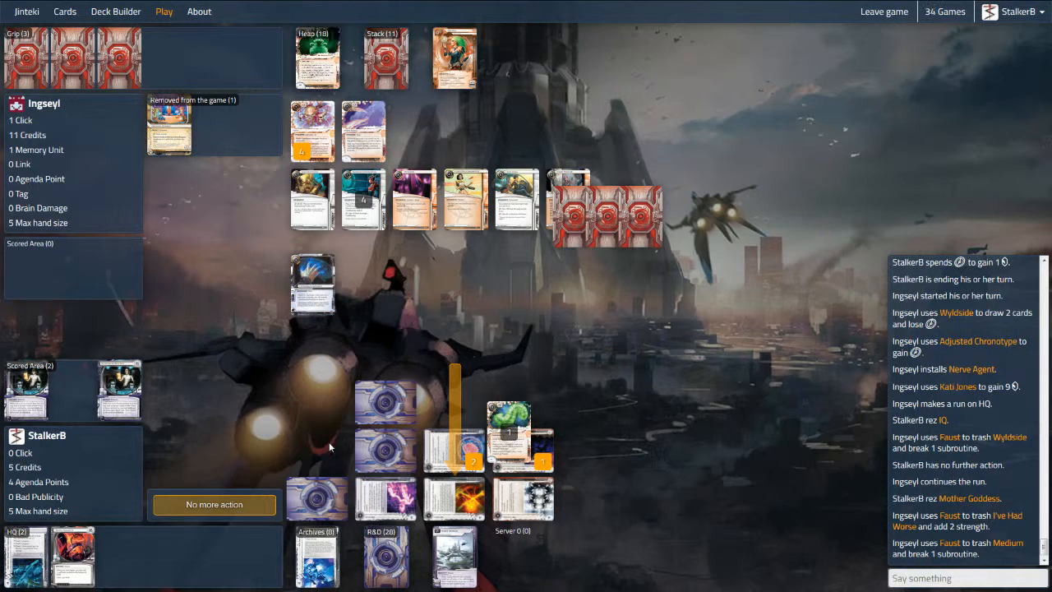
{"action": "mouse_move", "coordinate": [256, 490]}
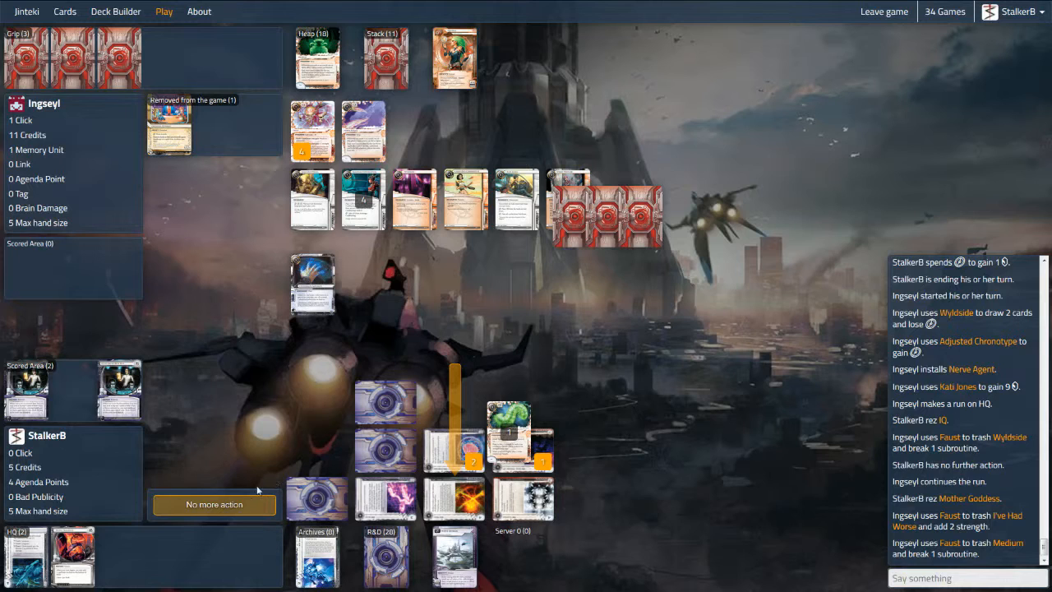
{"action": "left_click", "coordinate": [214, 505]}
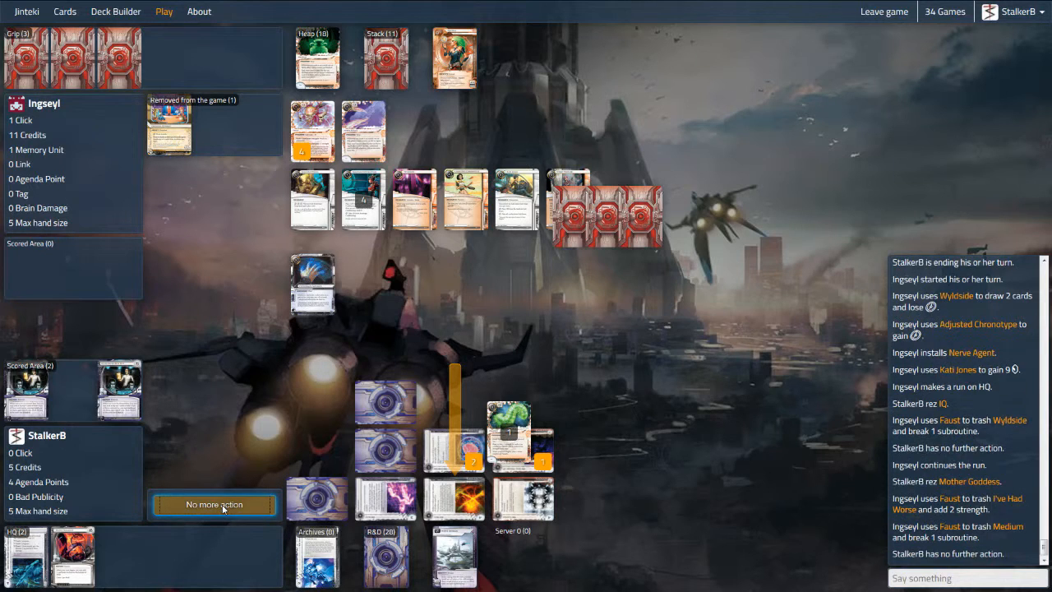
{"action": "left_click", "coordinate": [213, 504]}
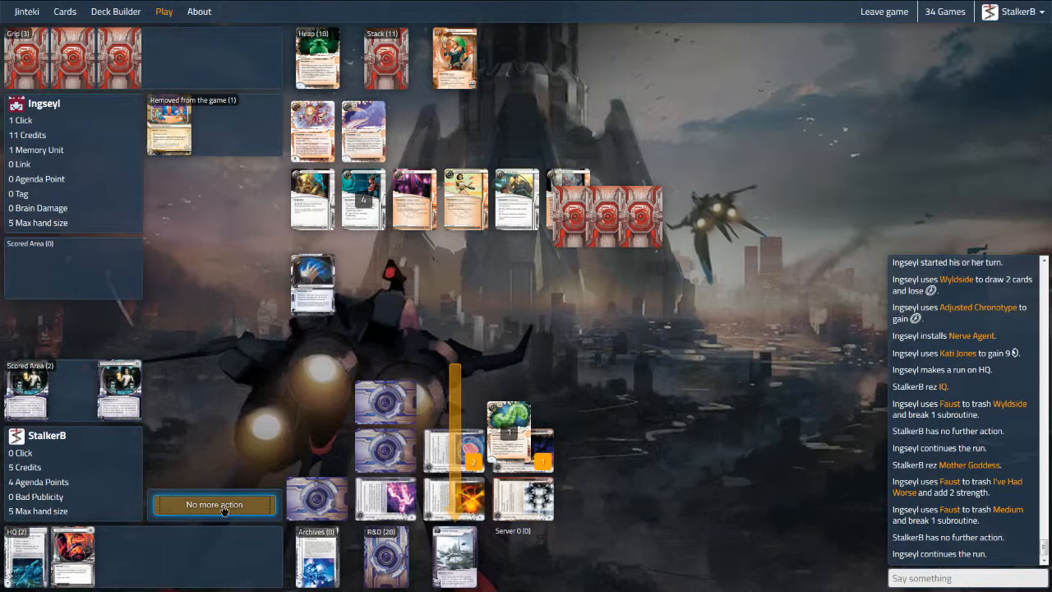
{"action": "left_click", "coordinate": [214, 504]}
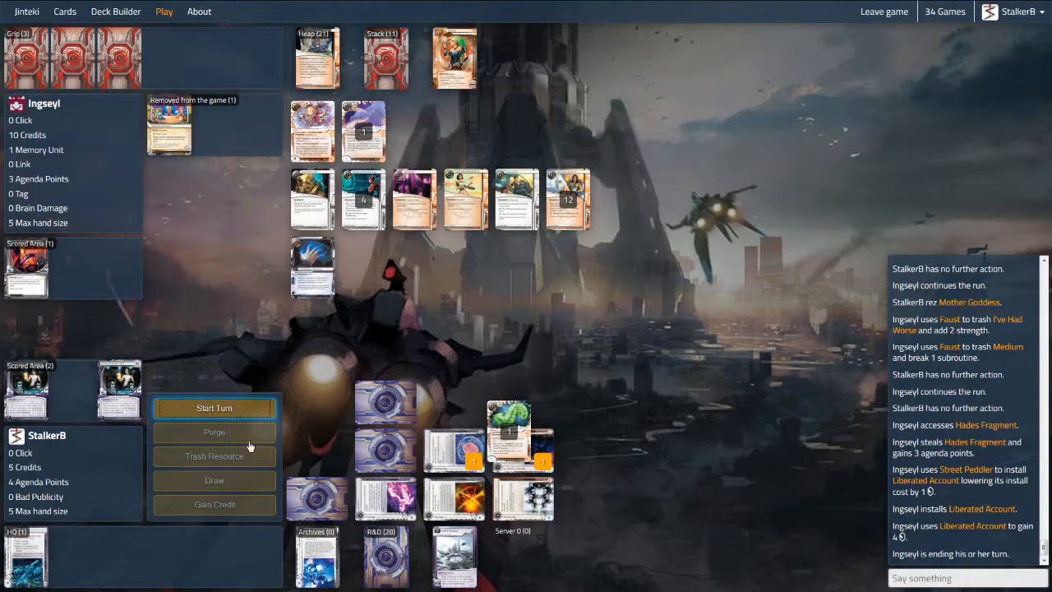
- Start the Corp turn, gain credits with the remaining clicks and end the turn
{"action": "left_click", "coordinate": [214, 407]}
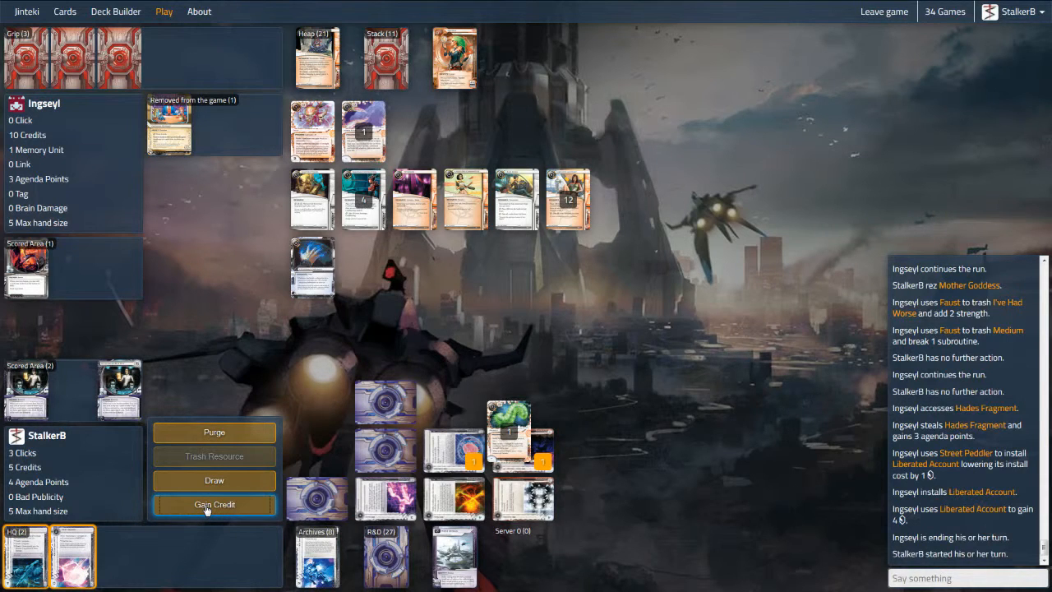
{"action": "left_click", "coordinate": [213, 503]}
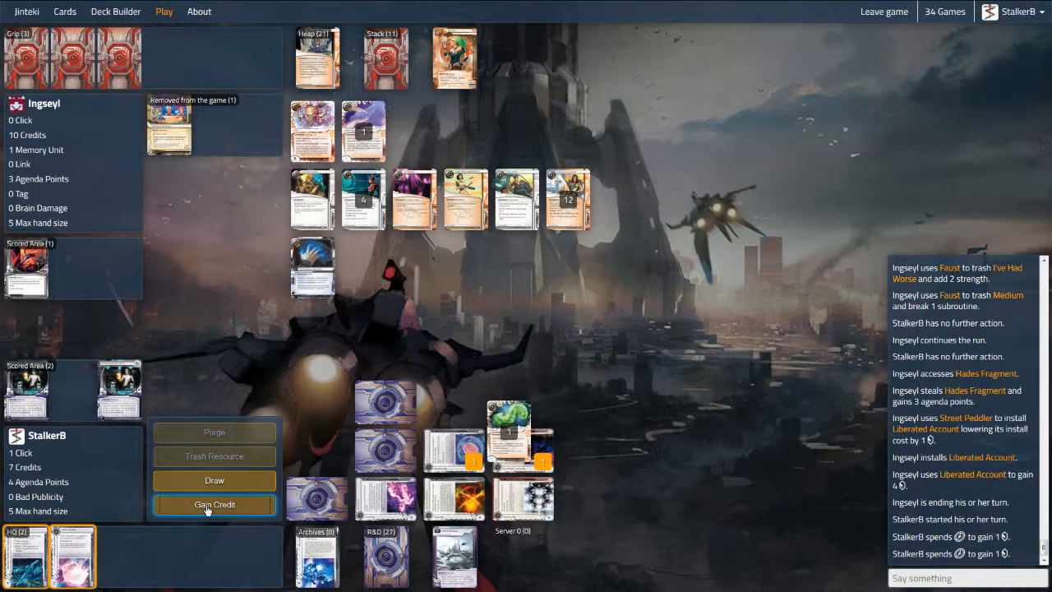
{"action": "left_click", "coordinate": [214, 503]}
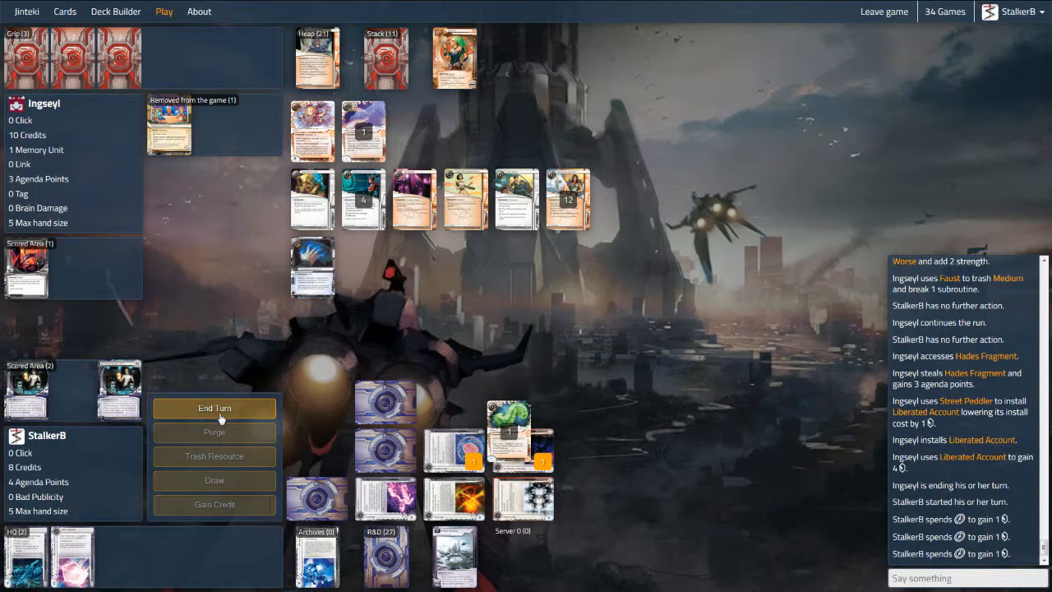
{"action": "left_click", "coordinate": [213, 408]}
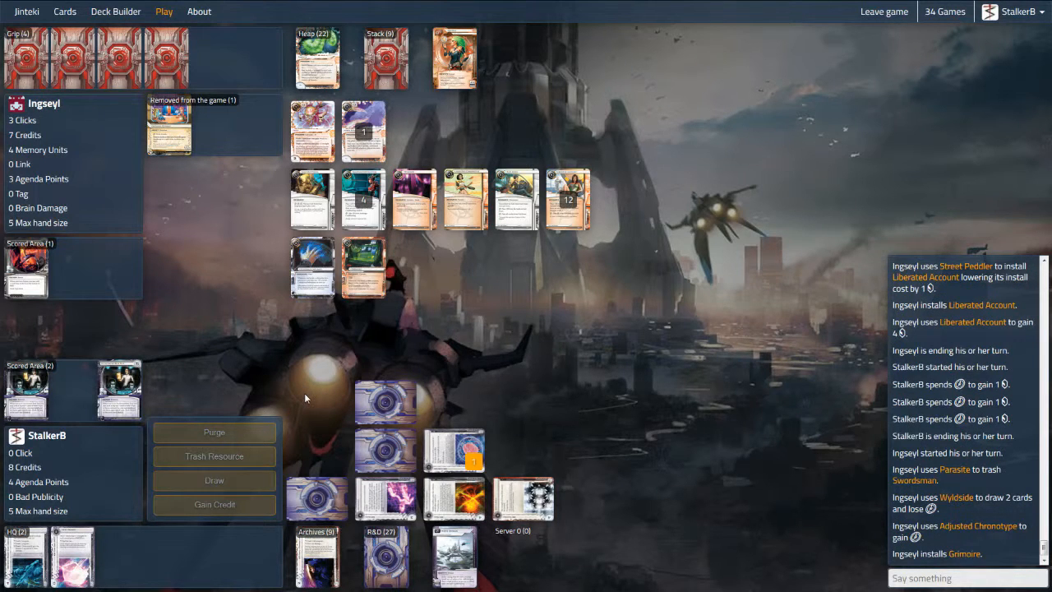
{"action": "mouse_move", "coordinate": [296, 374]}
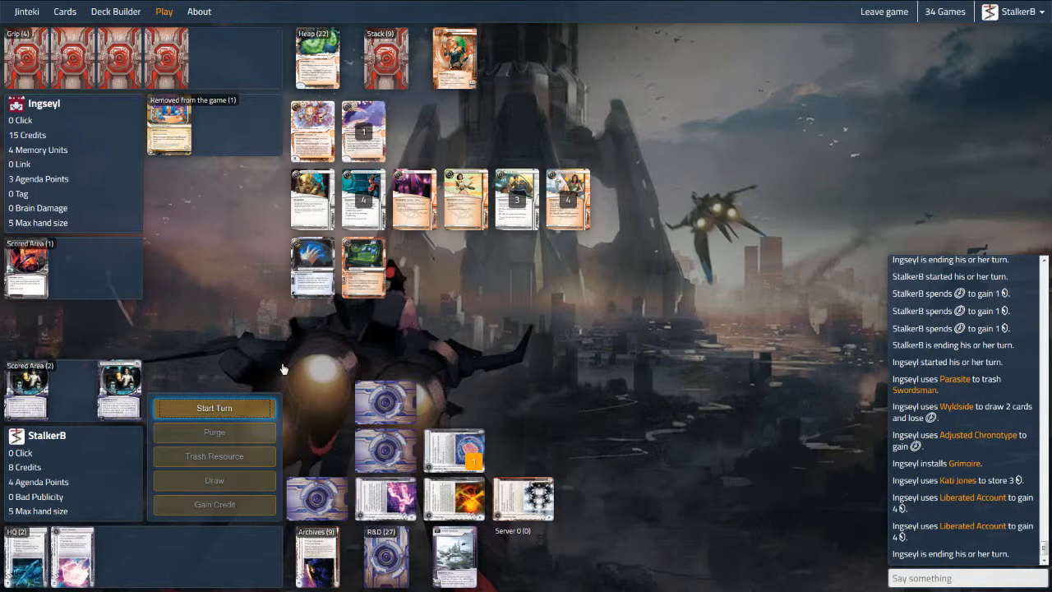
- Next turn, install a card from hand into Server 0, gain a credit and end at 12 credits
{"action": "left_click", "coordinate": [213, 407]}
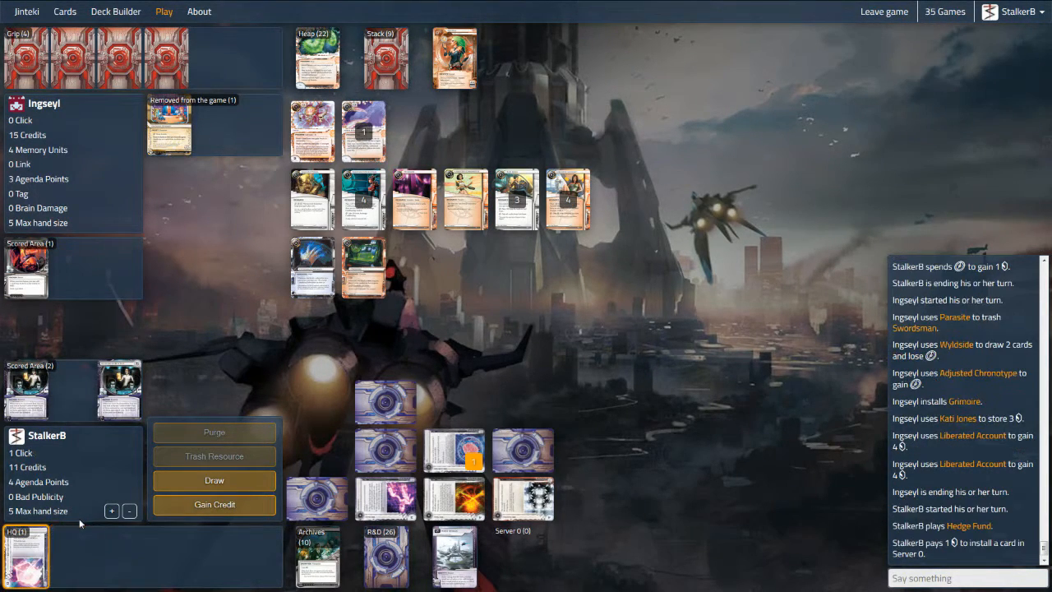
{"action": "left_click", "coordinate": [27, 552]}
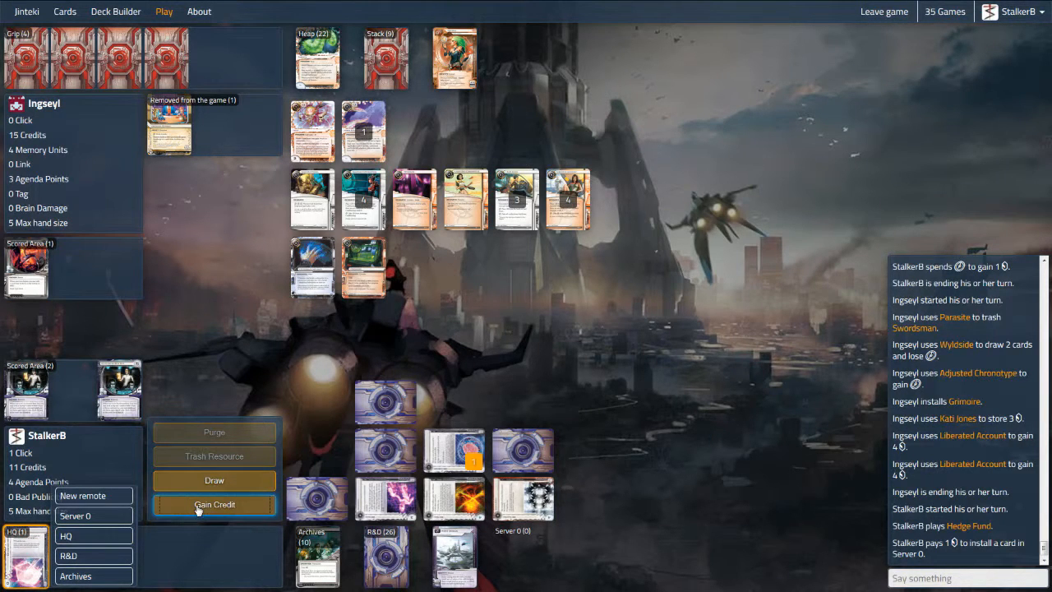
{"action": "left_click", "coordinate": [214, 503]}
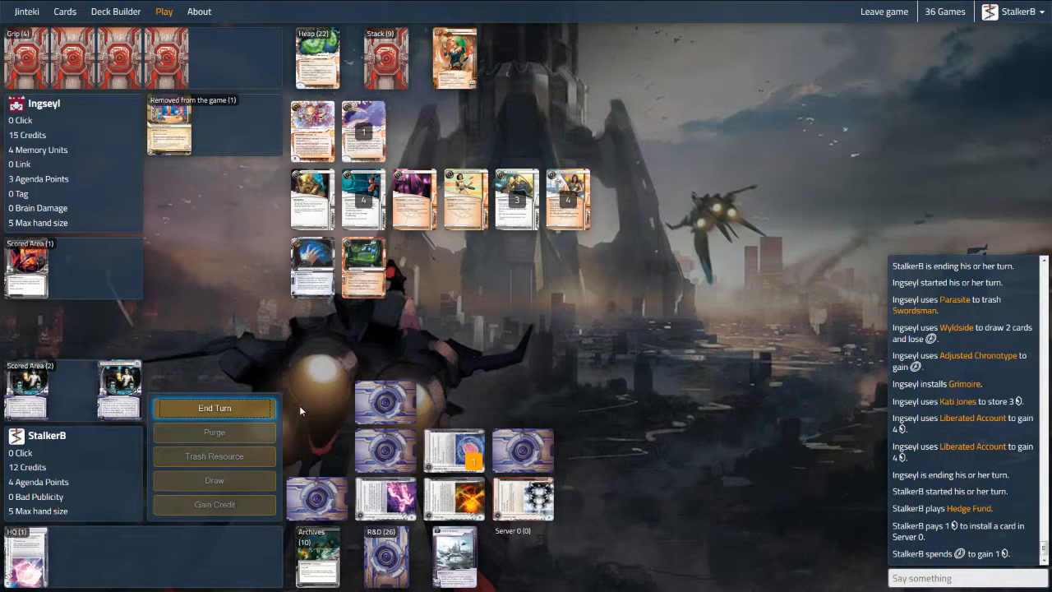
{"action": "left_click", "coordinate": [214, 408]}
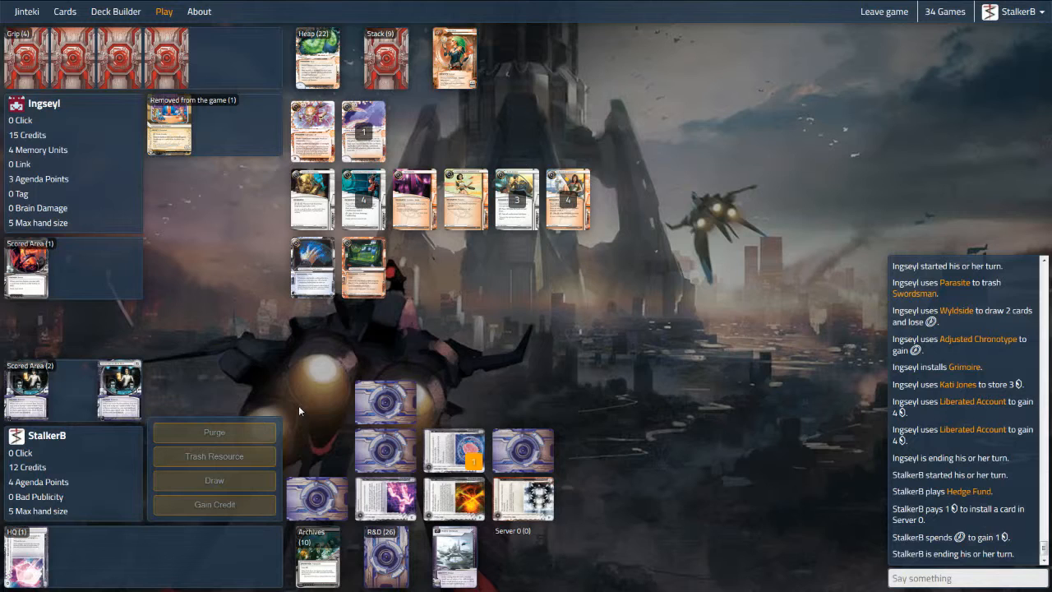
{"action": "mouse_move", "coordinate": [306, 409]}
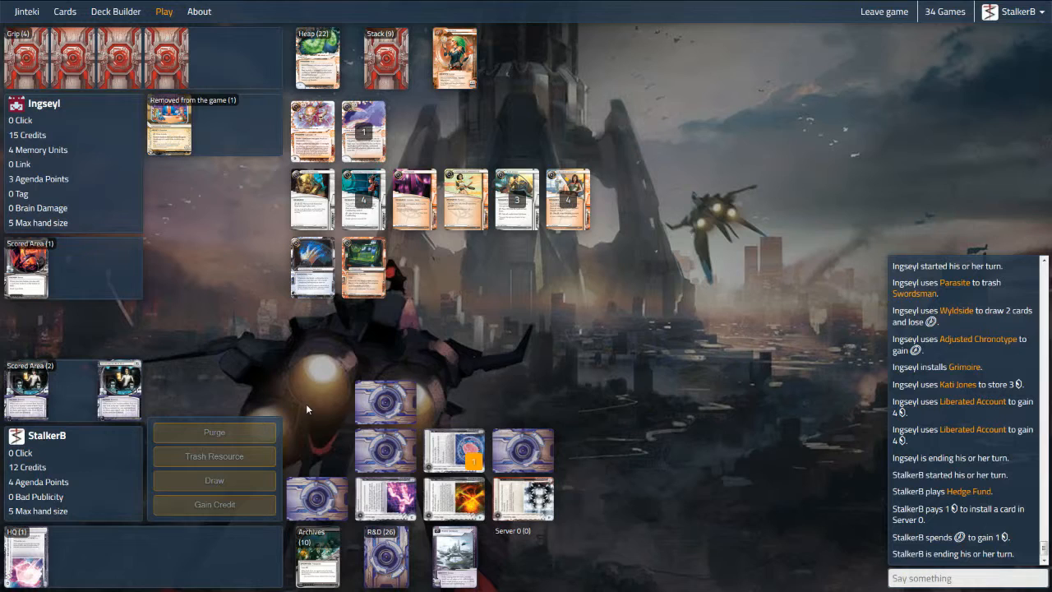
{"action": "mouse_move", "coordinate": [585, 402]}
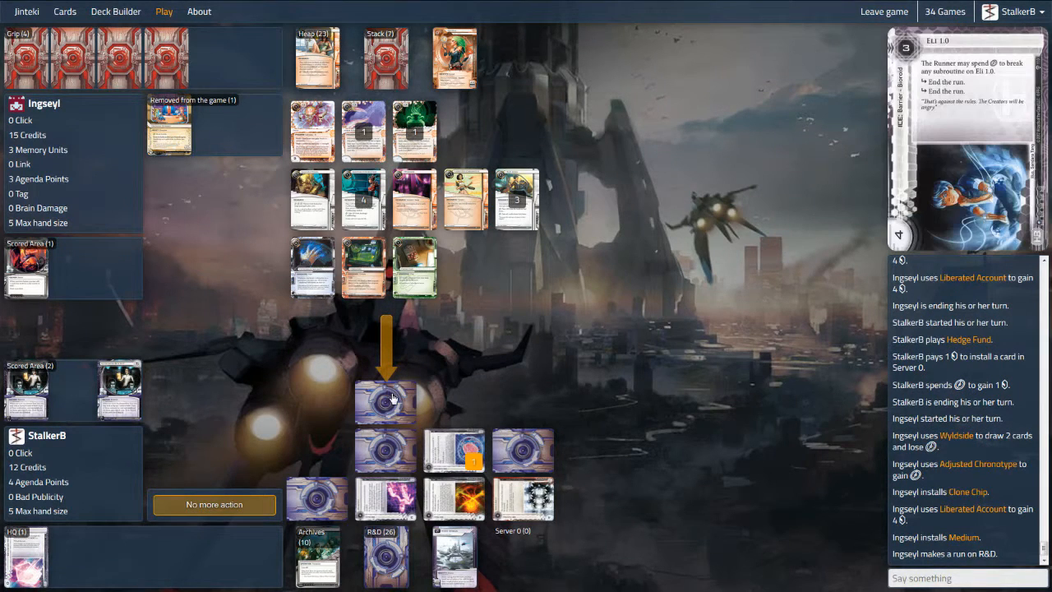
{"action": "mouse_move", "coordinate": [388, 402]}
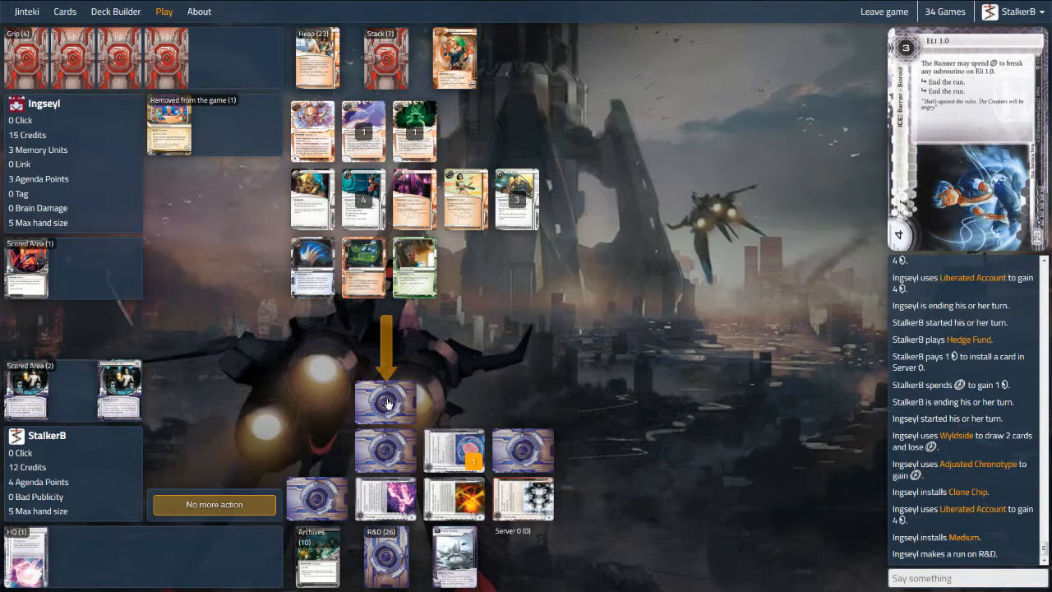
- Rez Eli 1.0 and Ichi 1.0 on R&D, note '1 cred' in chat, and let the run reach access
{"action": "left_click", "coordinate": [384, 401]}
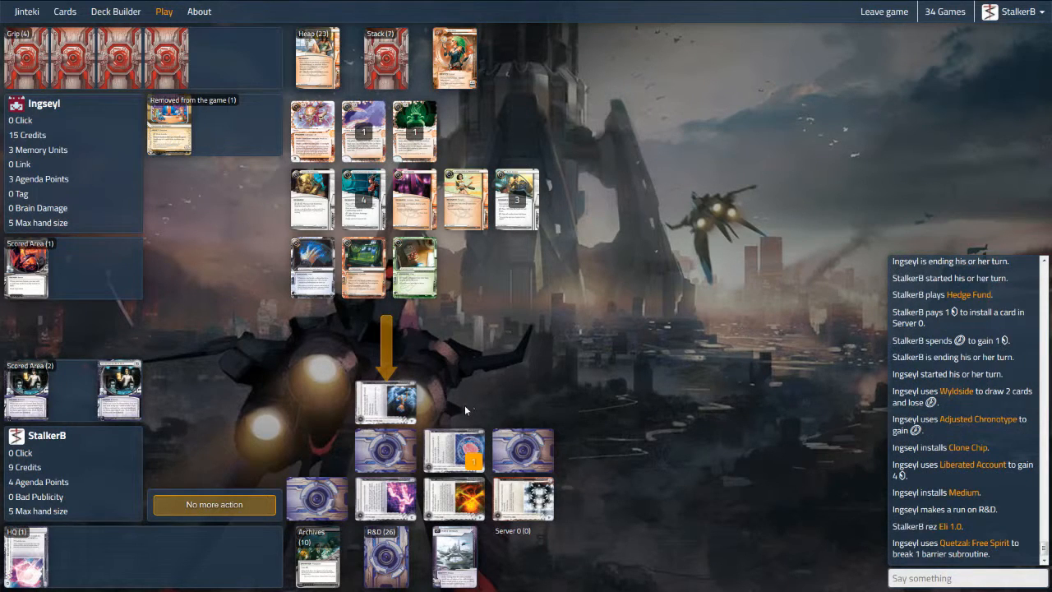
{"action": "left_click", "coordinate": [213, 504]}
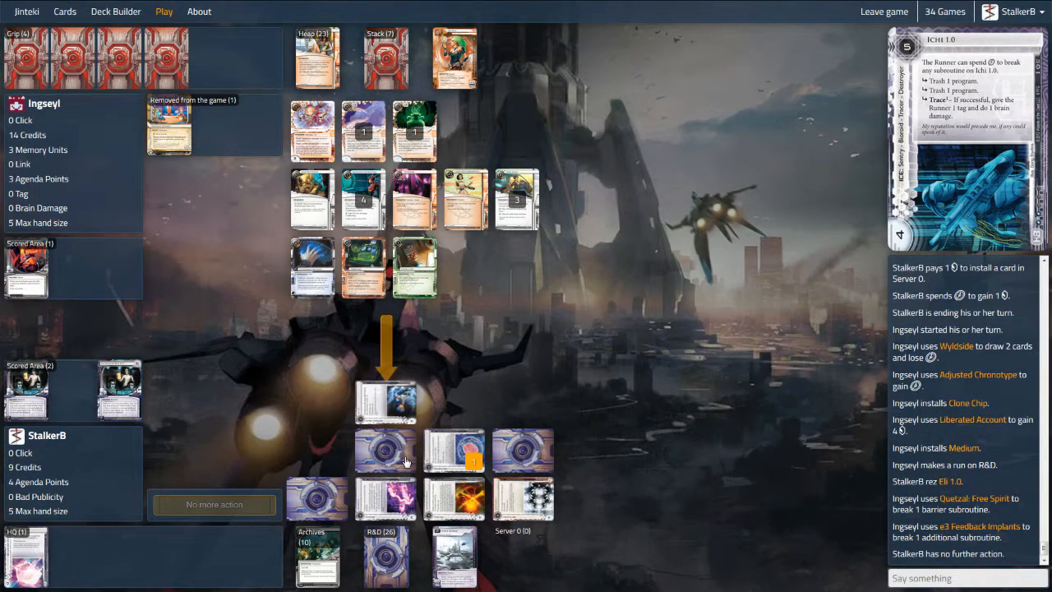
{"action": "left_click", "coordinate": [387, 449]}
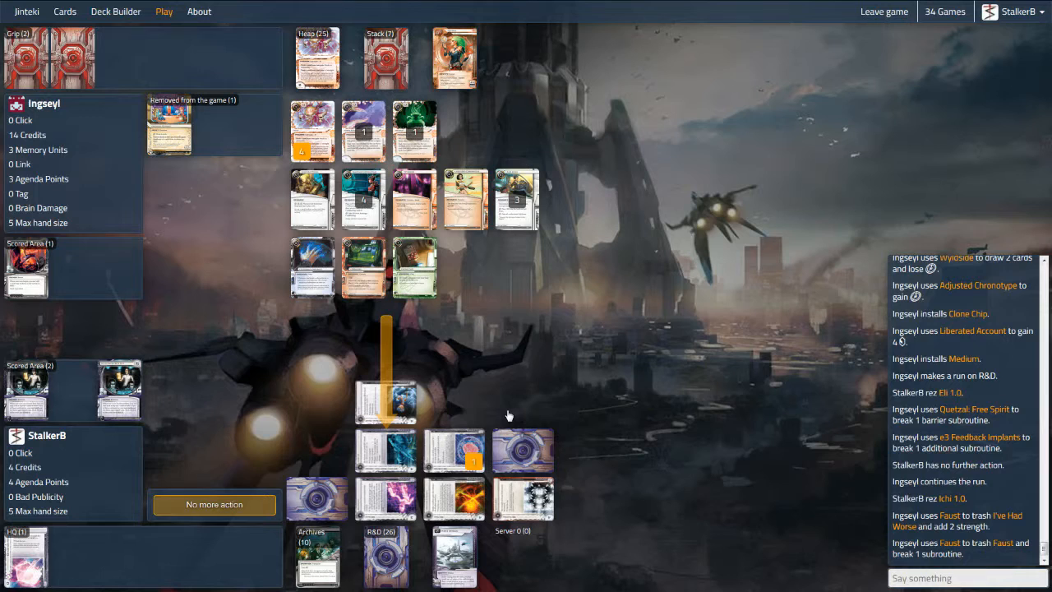
{"action": "mouse_move", "coordinate": [467, 419]}
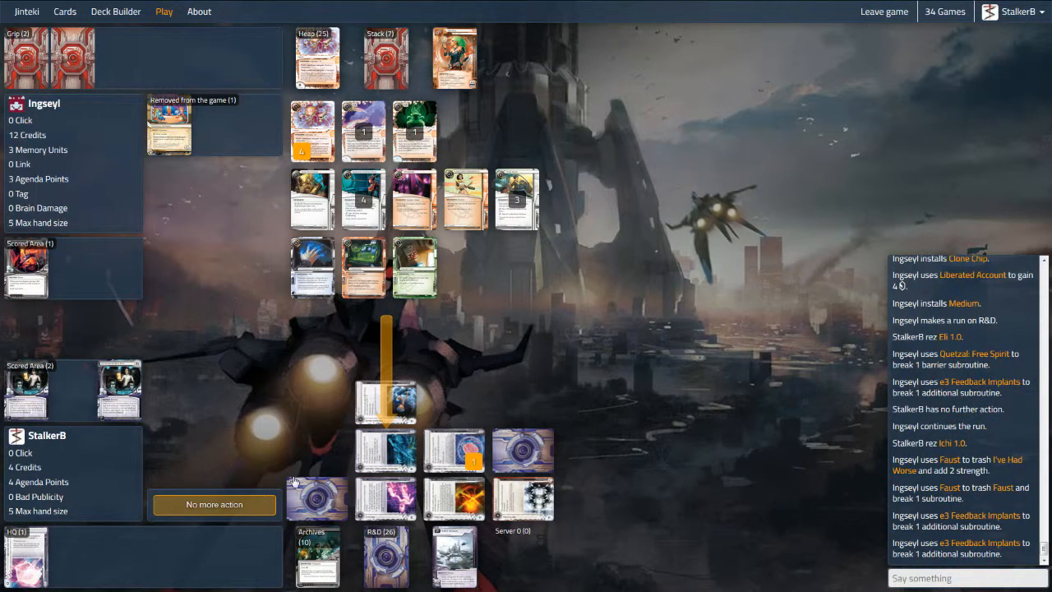
{"action": "left_click", "coordinate": [214, 503]}
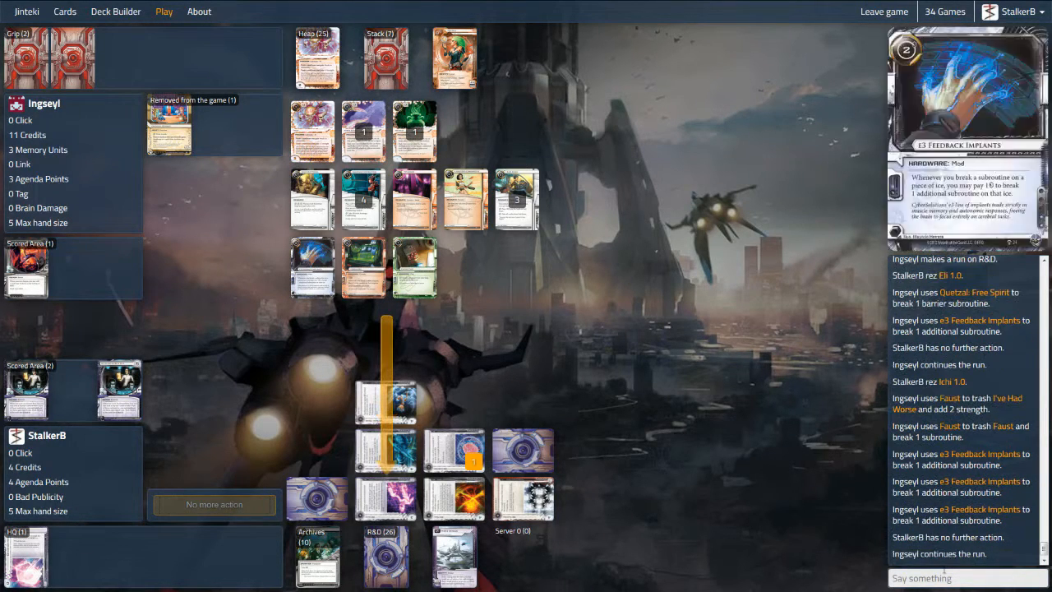
{"action": "type", "text": "1 cred"}
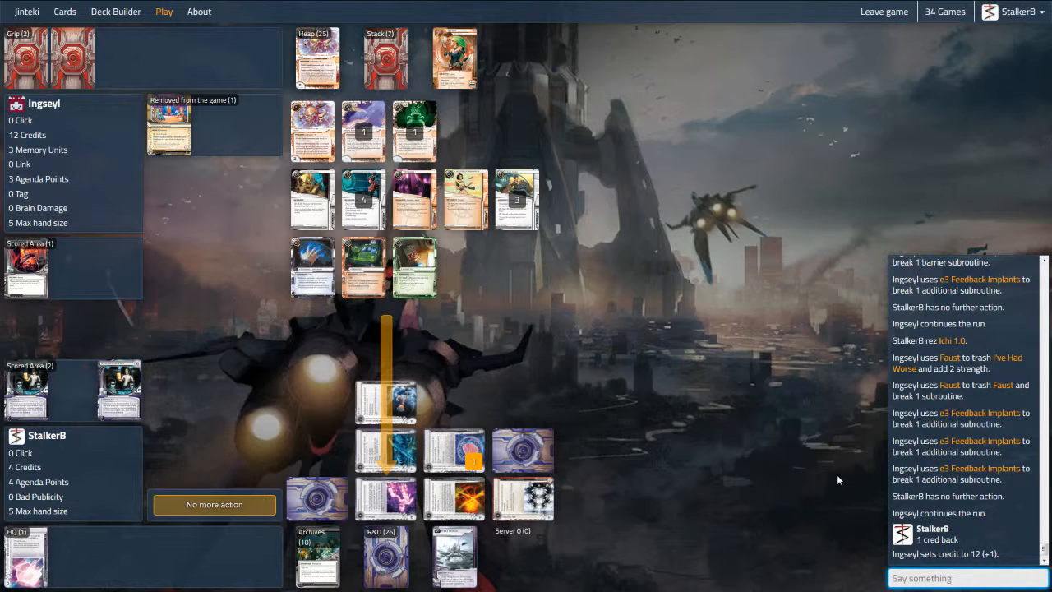
{"action": "mouse_move", "coordinate": [636, 428]}
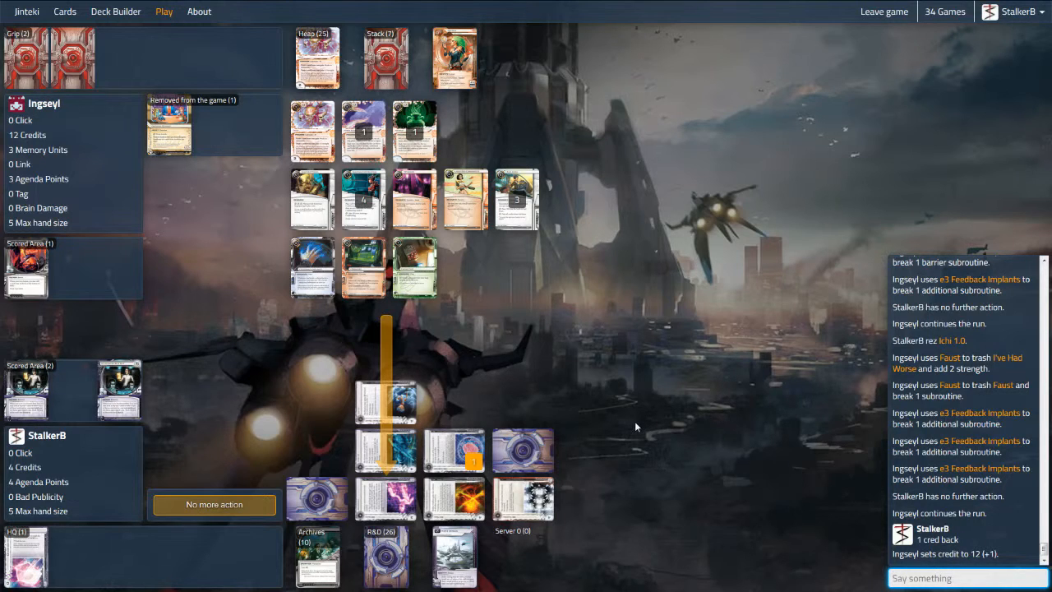
{"action": "mouse_move", "coordinate": [638, 419]}
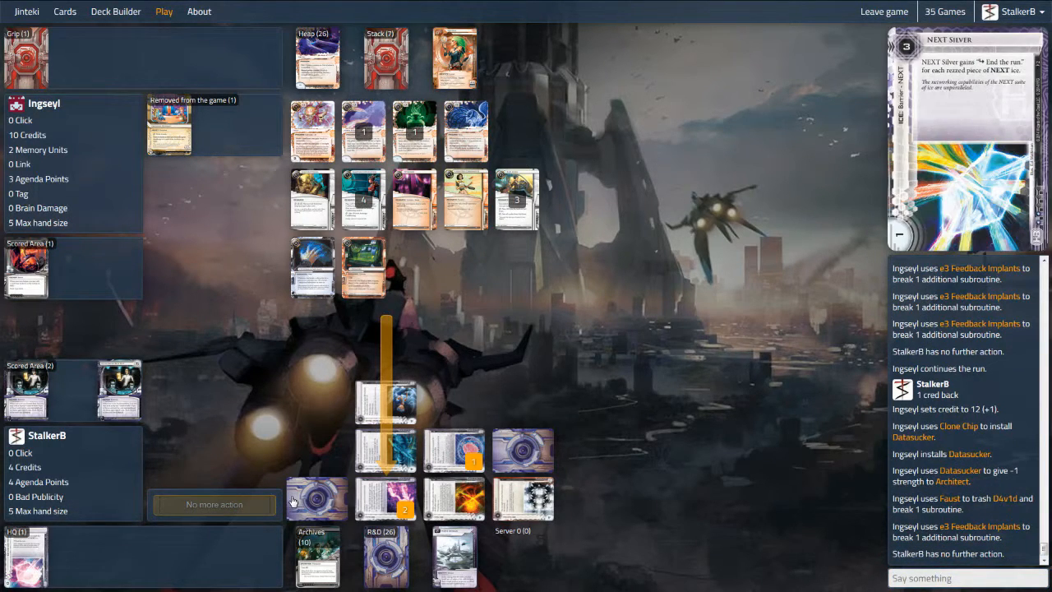
{"action": "mouse_move", "coordinate": [283, 490]}
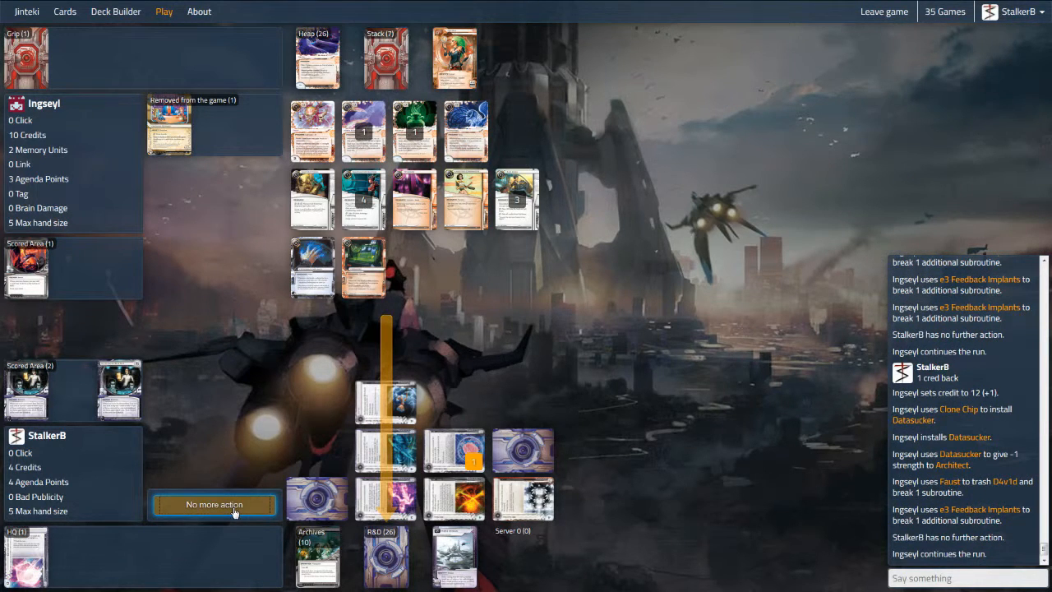
{"action": "left_click", "coordinate": [213, 505]}
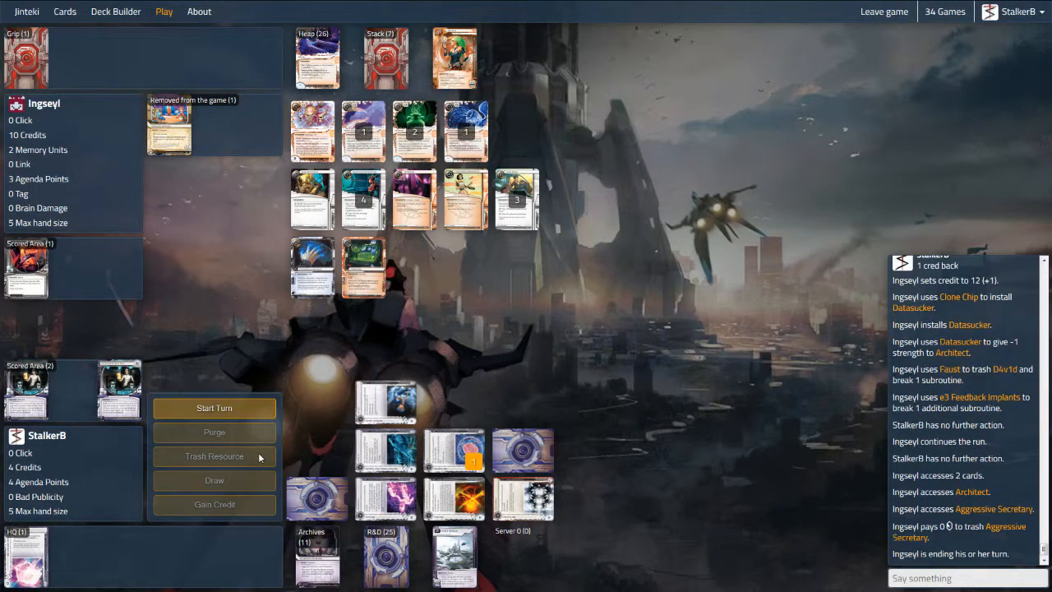
- Start the turn, draw two cards, install into Server 0 and end the turn
{"action": "left_click", "coordinate": [214, 407]}
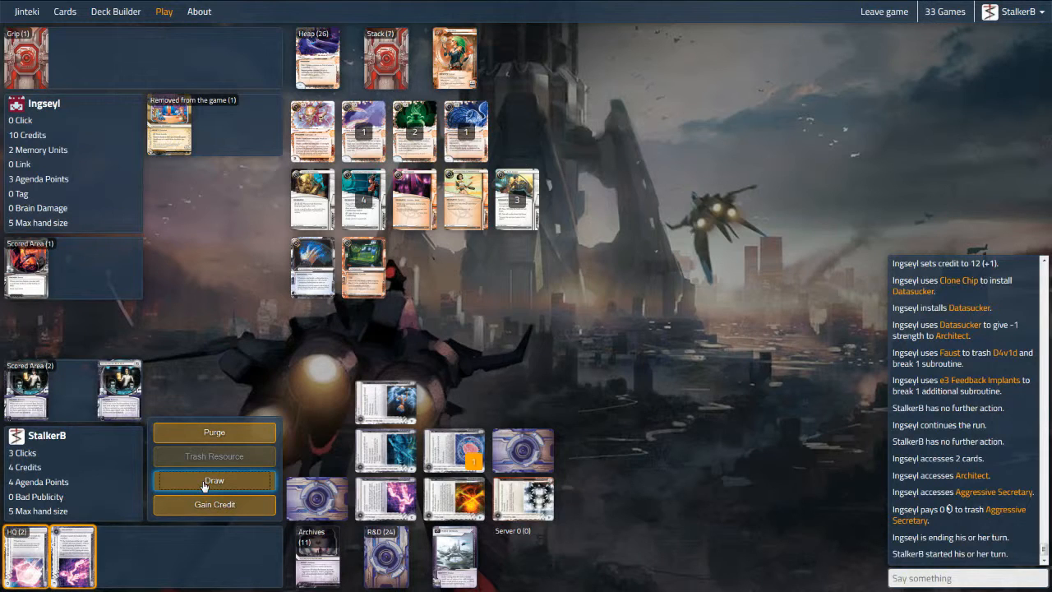
{"action": "left_click", "coordinate": [213, 480]}
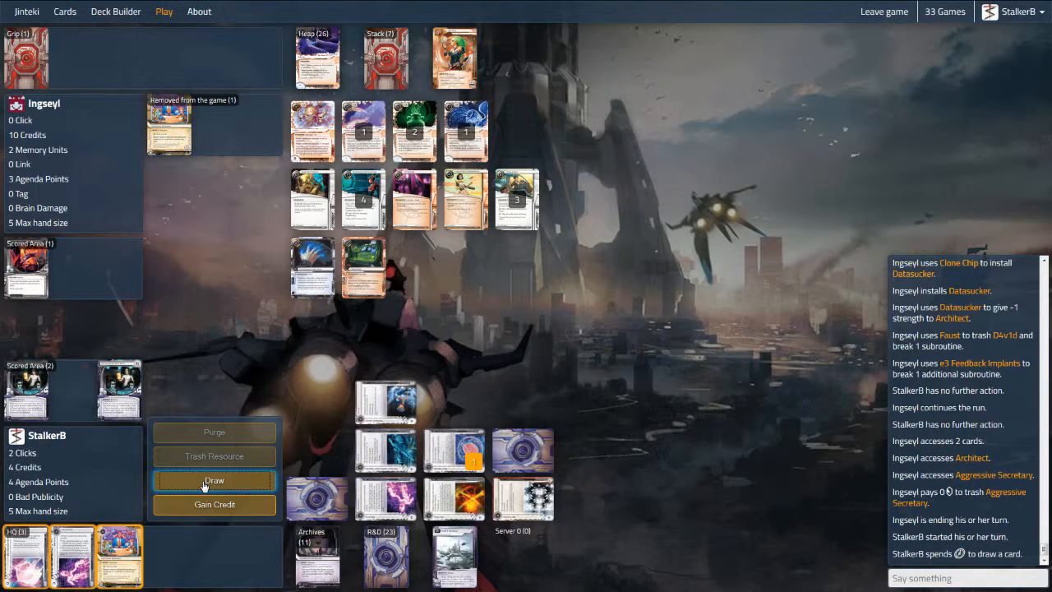
{"action": "left_click", "coordinate": [213, 480]}
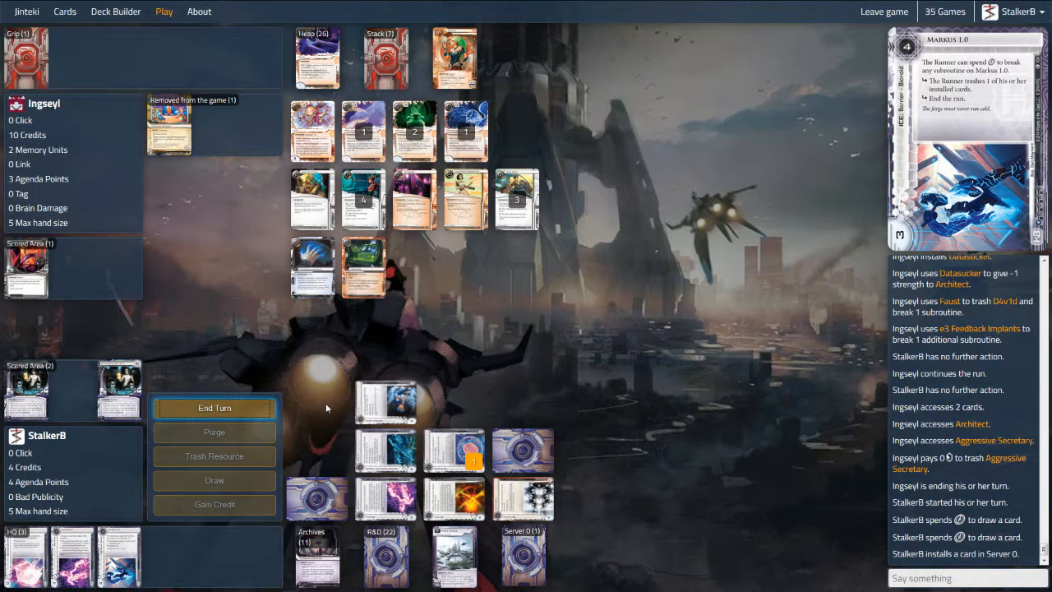
{"action": "left_click", "coordinate": [213, 408]}
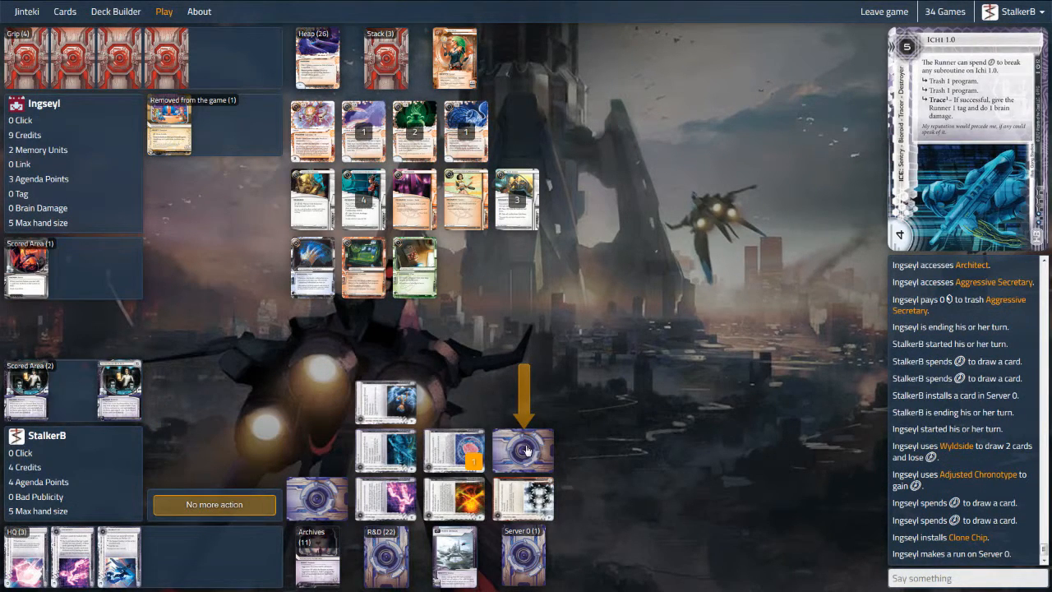
- Rez Jackson Howard mid-run and return Swordsman, Aggressive Secretary and another Archives card to R&D
{"action": "left_click", "coordinate": [213, 505]}
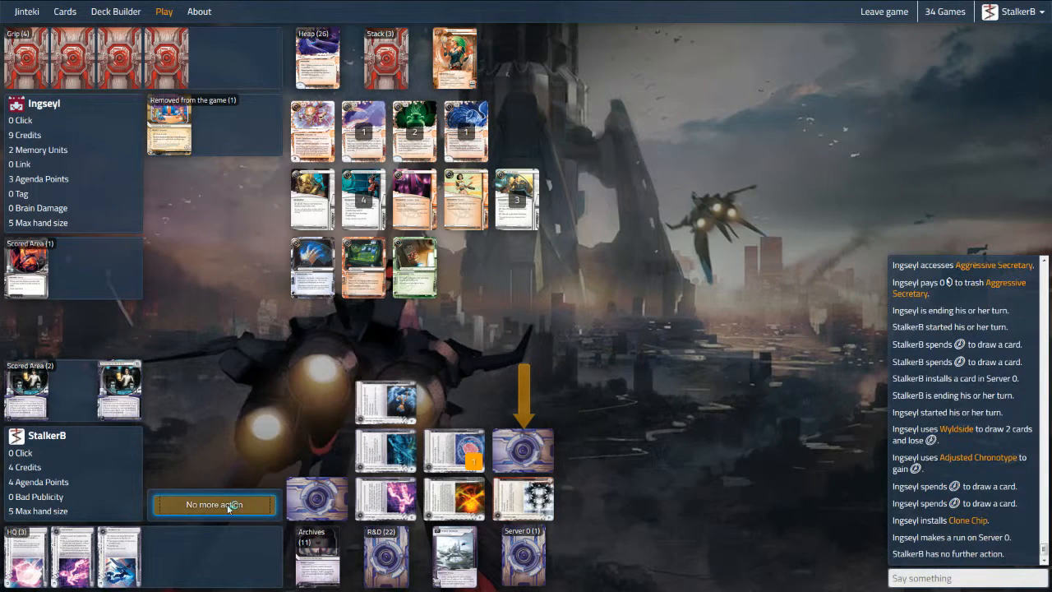
{"action": "left_click", "coordinate": [214, 504]}
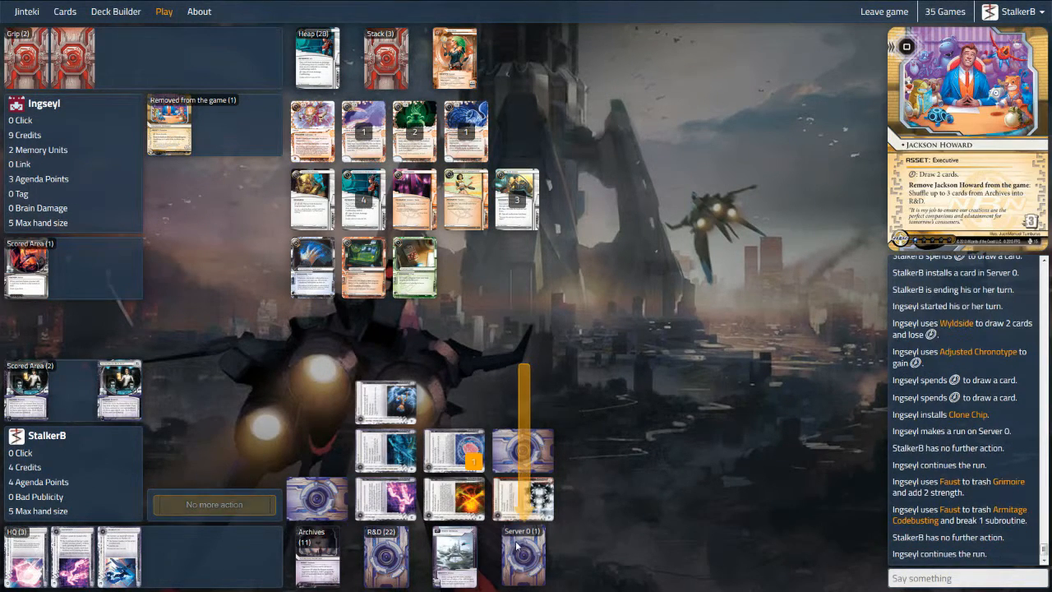
{"action": "left_click", "coordinate": [523, 567]}
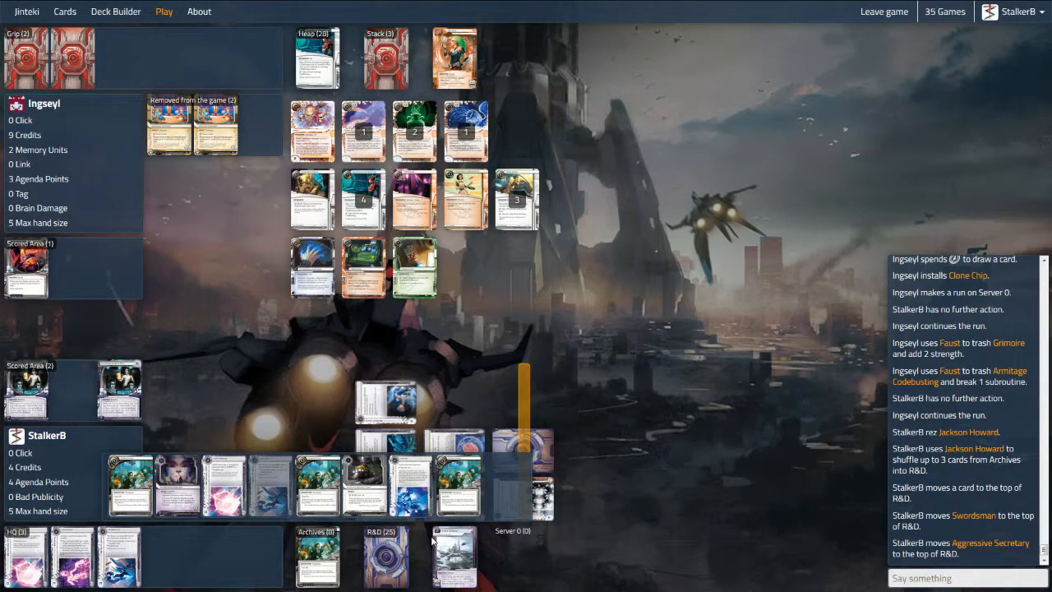
{"action": "left_click", "coordinate": [384, 562]}
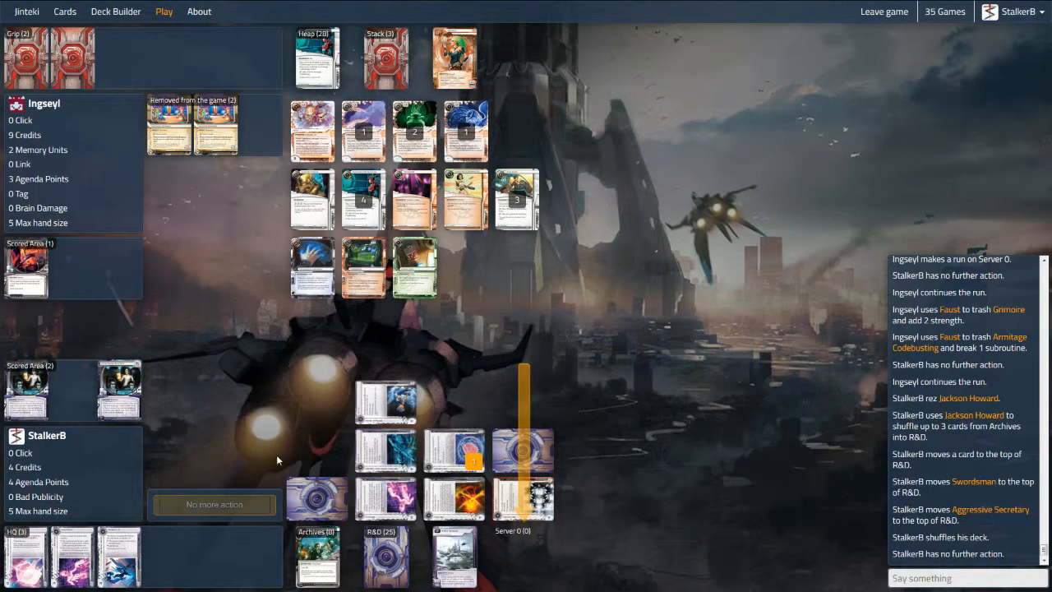
{"action": "mouse_move", "coordinate": [232, 487]}
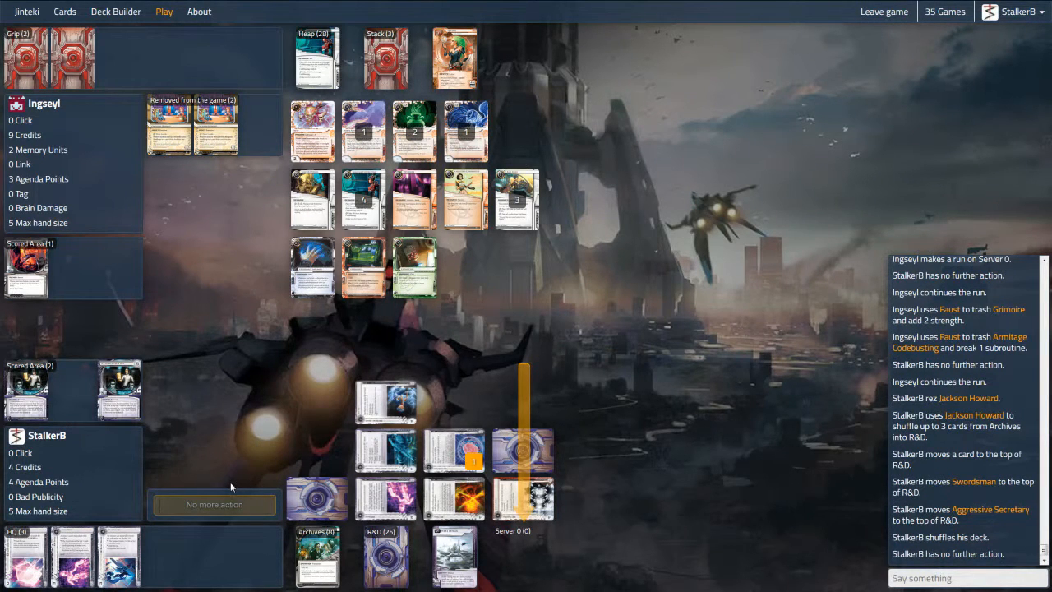
{"action": "mouse_move", "coordinate": [224, 497]}
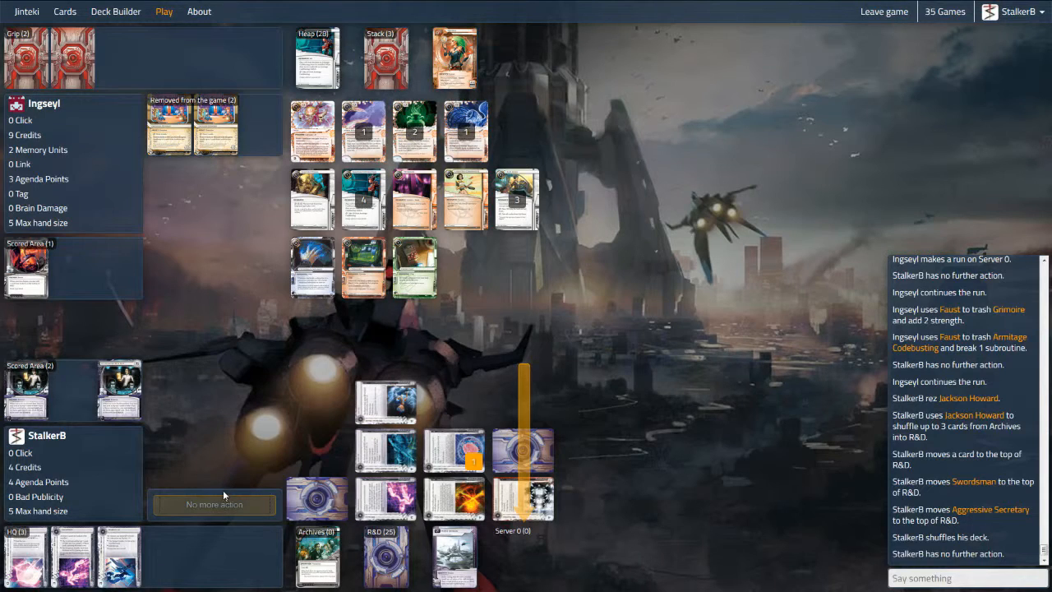
{"action": "mouse_move", "coordinate": [227, 486]}
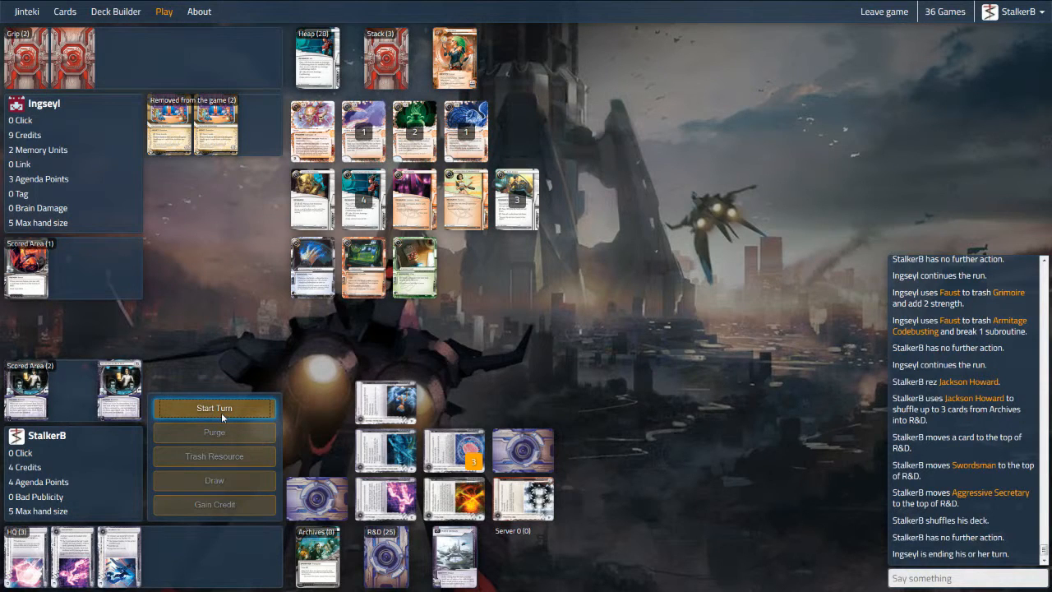
- Start the turn, purge all virus counters with every click and end the turn
{"action": "left_click", "coordinate": [214, 408]}
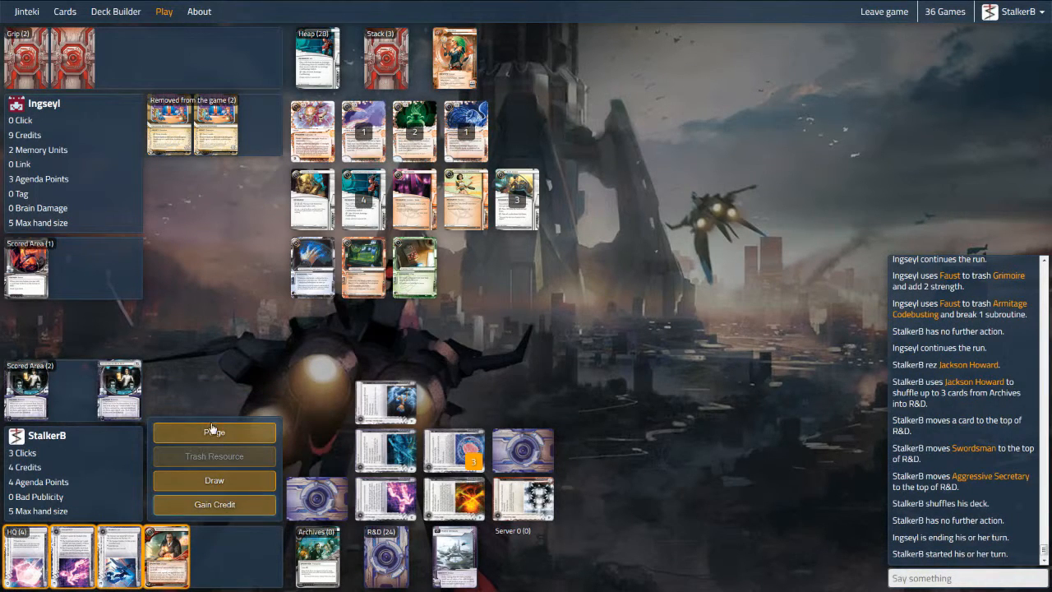
{"action": "left_click", "coordinate": [213, 430]}
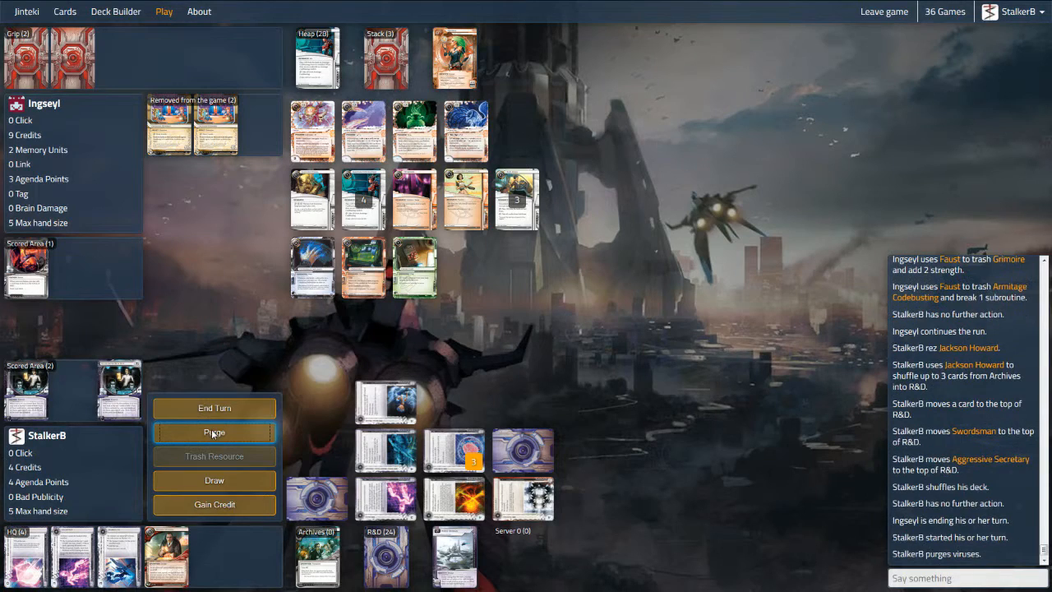
{"action": "left_click", "coordinate": [214, 431]}
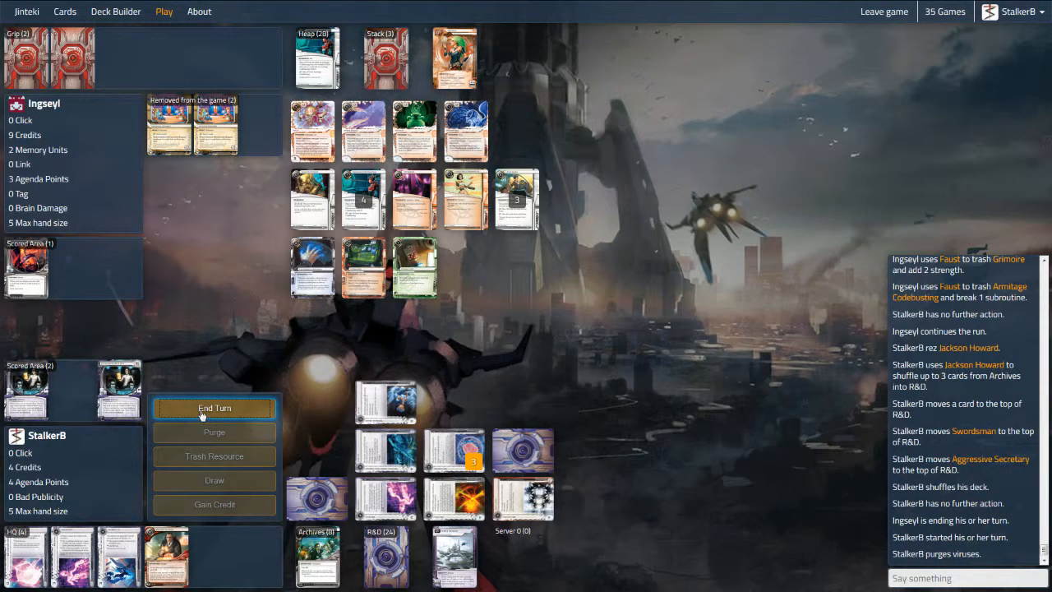
{"action": "left_click", "coordinate": [213, 407]}
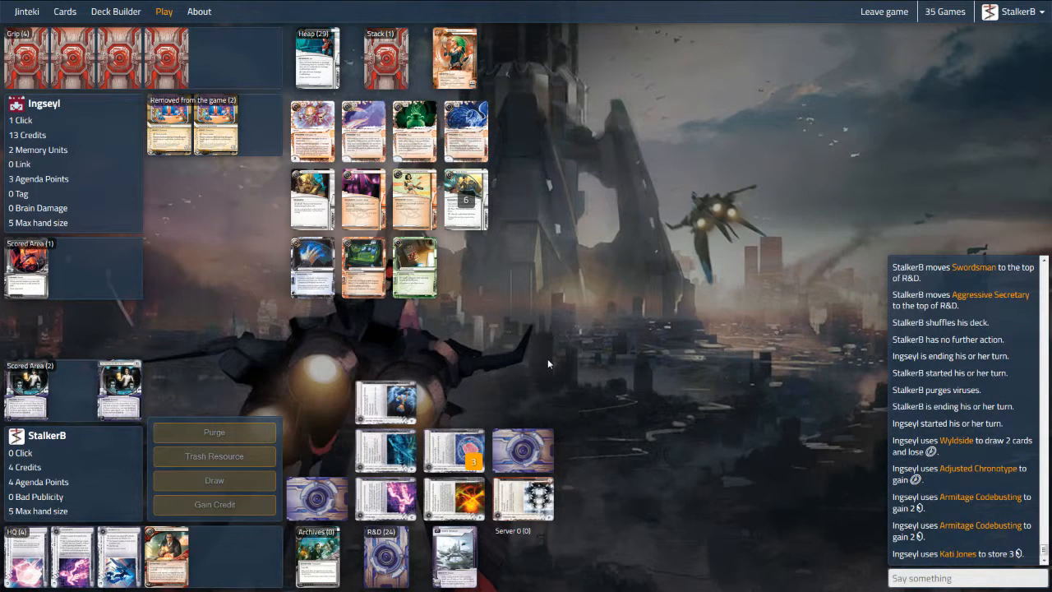
{"action": "mouse_move", "coordinate": [483, 276]}
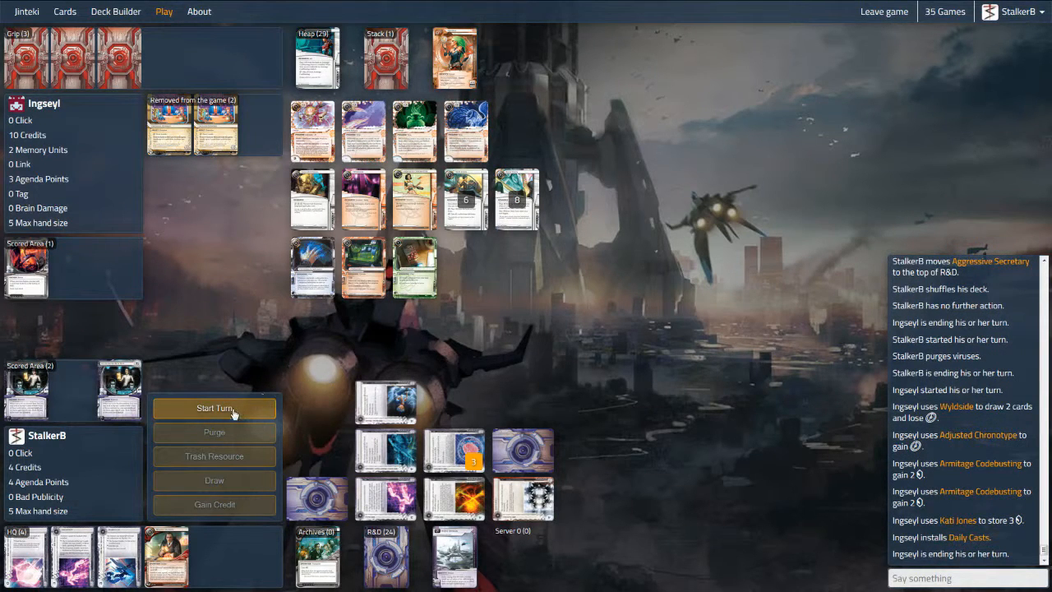
- Start the turn, gain credits up to 7 and pass the turn to the runner
{"action": "left_click", "coordinate": [213, 408]}
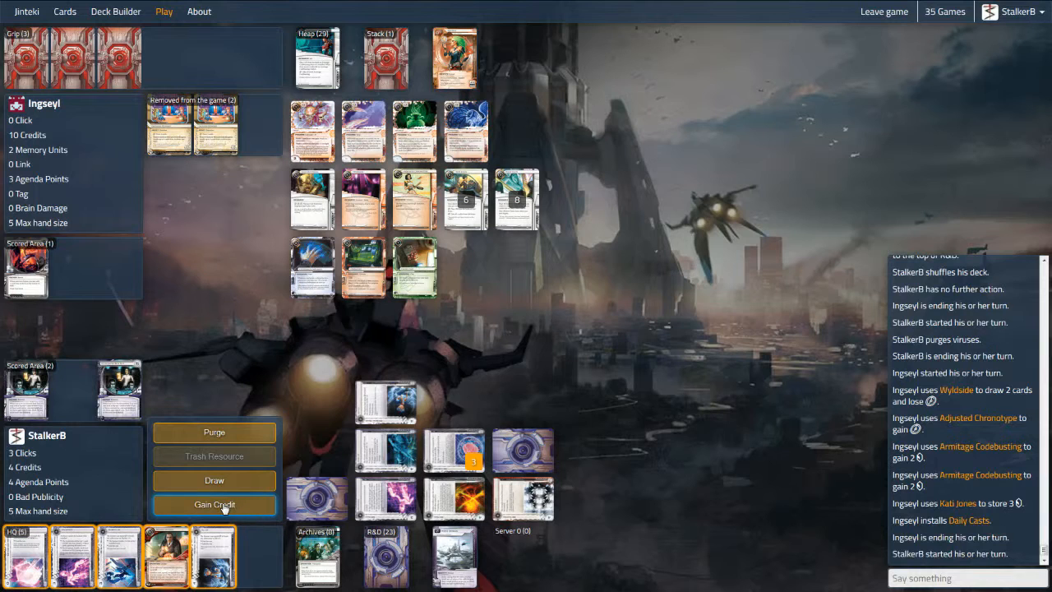
{"action": "left_click", "coordinate": [214, 505]}
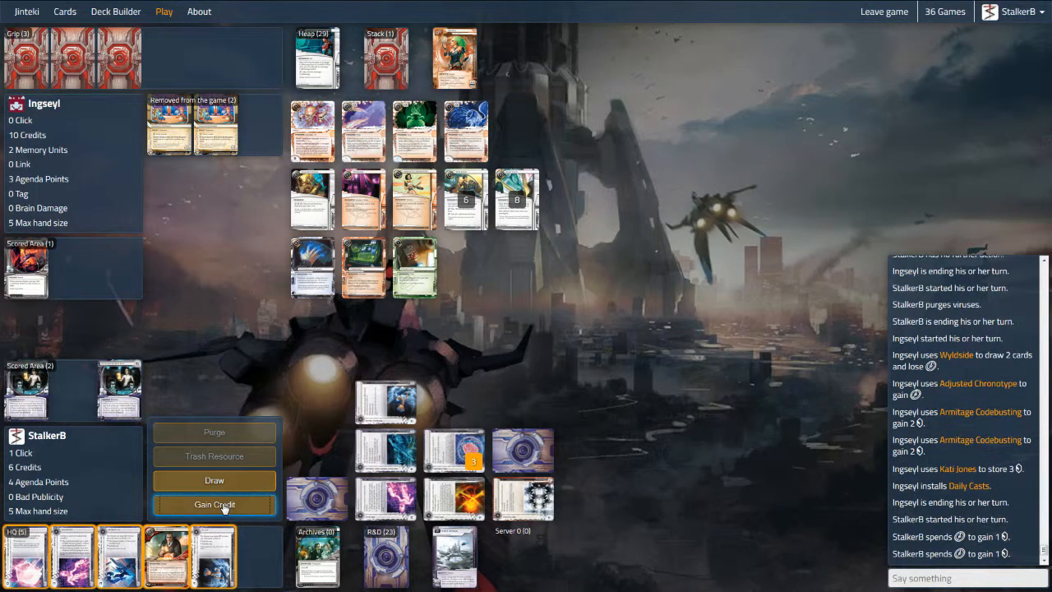
{"action": "left_click", "coordinate": [213, 503]}
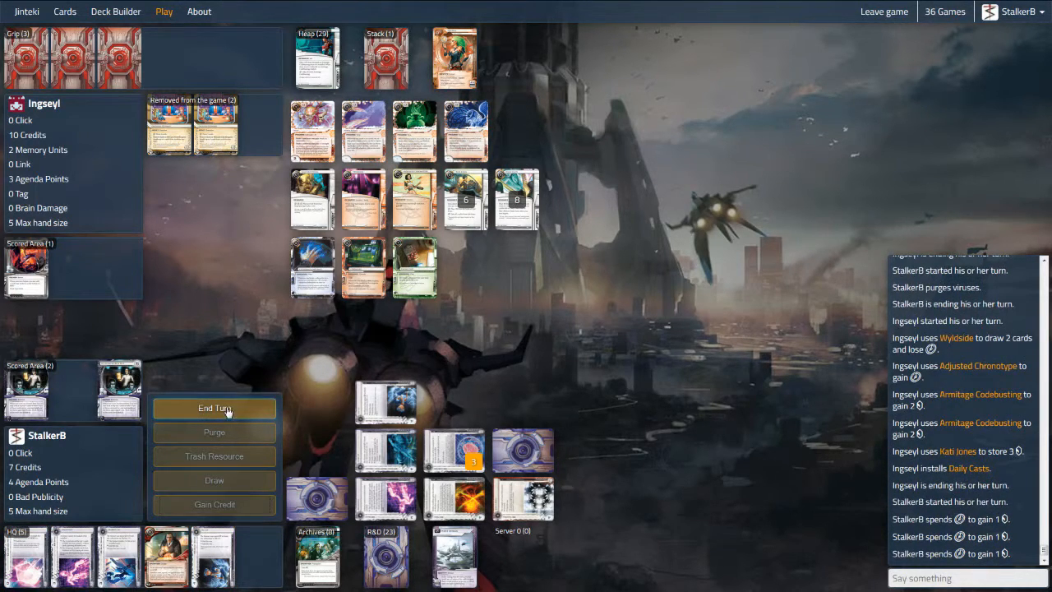
{"action": "left_click", "coordinate": [214, 408]}
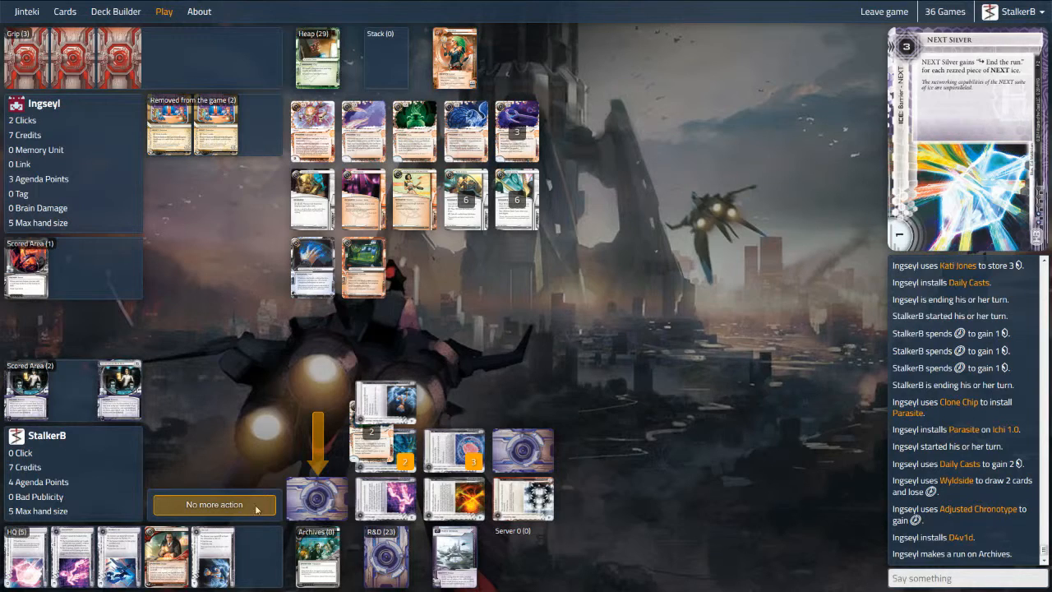
- Pass without responding to the runner's Archives run
{"action": "left_click", "coordinate": [213, 503]}
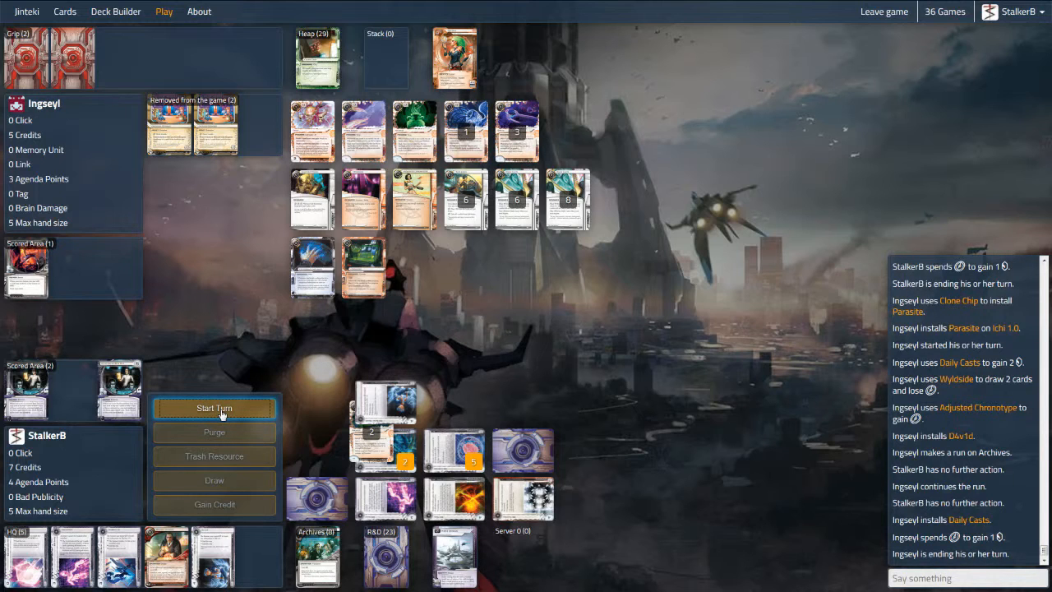
{"action": "mouse_move", "coordinate": [303, 439]}
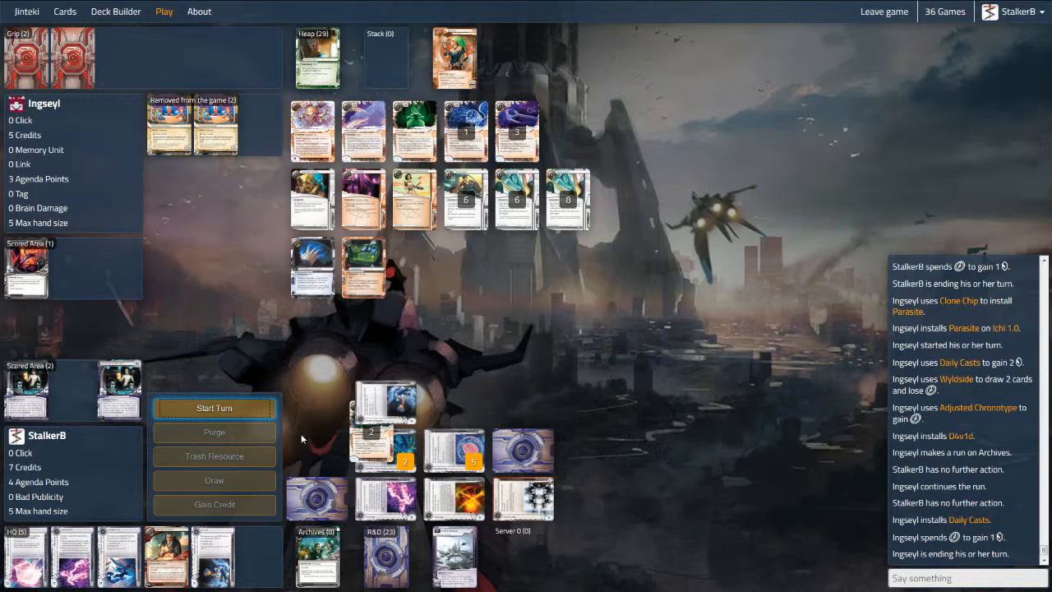
- Start the corp turn, resolve Mushin No Shin into a new remote, and end the turn with 6 credits
{"action": "left_click", "coordinate": [213, 407]}
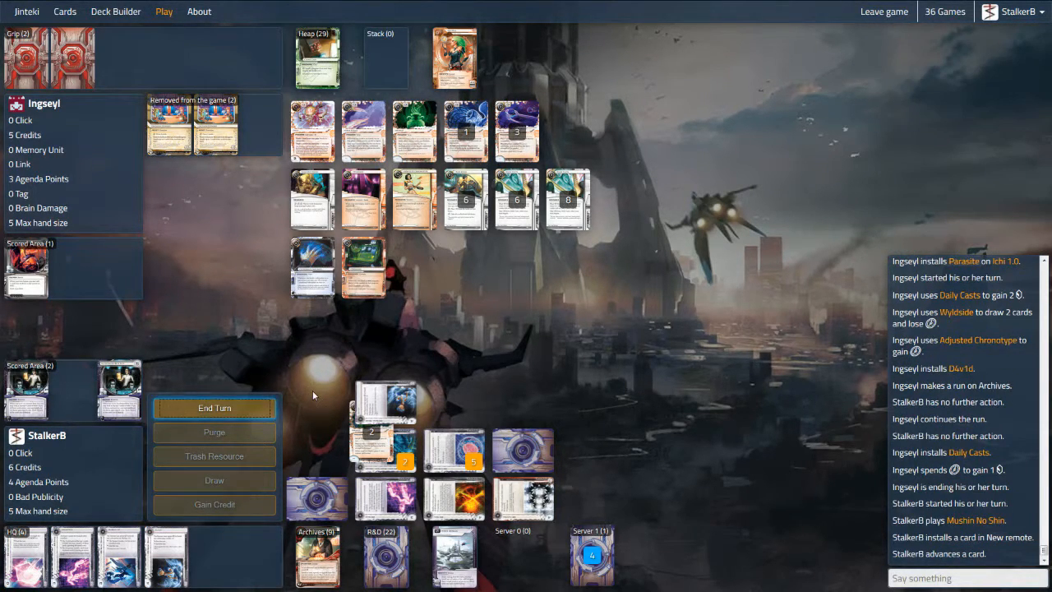
{"action": "left_click", "coordinate": [213, 408]}
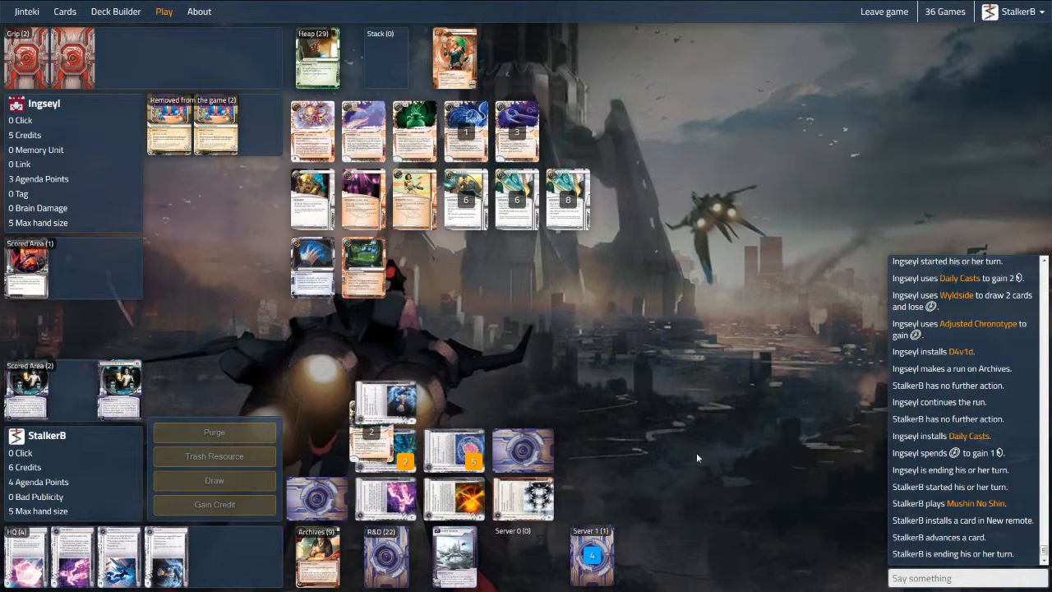
{"action": "mouse_move", "coordinate": [752, 485]}
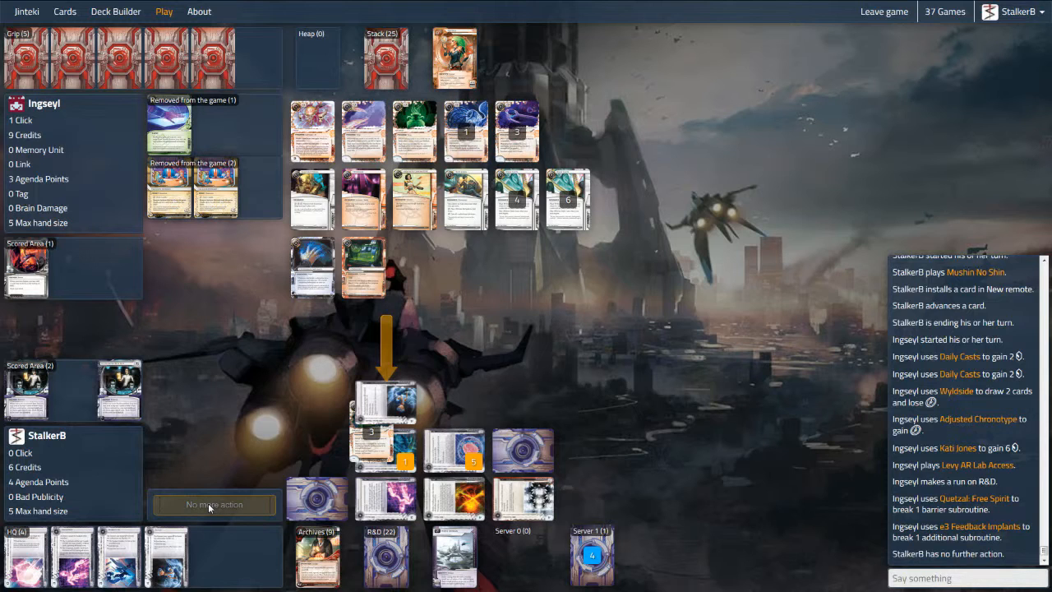
- Decline to respond as the runner steals Mandatory Upgrades from R&D, then start the corp turn
{"action": "left_click", "coordinate": [214, 503]}
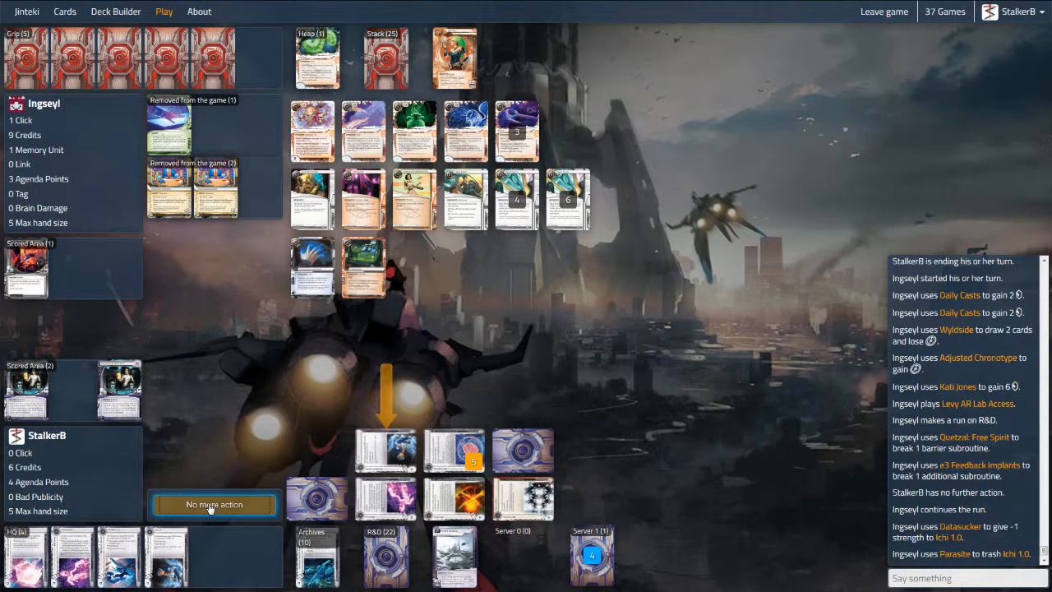
{"action": "left_click", "coordinate": [214, 503]}
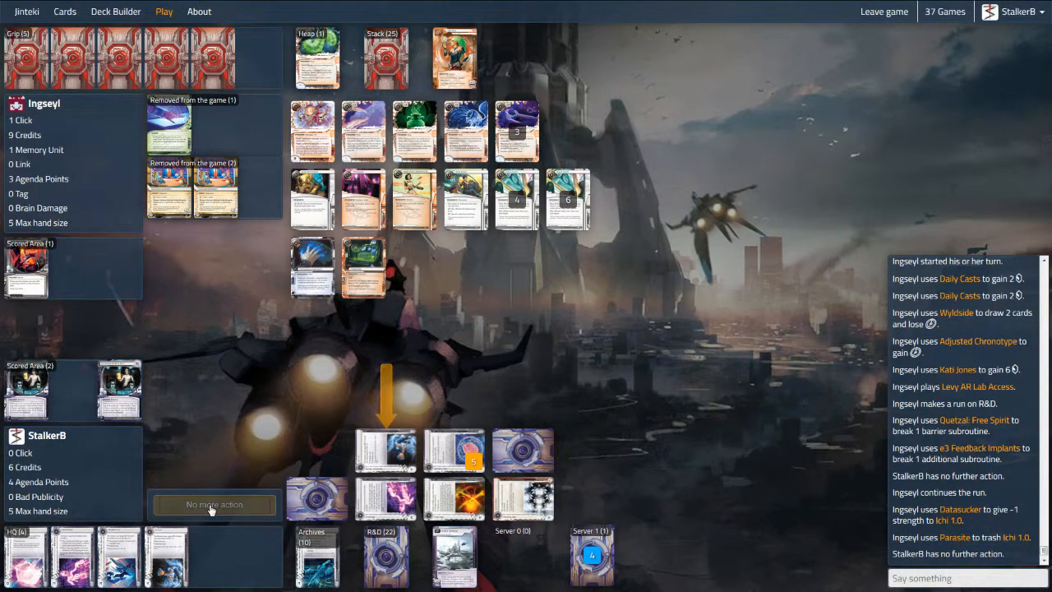
{"action": "left_click", "coordinate": [213, 503]}
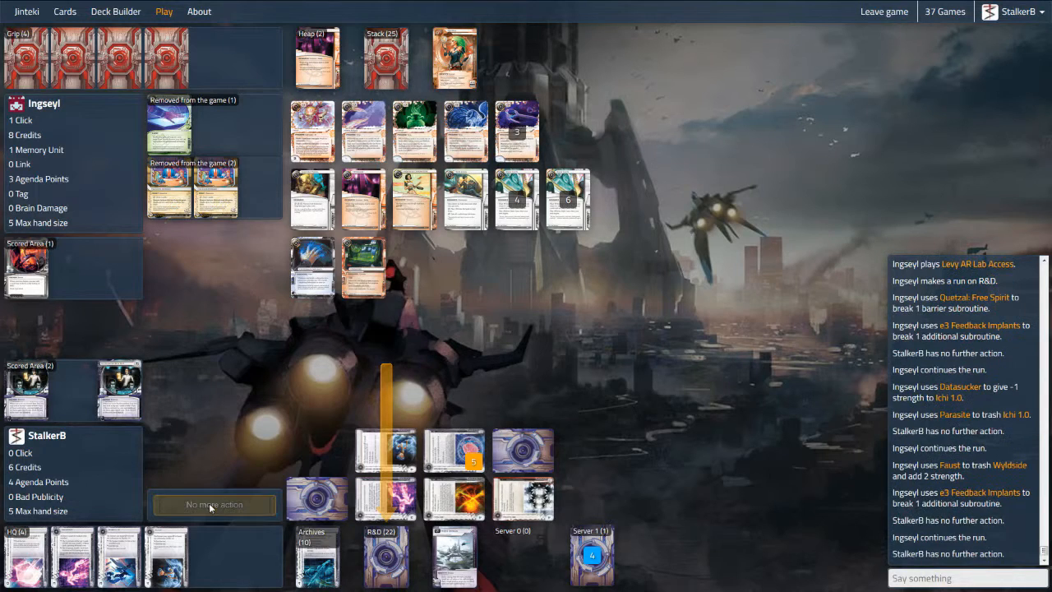
{"action": "mouse_move", "coordinate": [227, 465]}
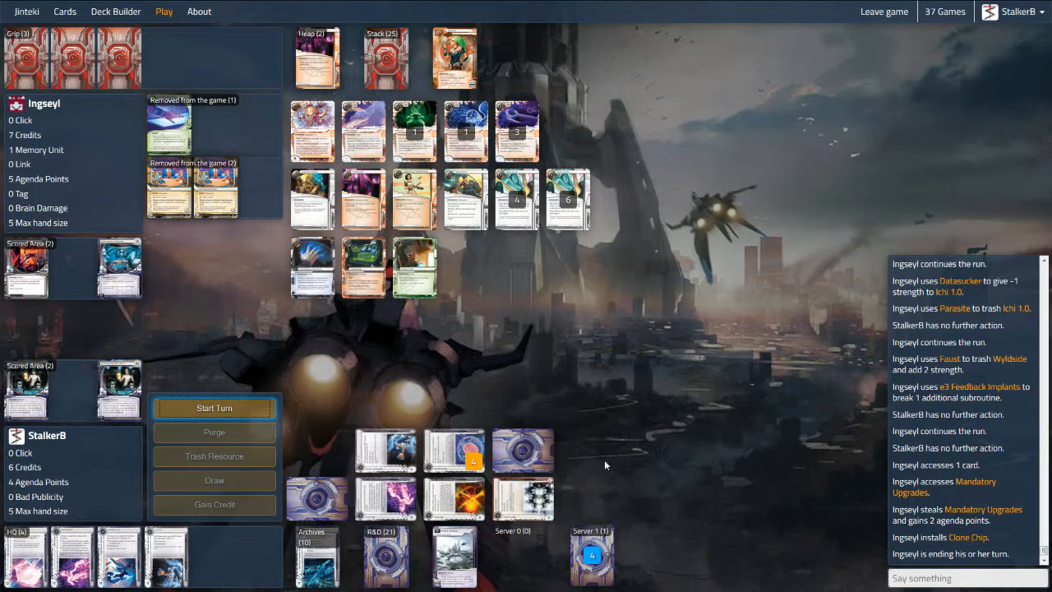
{"action": "left_click", "coordinate": [214, 408]}
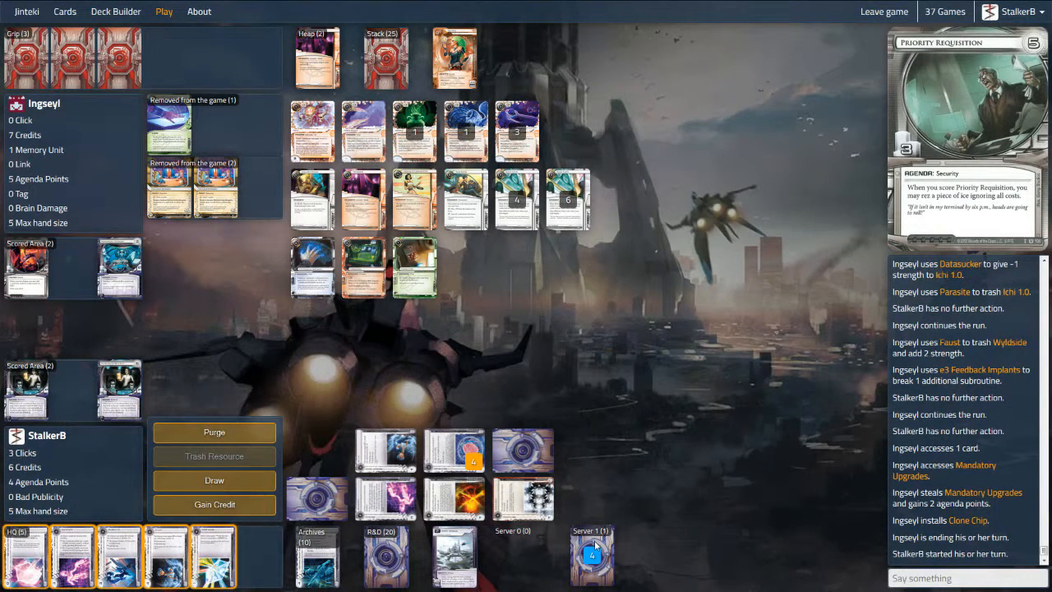
- Advance and score Priority Requisition in Server 1 for the win, then chat 'Not believe me!'
{"action": "left_click", "coordinate": [591, 556]}
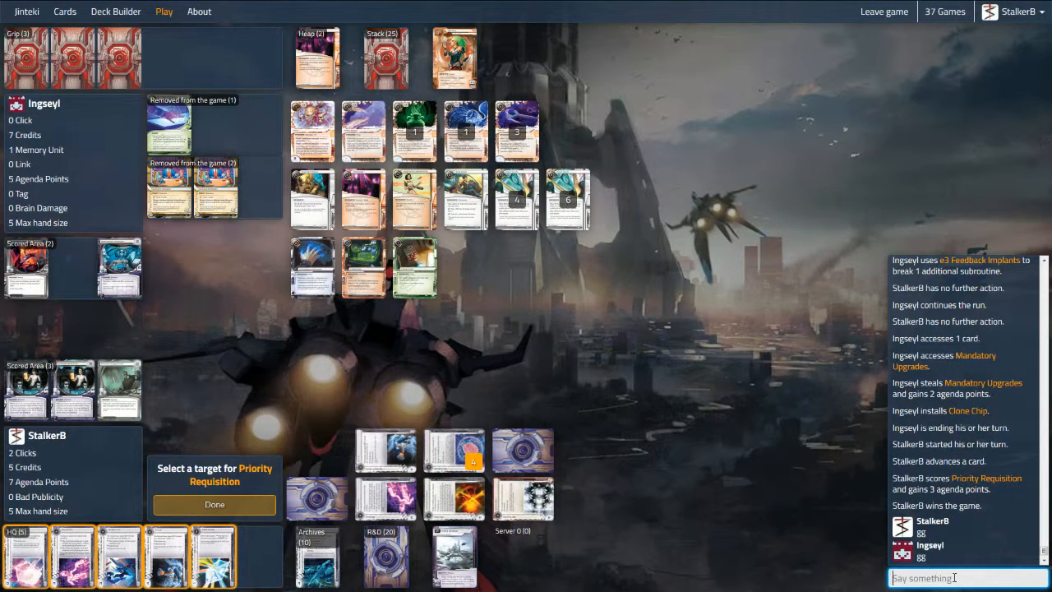
{"action": "type", "text": "Not"}
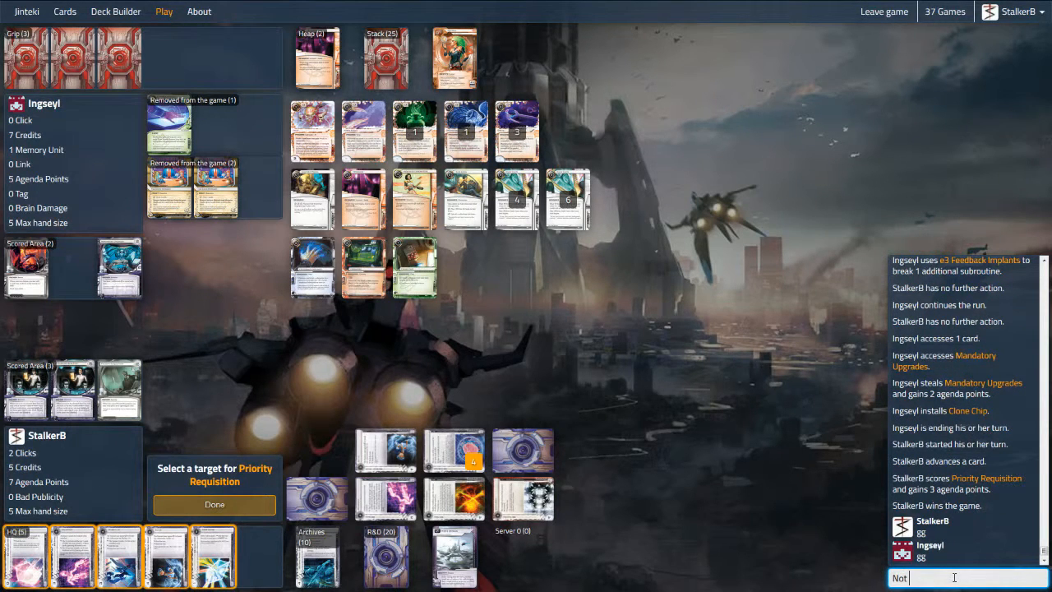
{"action": "type", "text": "believe me!"}
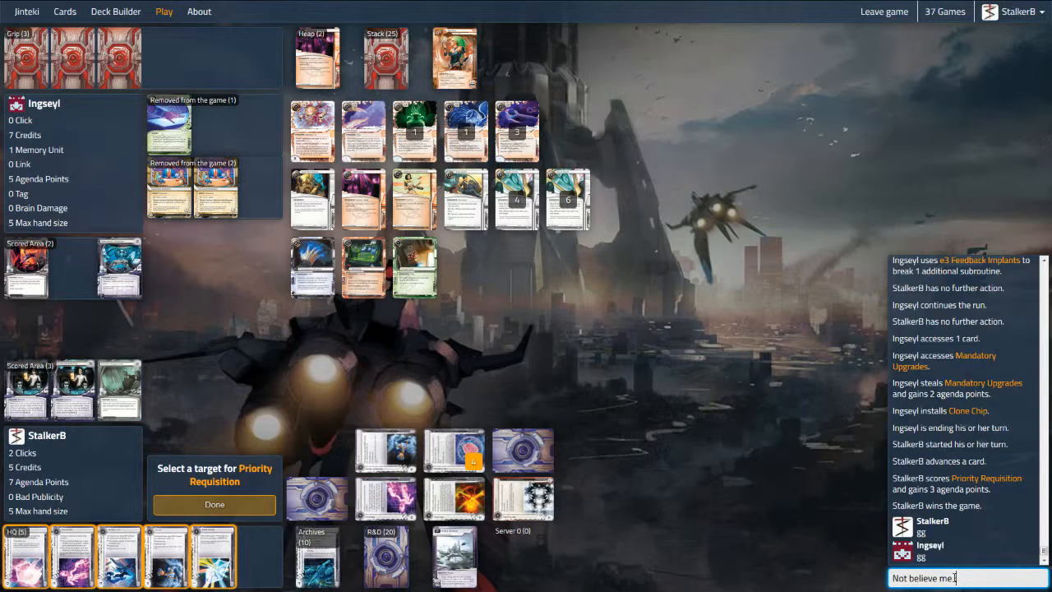